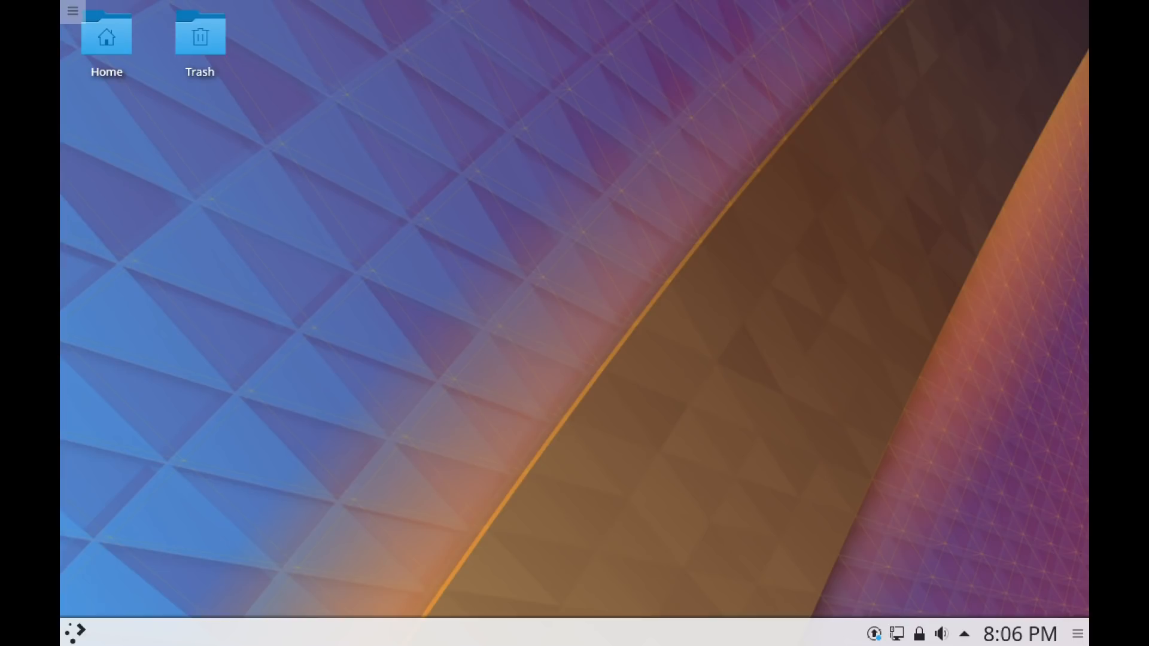
Step: Show the launcher's Computer section with applications and places, after a glance at History
click(74, 637)
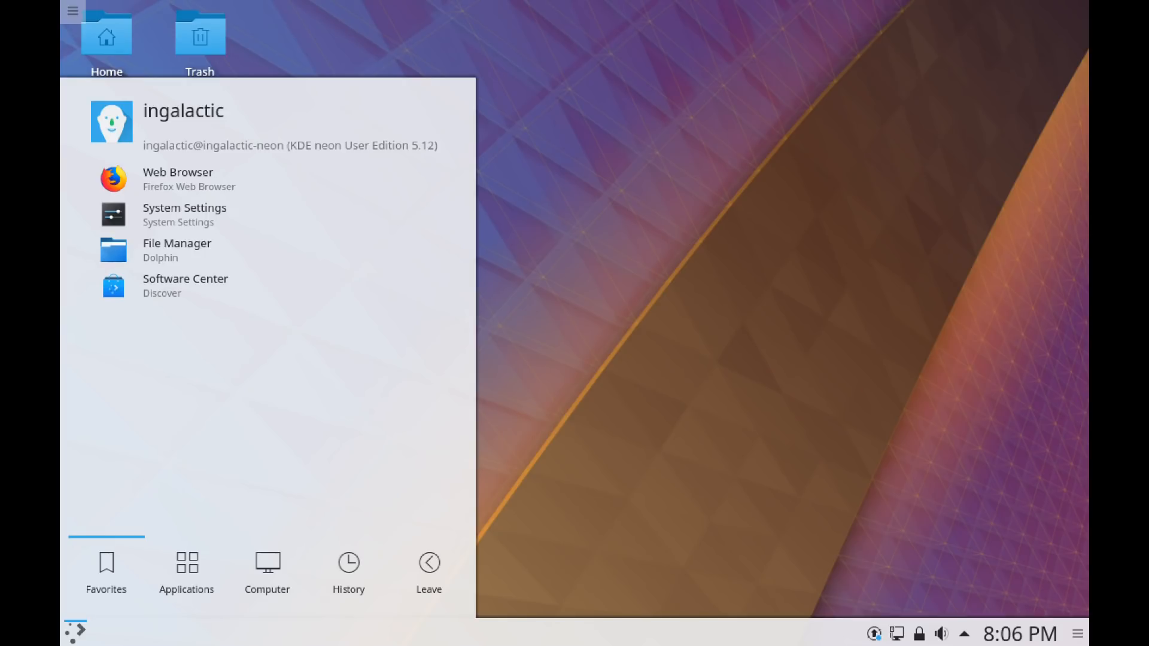
click(185, 571)
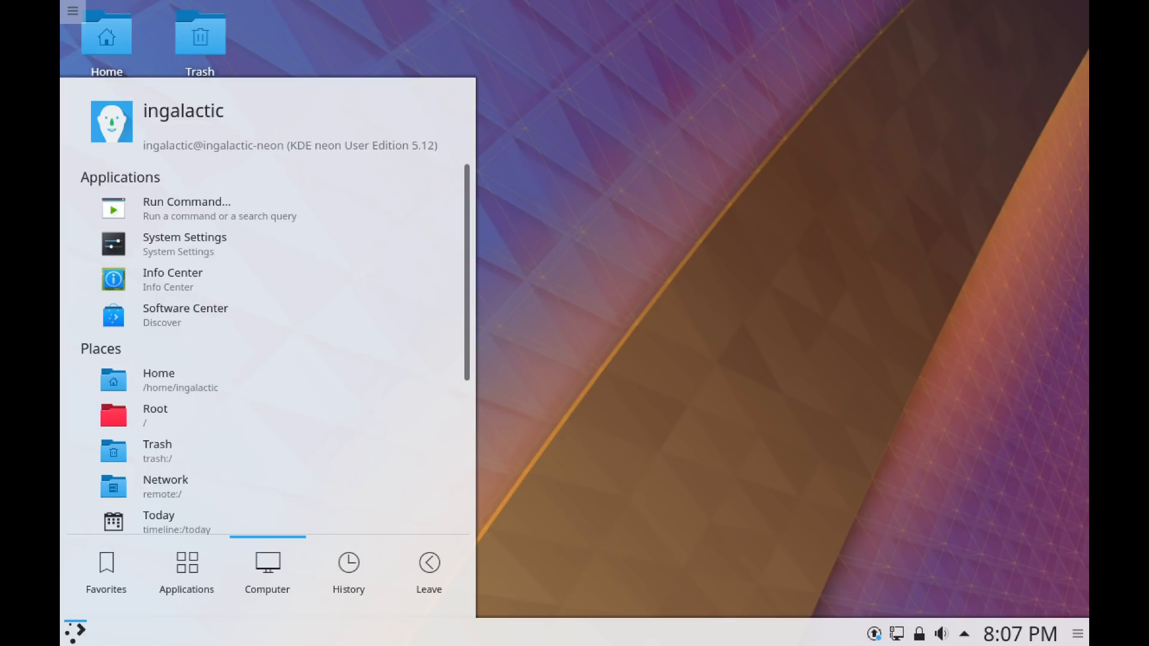
click(347, 563)
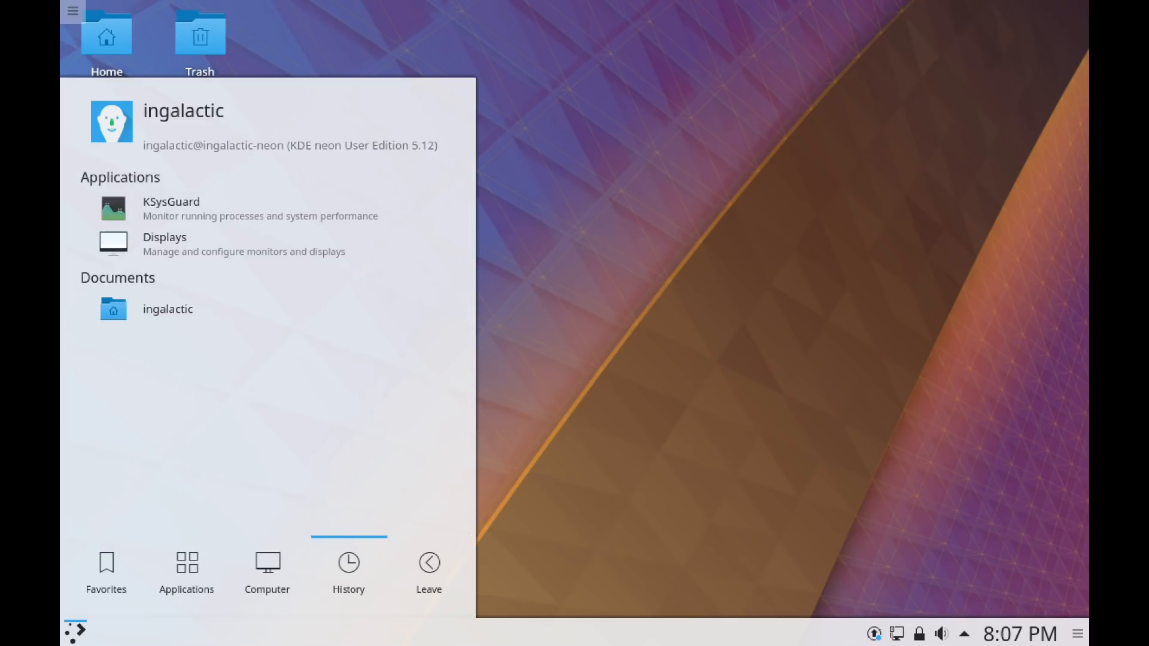
click(428, 563)
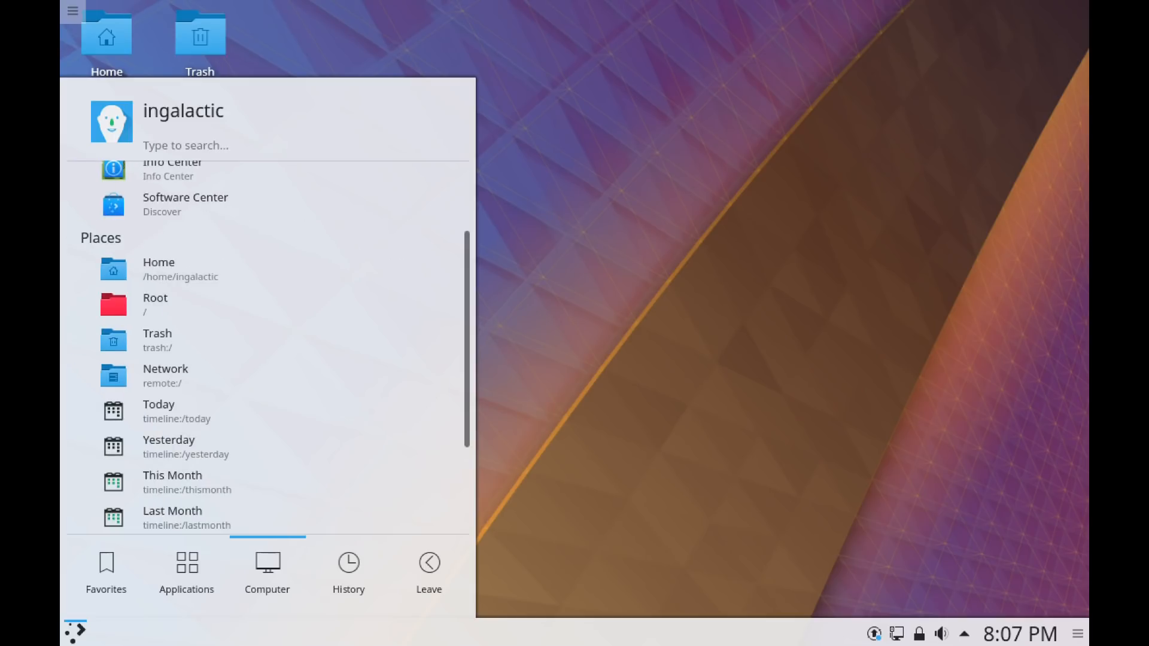
click(186, 569)
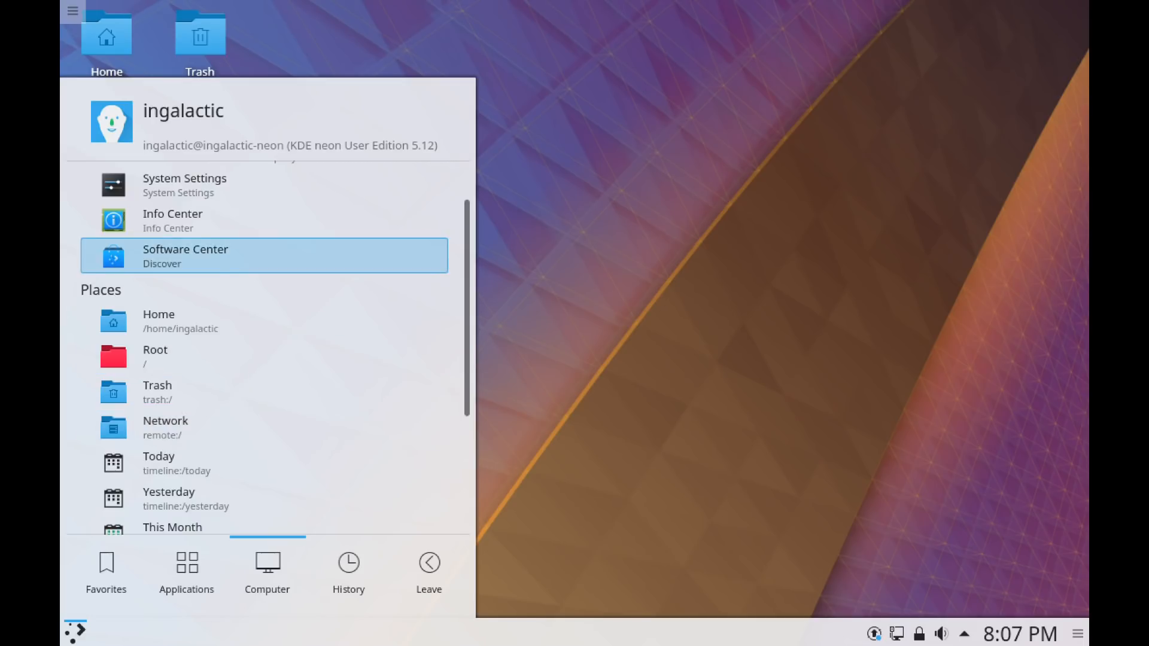
Step: Launch Discover (Software Center) from the launcher onto its Featured page
click(186, 255)
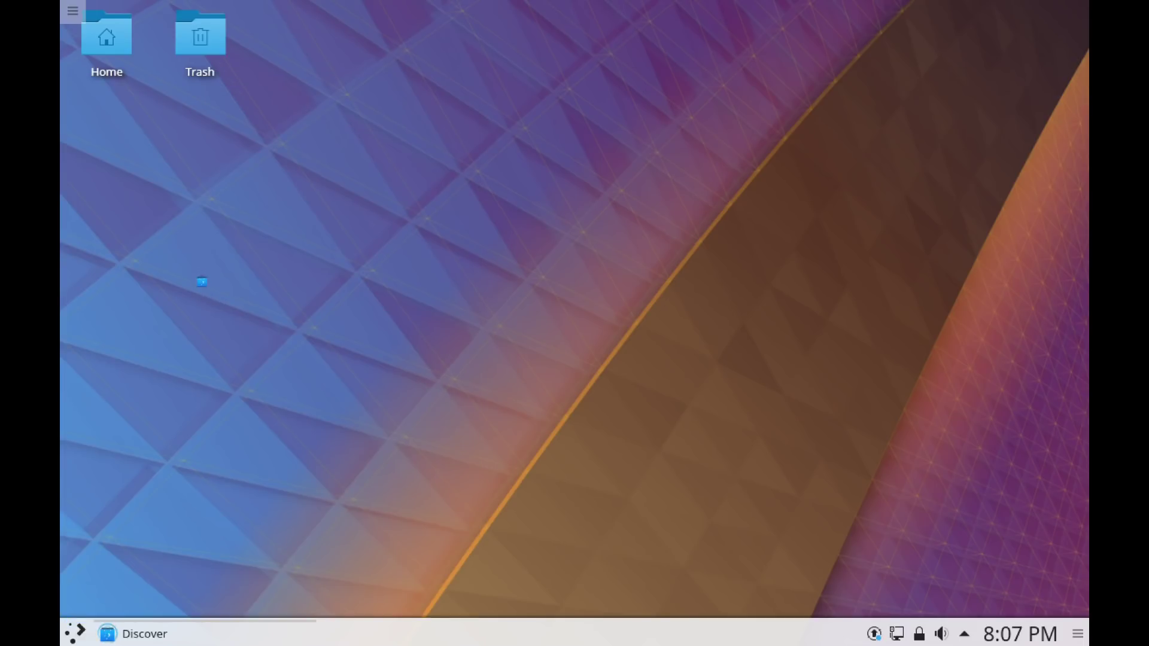
click(108, 635)
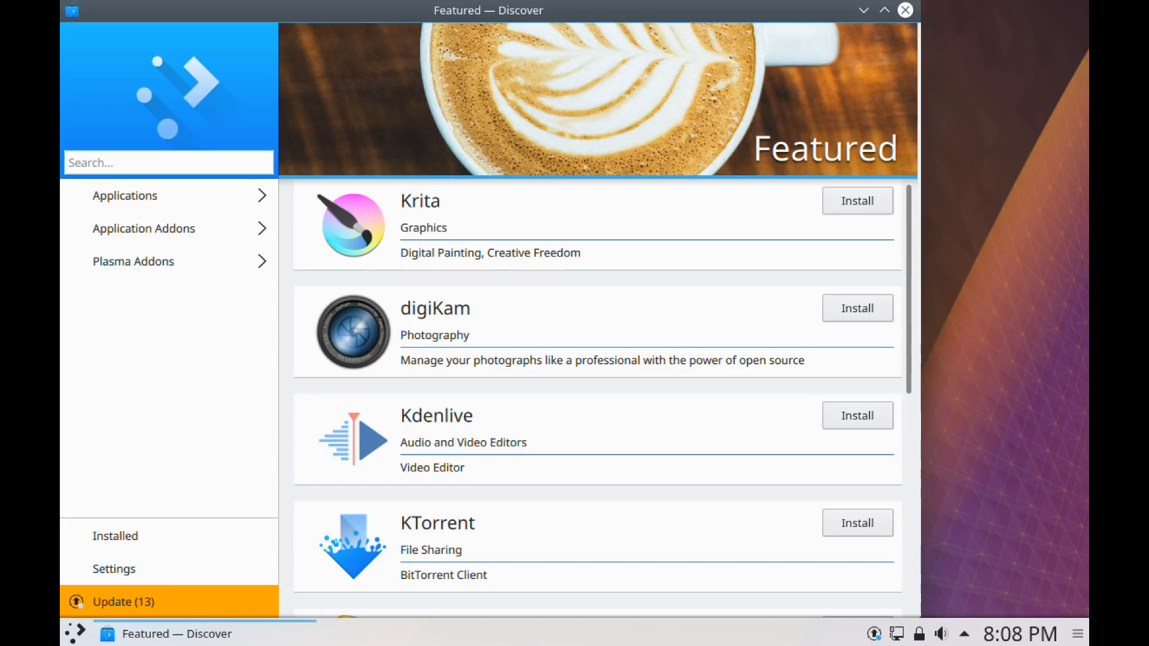
Step: Browse the Games category under Applications, scrolling through the game listings
click(125, 195)
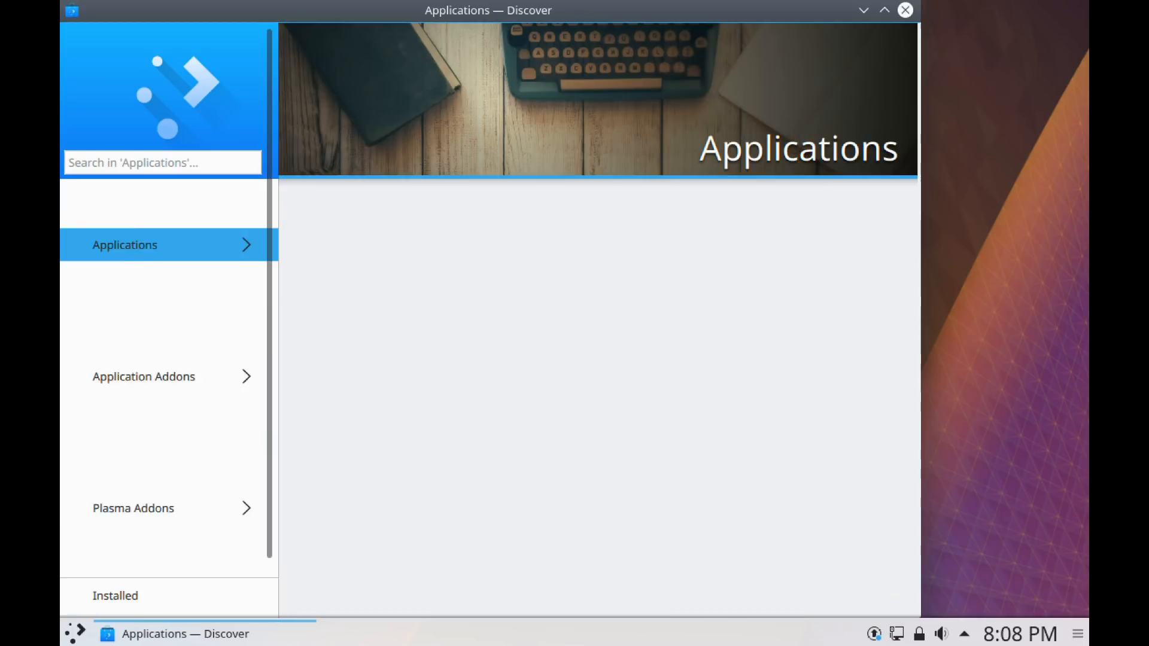
click(124, 245)
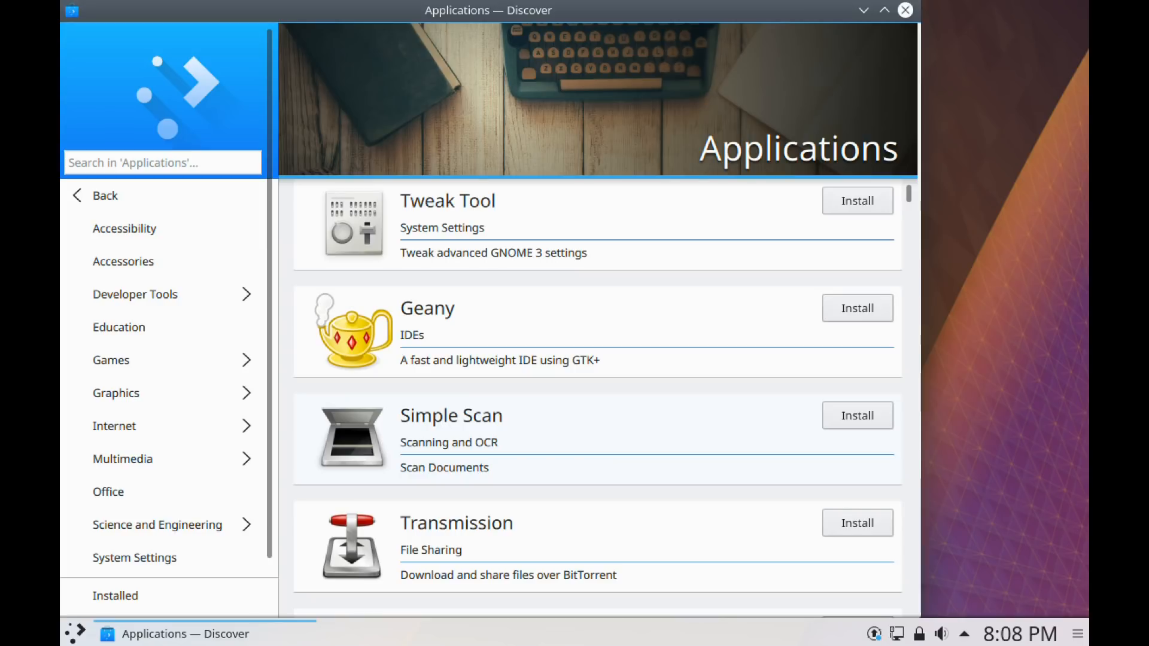
mouse_move(115, 426)
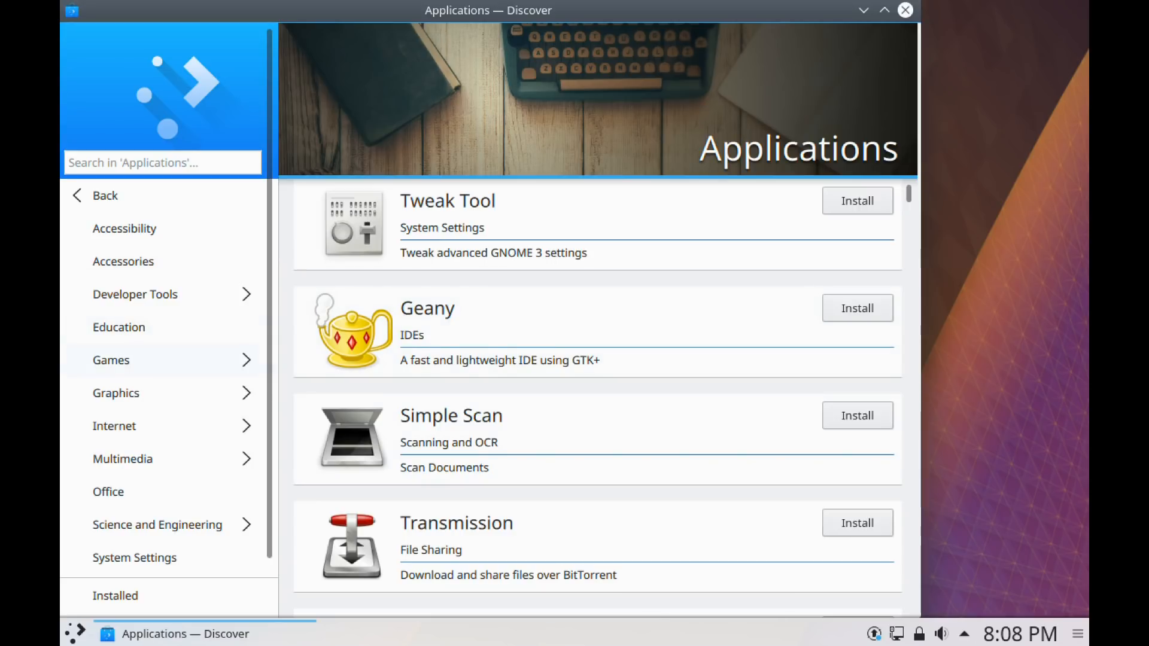
click(110, 361)
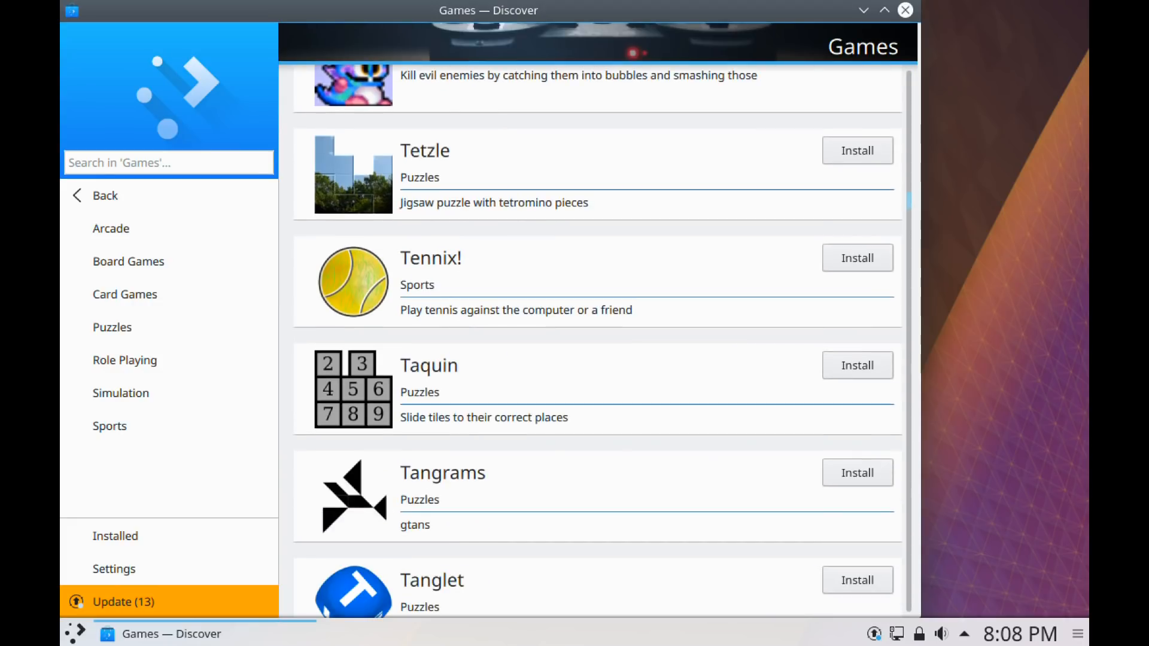
scroll(up, 3)
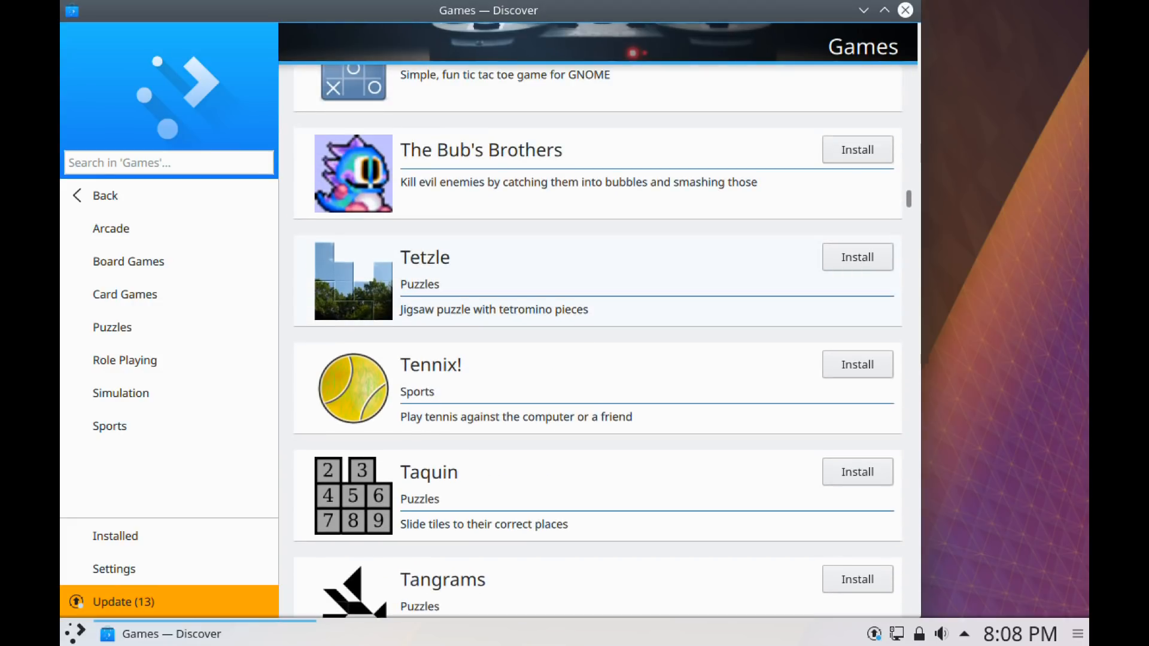
scroll(down, 3)
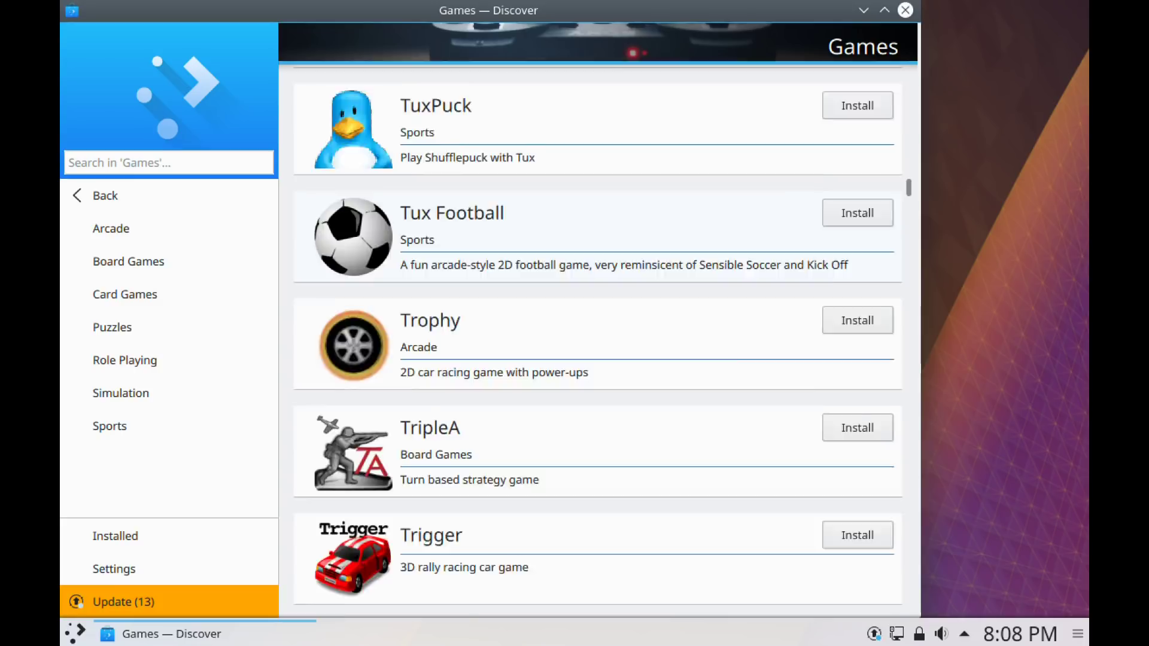
scroll(down, 3)
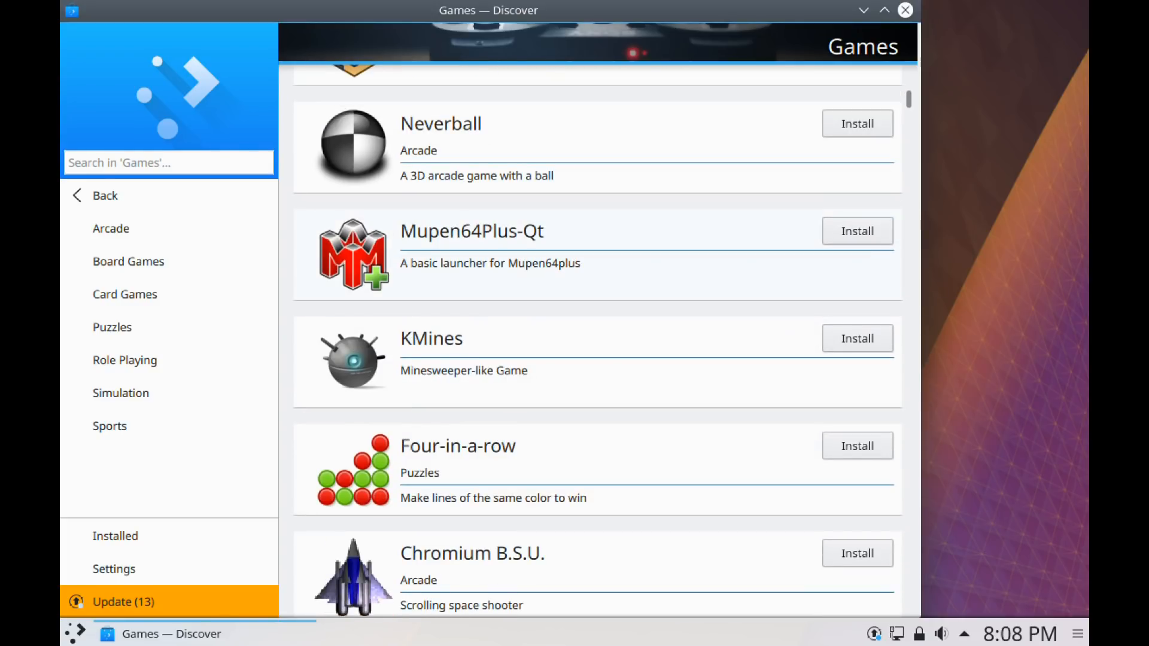
scroll(up, 3)
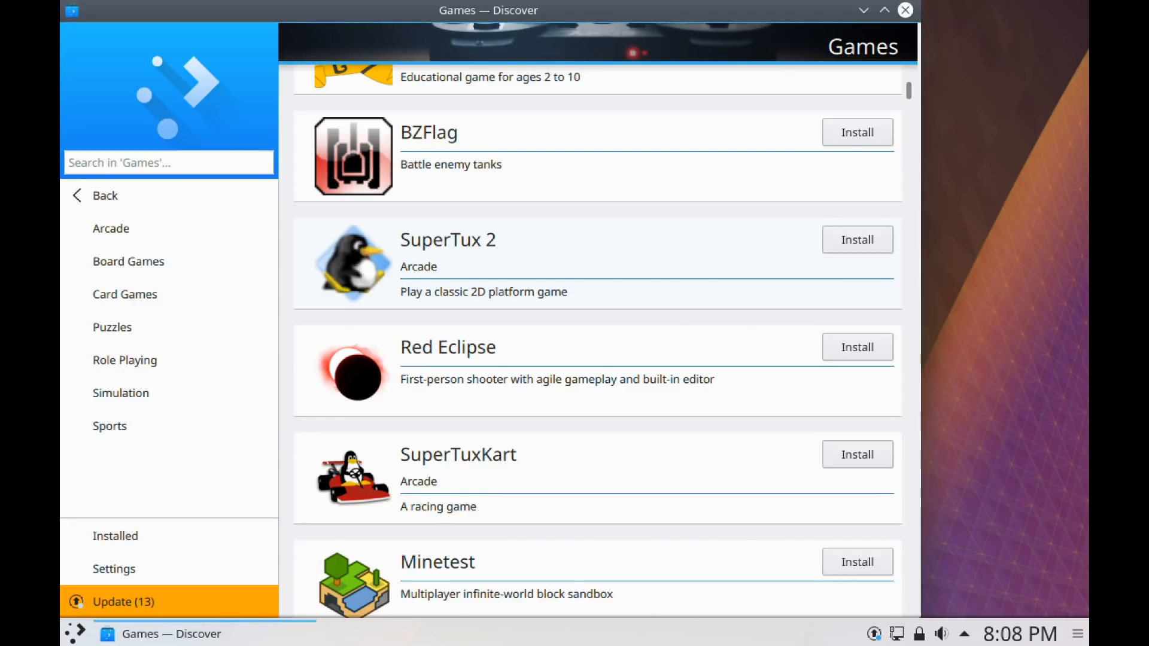
scroll(up, 3)
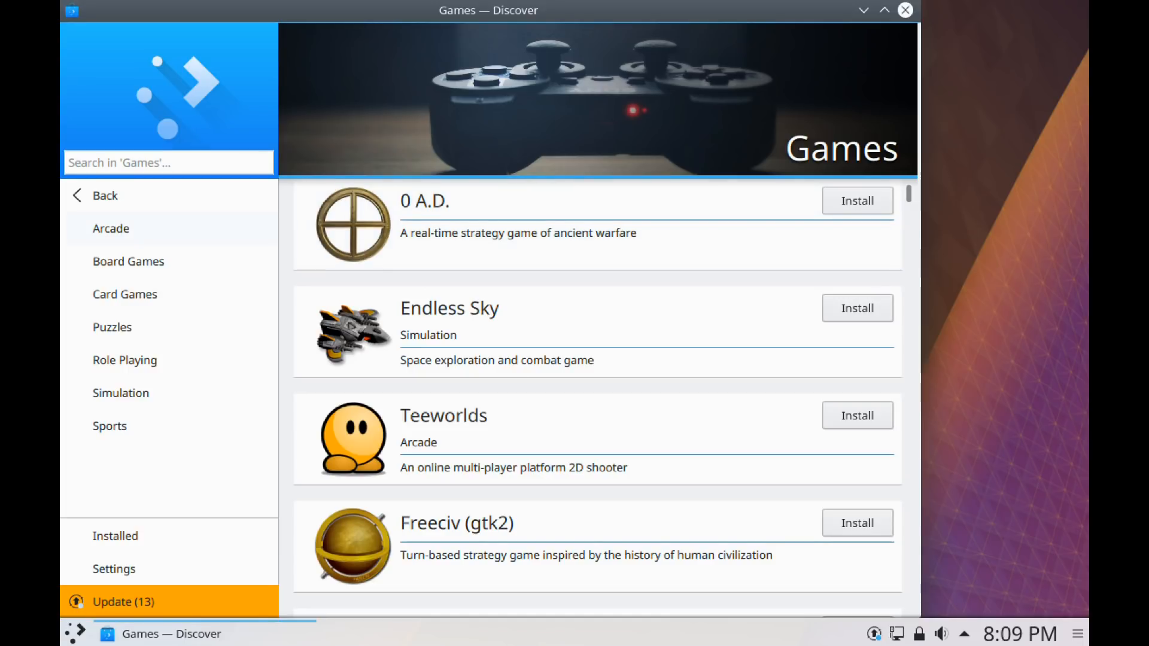
Step: Browse the Graphics category with Blender, GIMP, Inkscape and Darktable listings
click(103, 196)
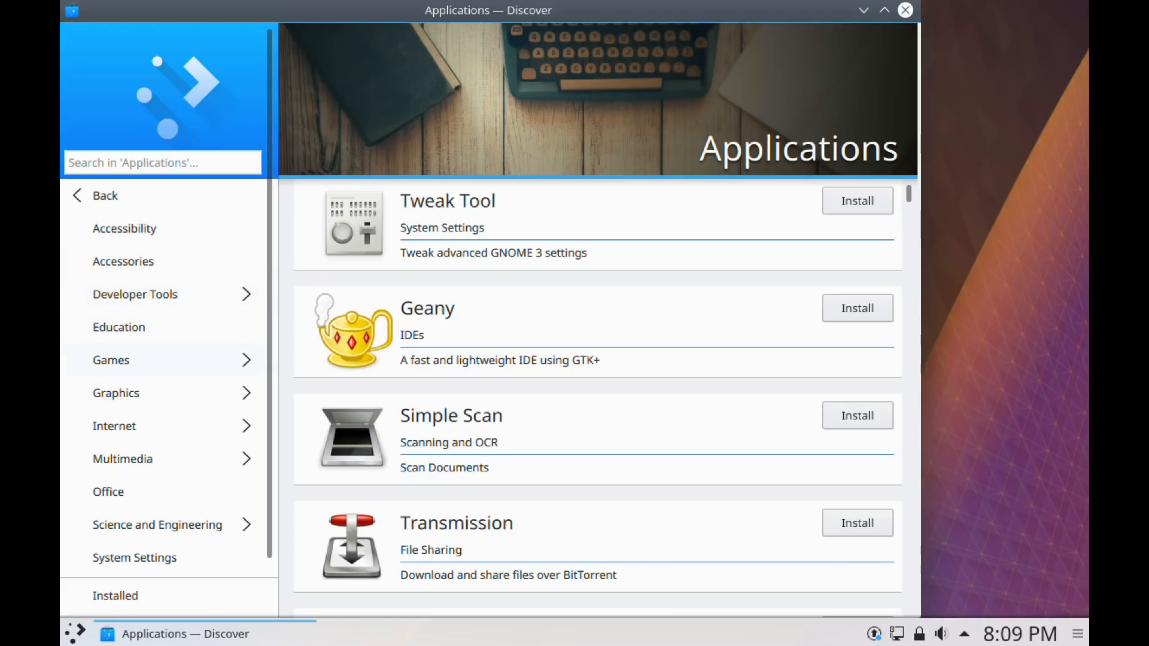
mouse_move(116, 393)
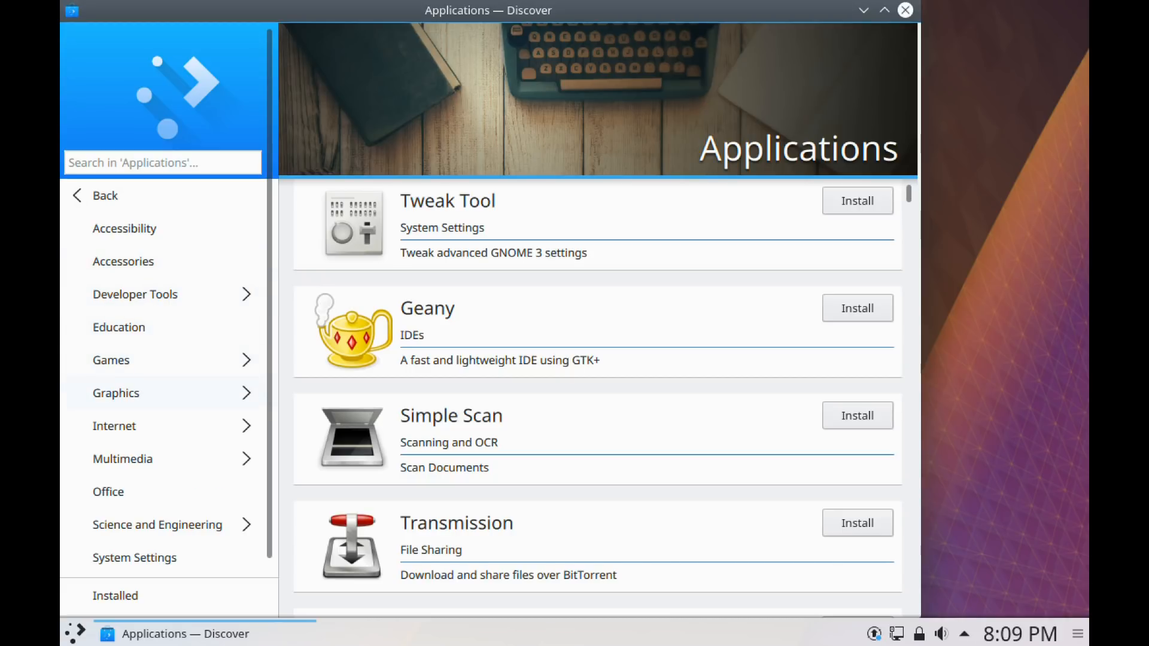
click(115, 392)
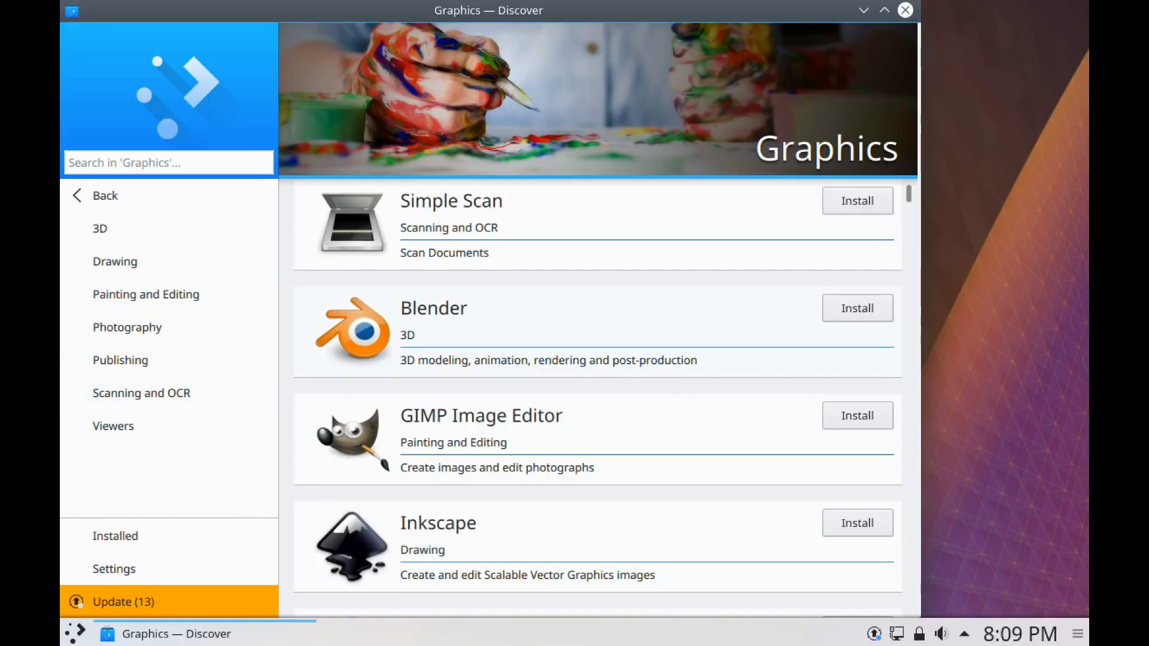
scroll(down, 3)
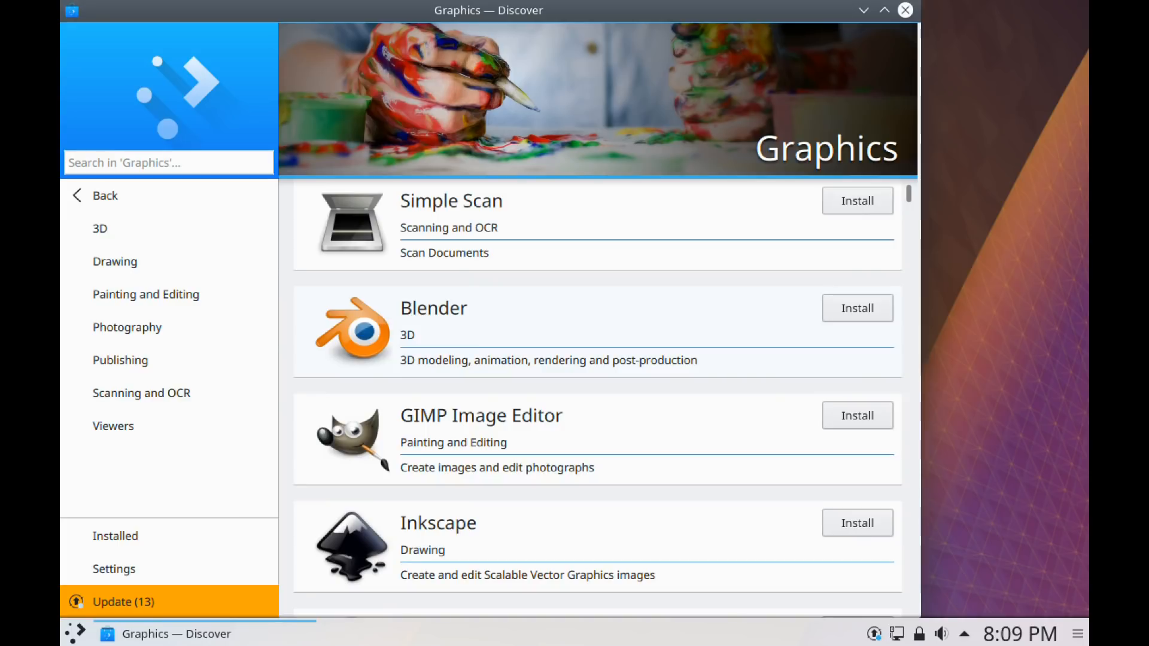
scroll(down, 3)
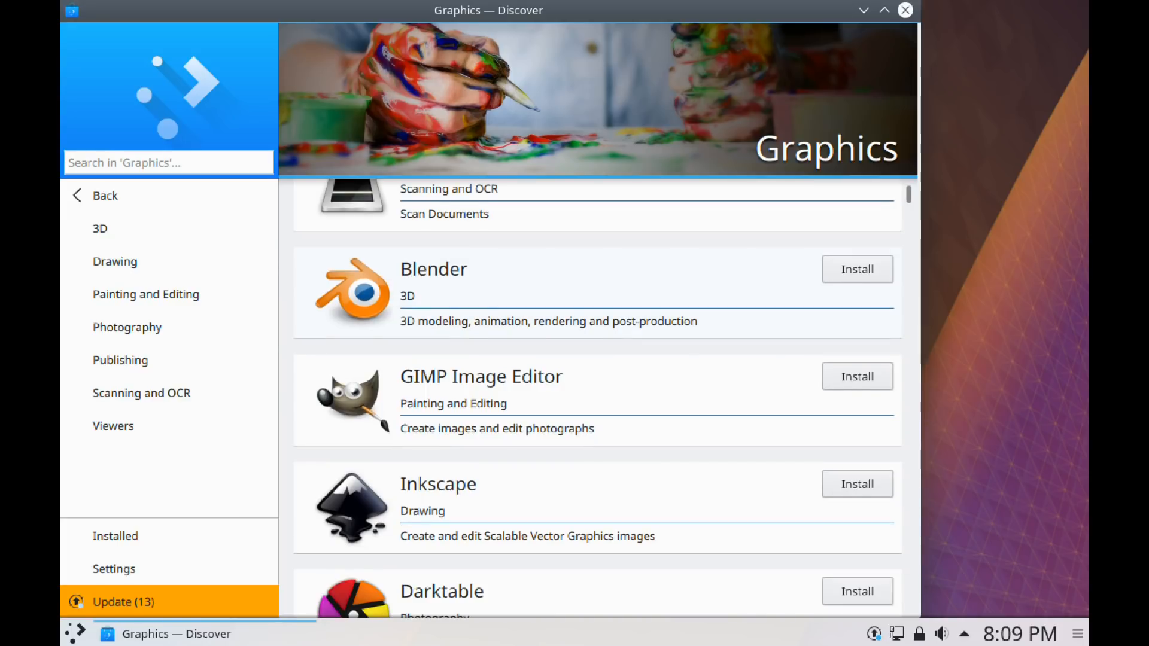
scroll(down, 3)
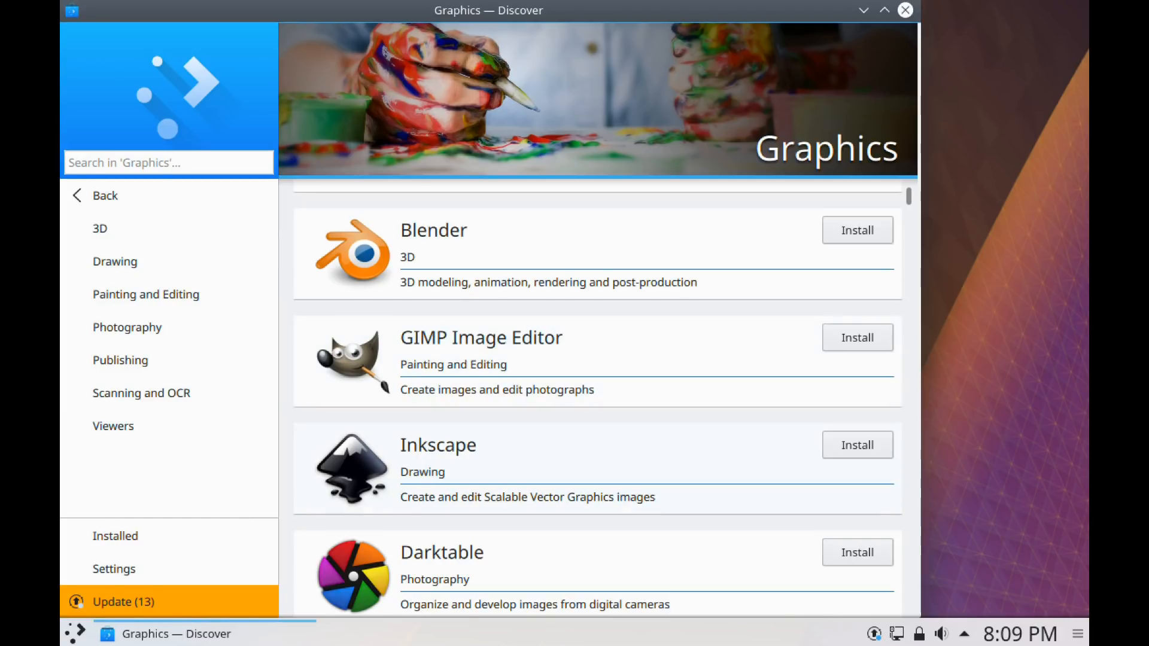
scroll(down, 3)
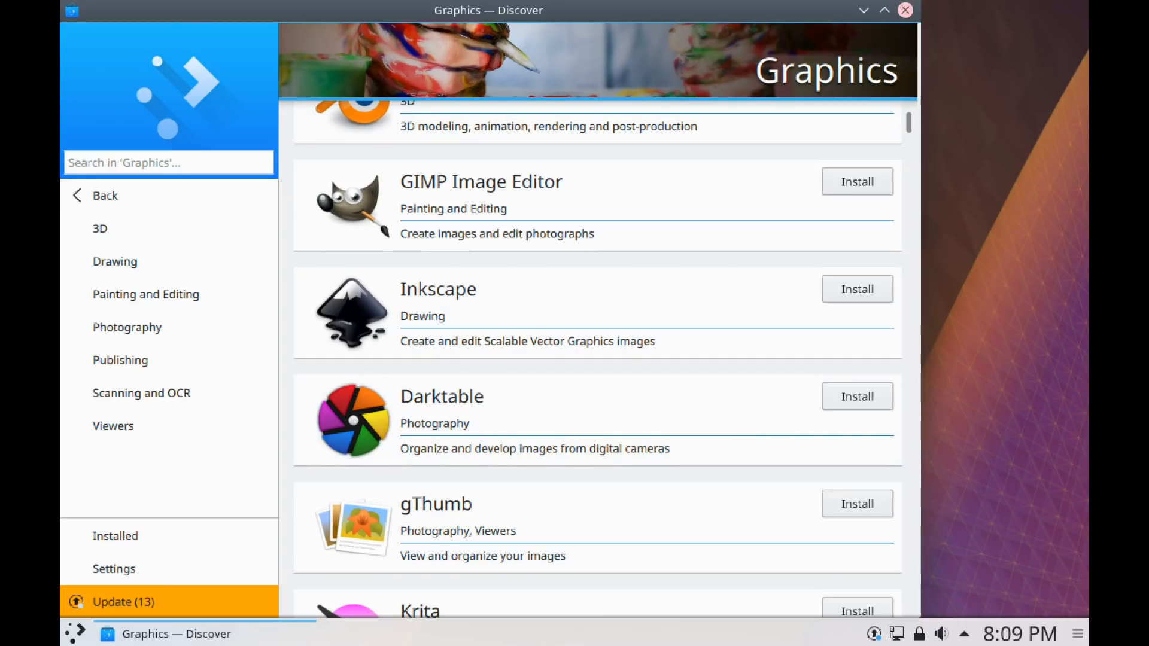
Step: Close the Discover window
click(905, 10)
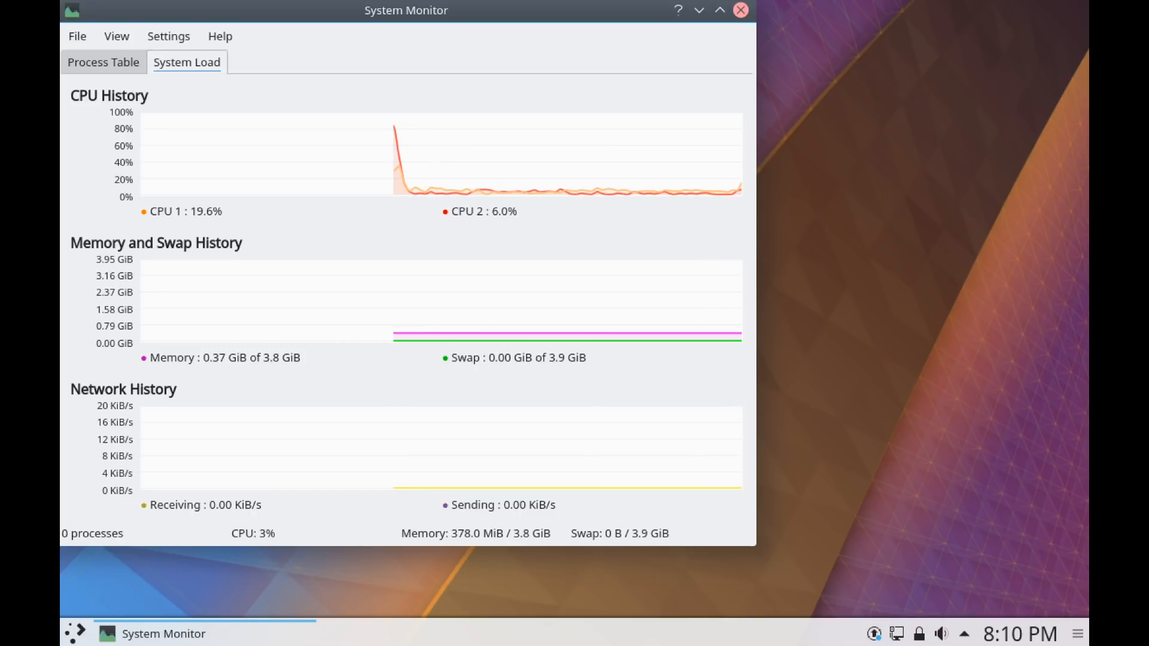
Step: Close System Monitor and look through the launcher's application categories
click(740, 10)
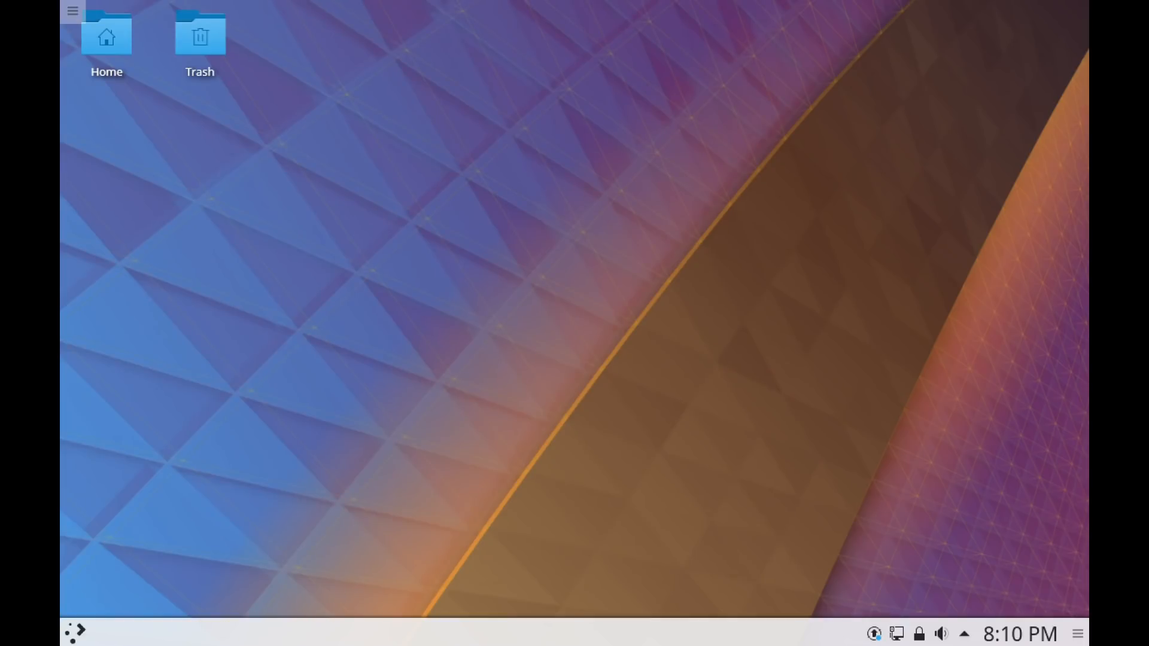
click(74, 637)
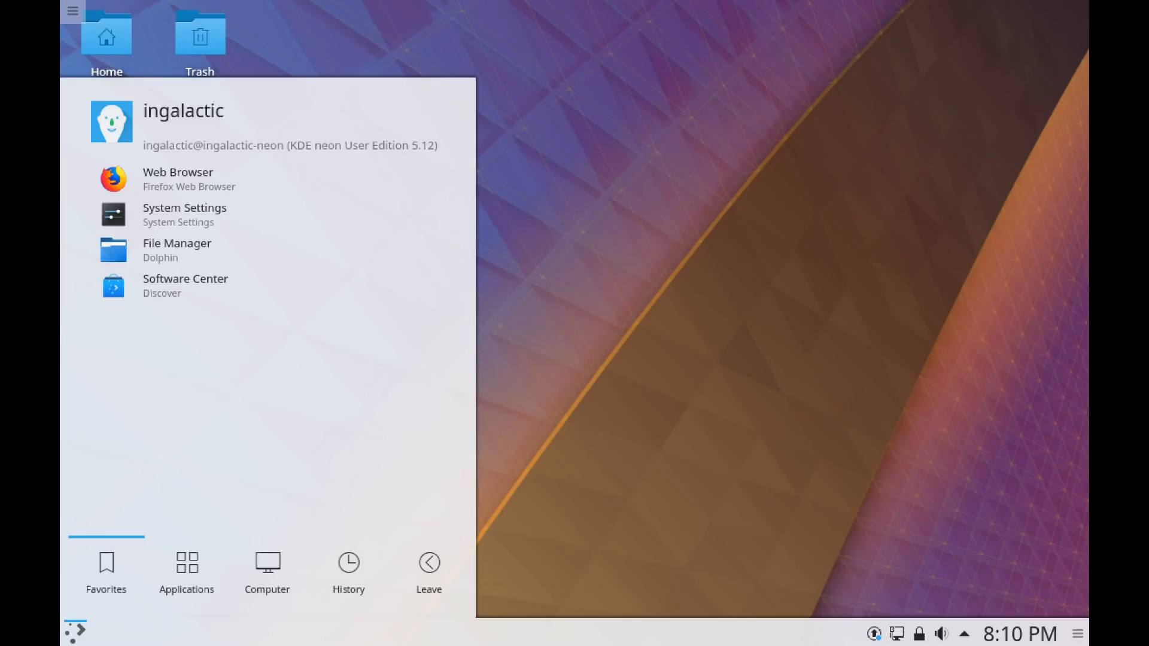
click(186, 571)
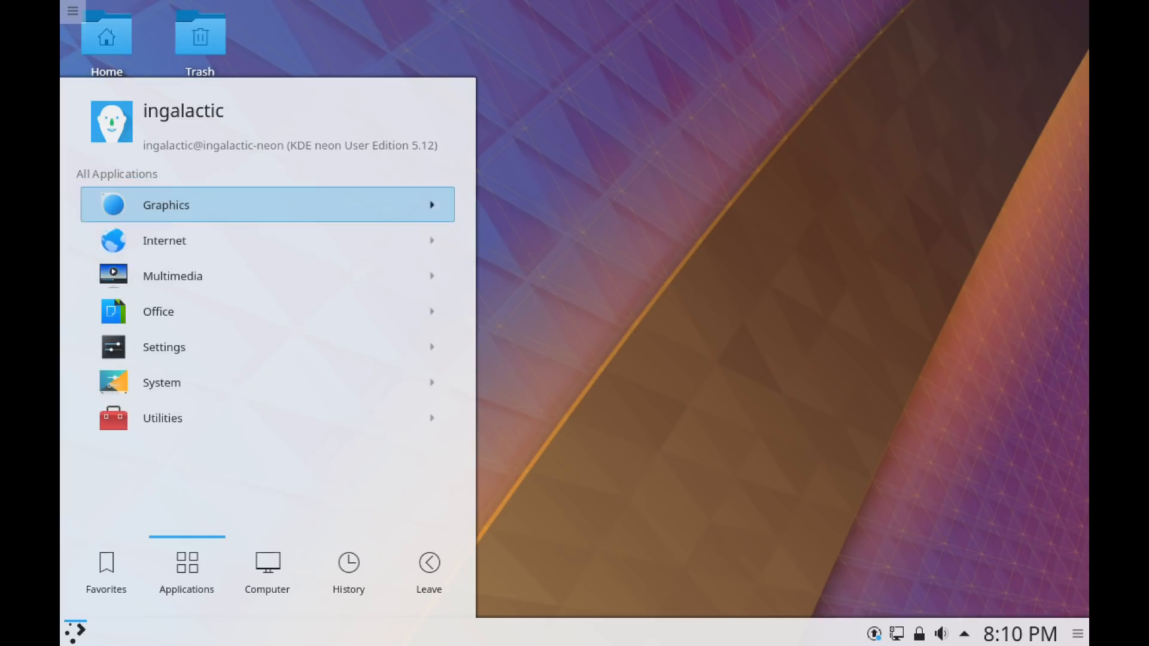
click(158, 311)
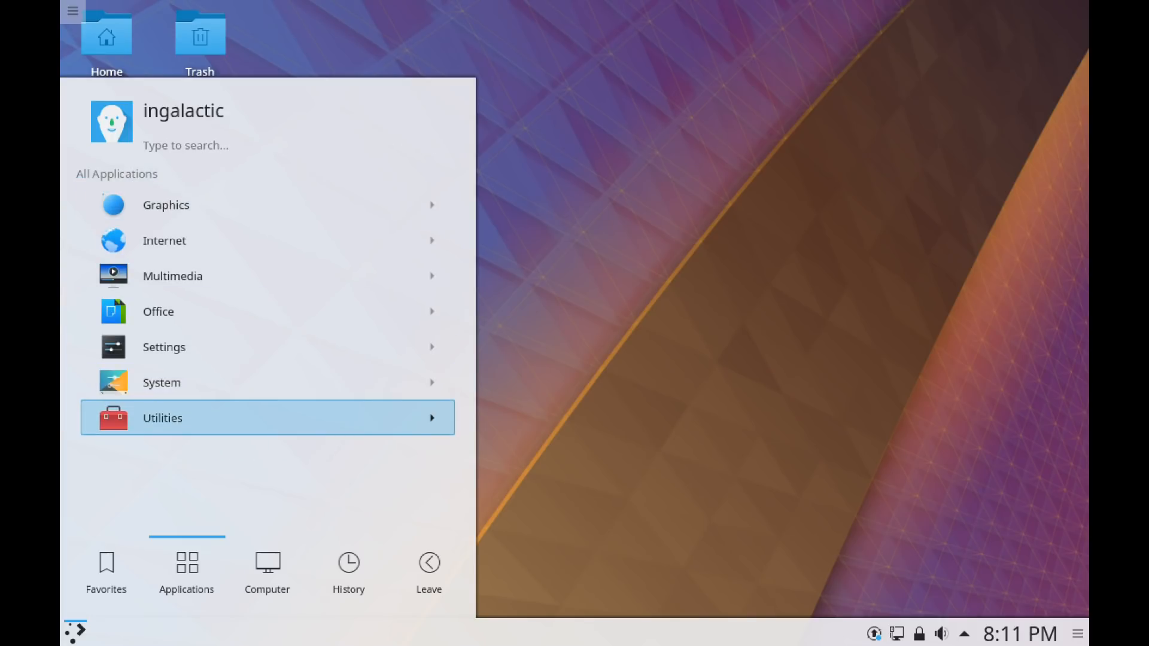
mouse_move(164, 347)
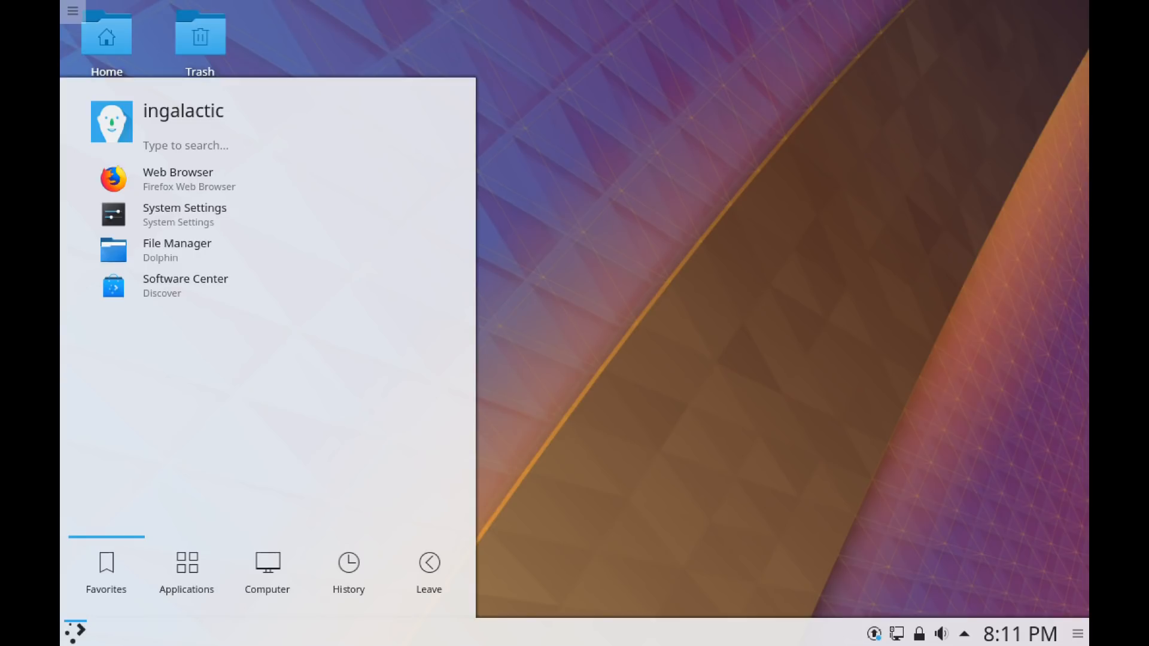
Step: Launch System Settings from the launcher's Favorites
click(184, 213)
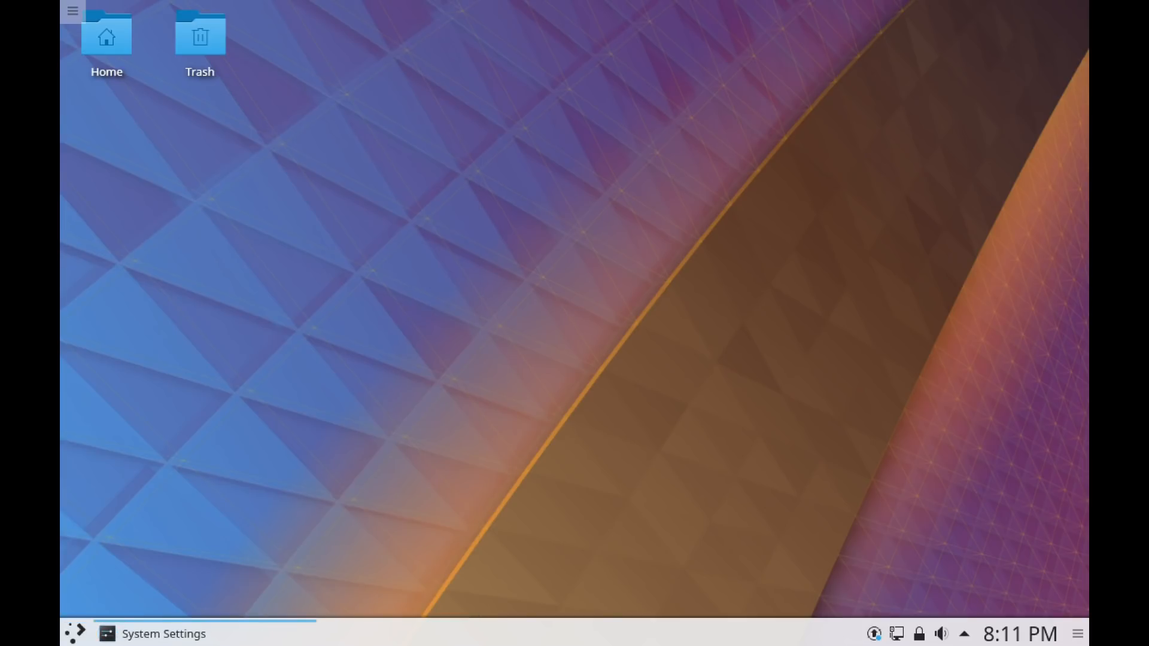
click(162, 634)
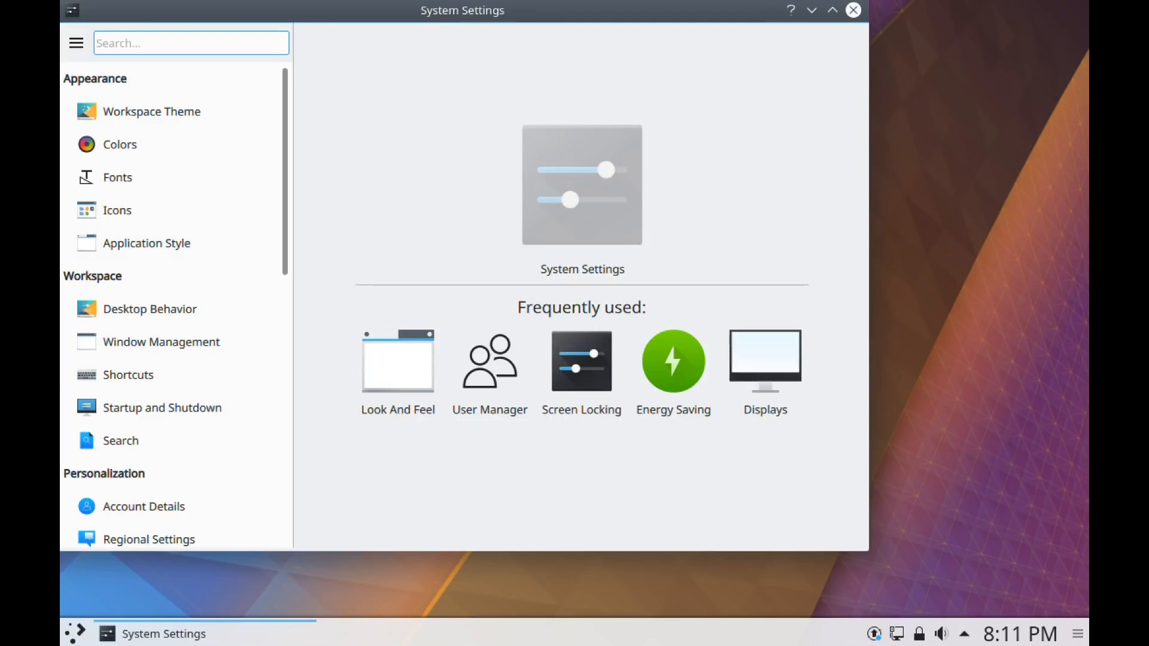
Step: Show the Look And Feel page under Workspace Theme with Breeze and Breeze Dark
click(152, 113)
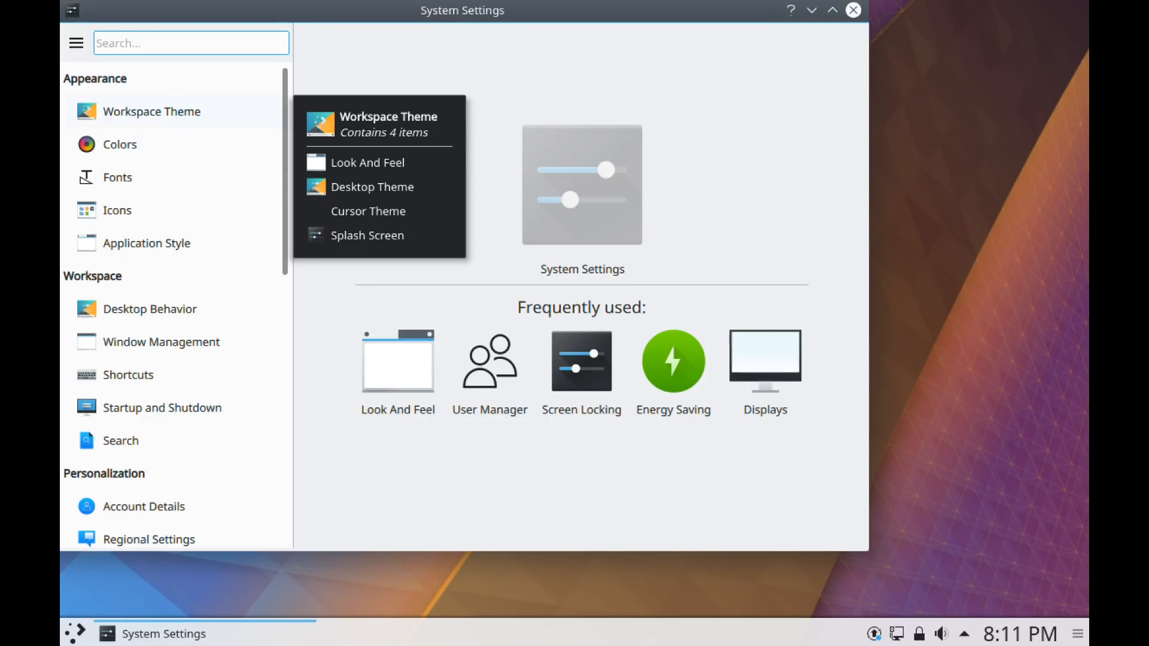
click(368, 162)
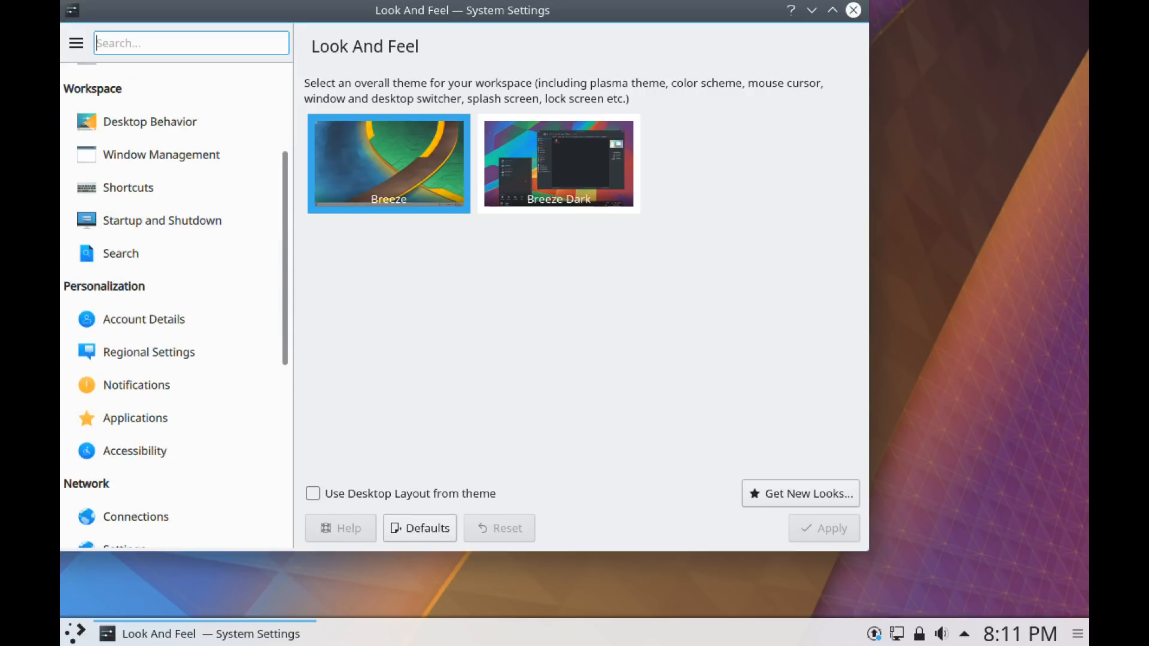
scroll(down, 3)
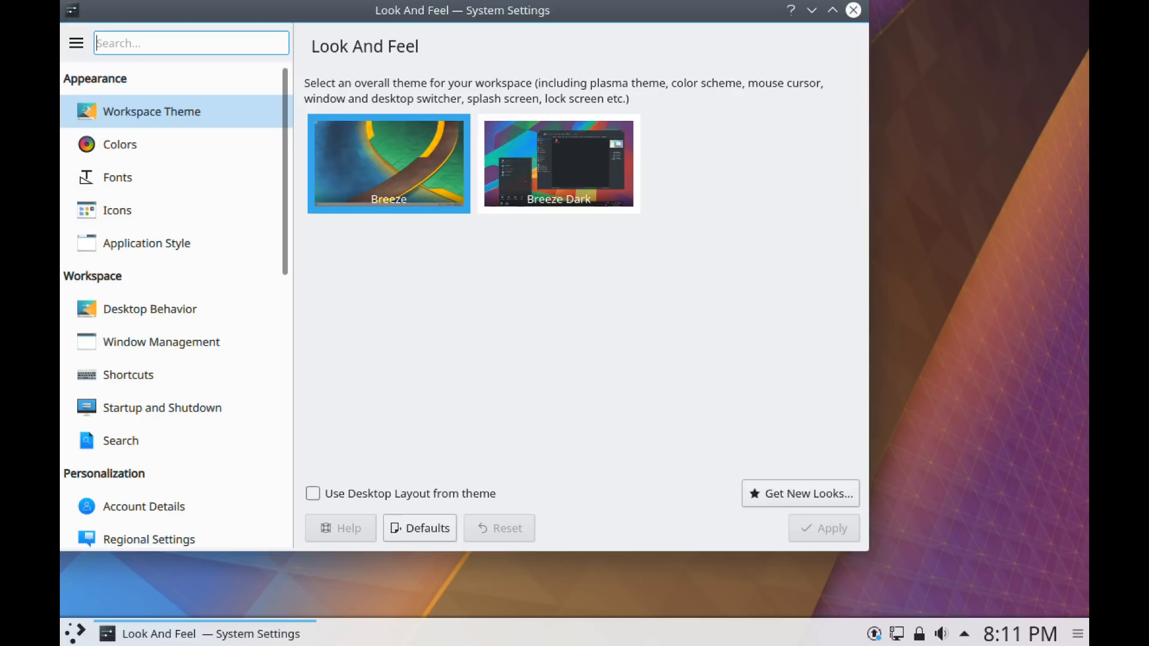
mouse_move(146, 243)
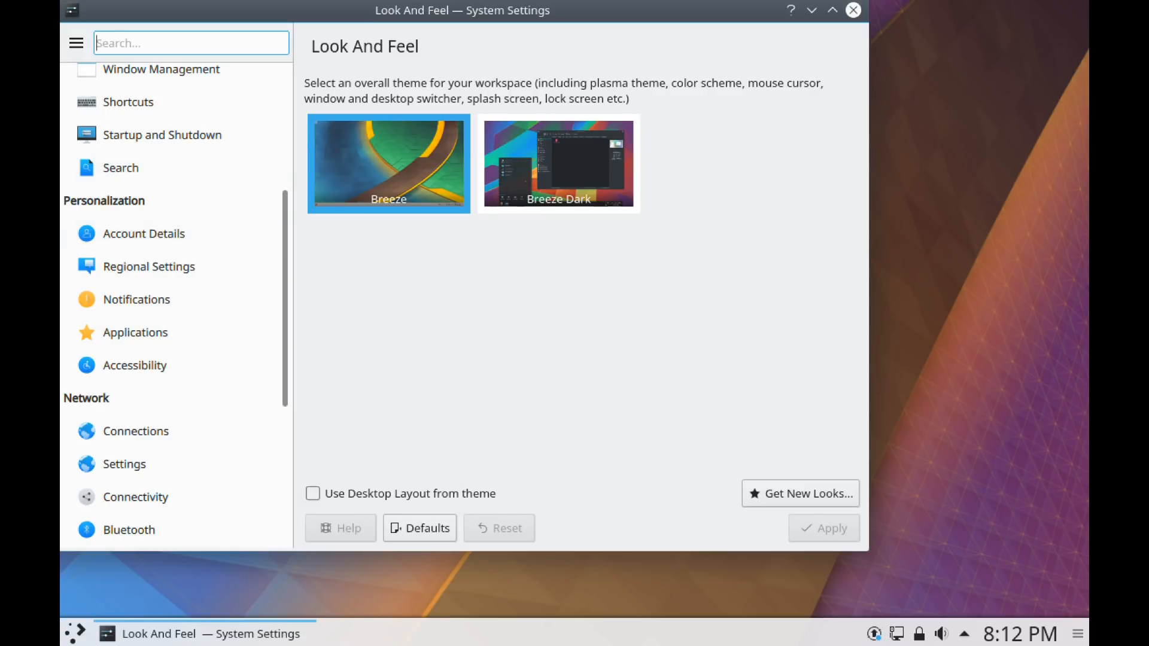
mouse_move(144, 233)
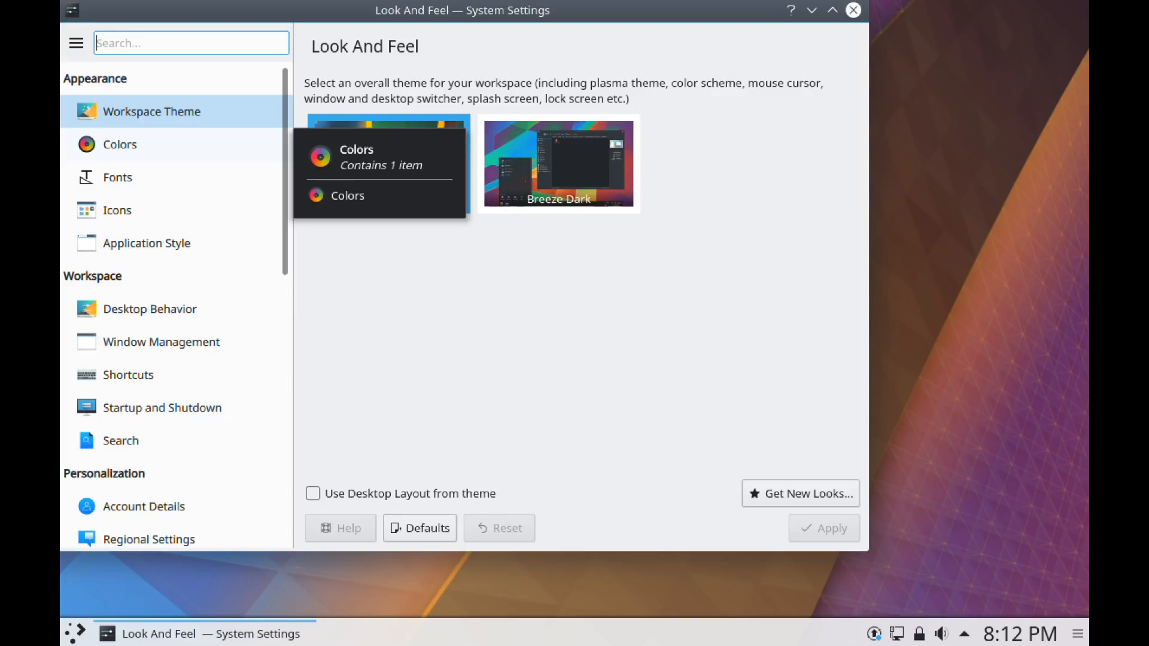
Step: Visit the Colors, Fonts, Icons and Desktop Behavior pages, then return to the overview
click(120, 145)
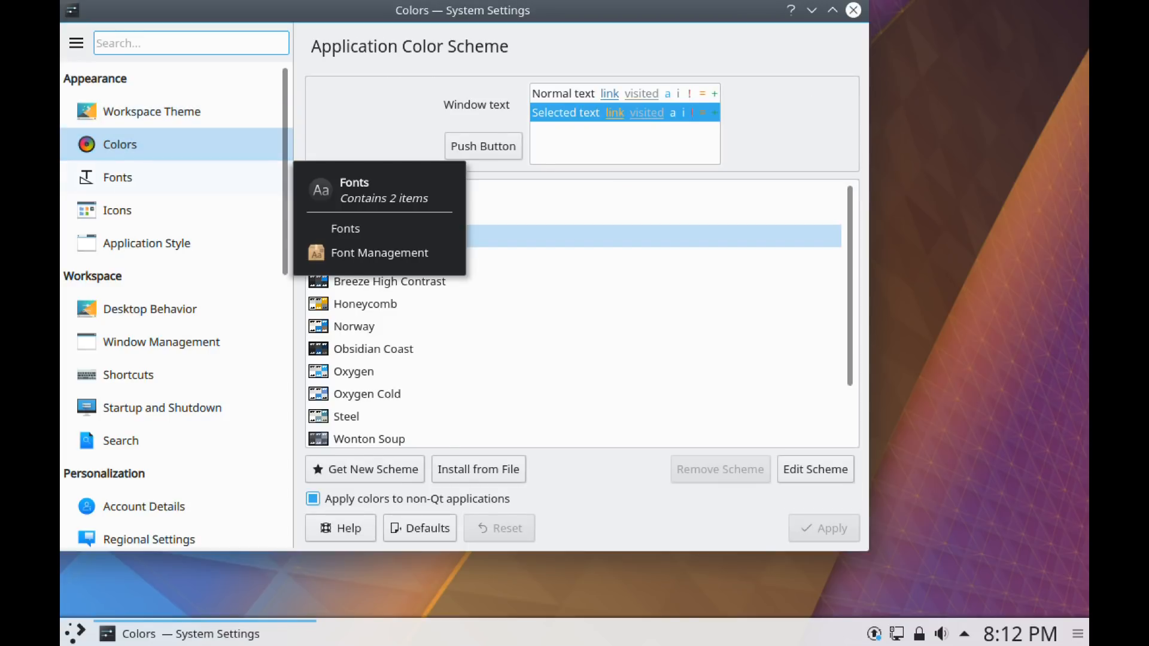
click(344, 228)
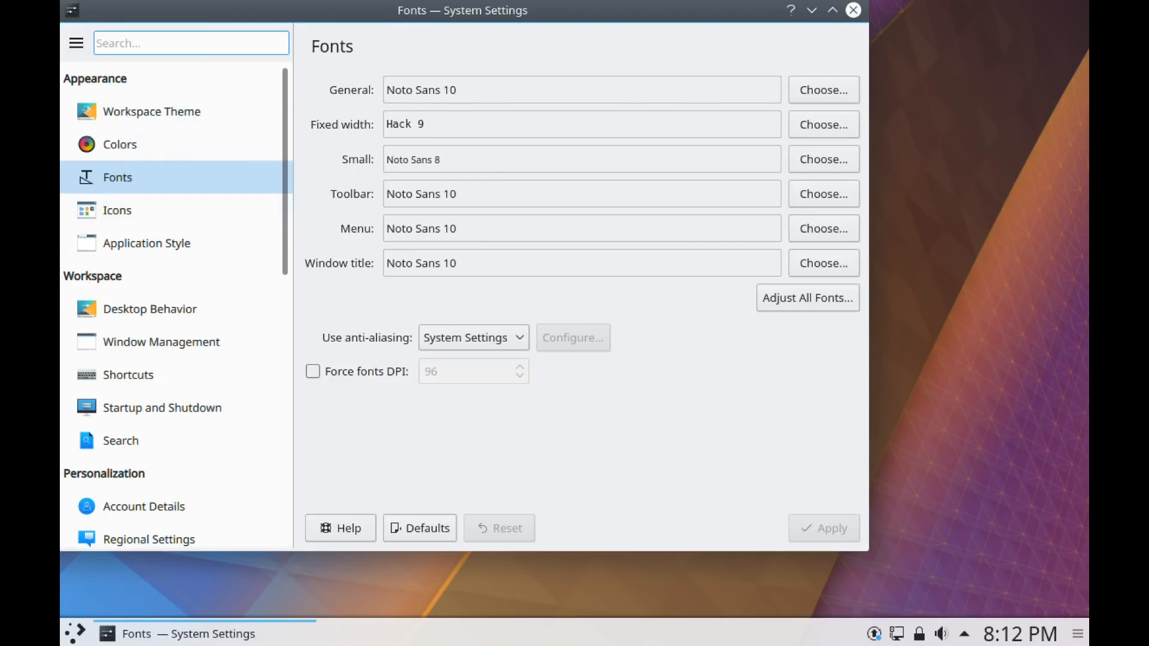
click(117, 209)
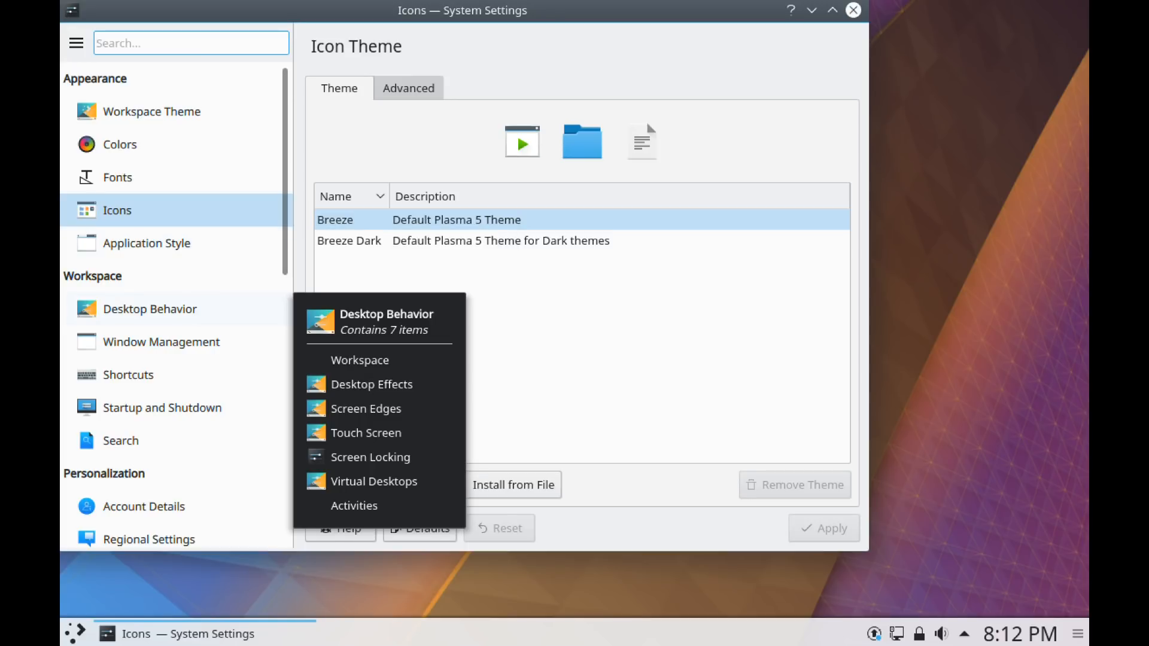
click(360, 361)
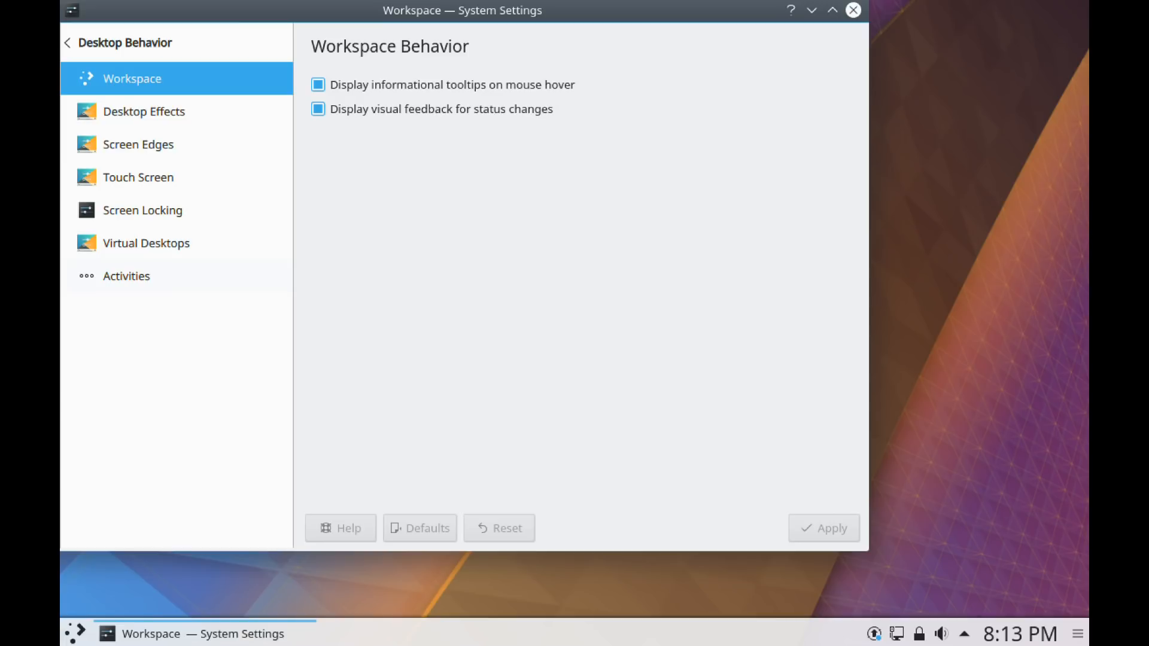
click(67, 41)
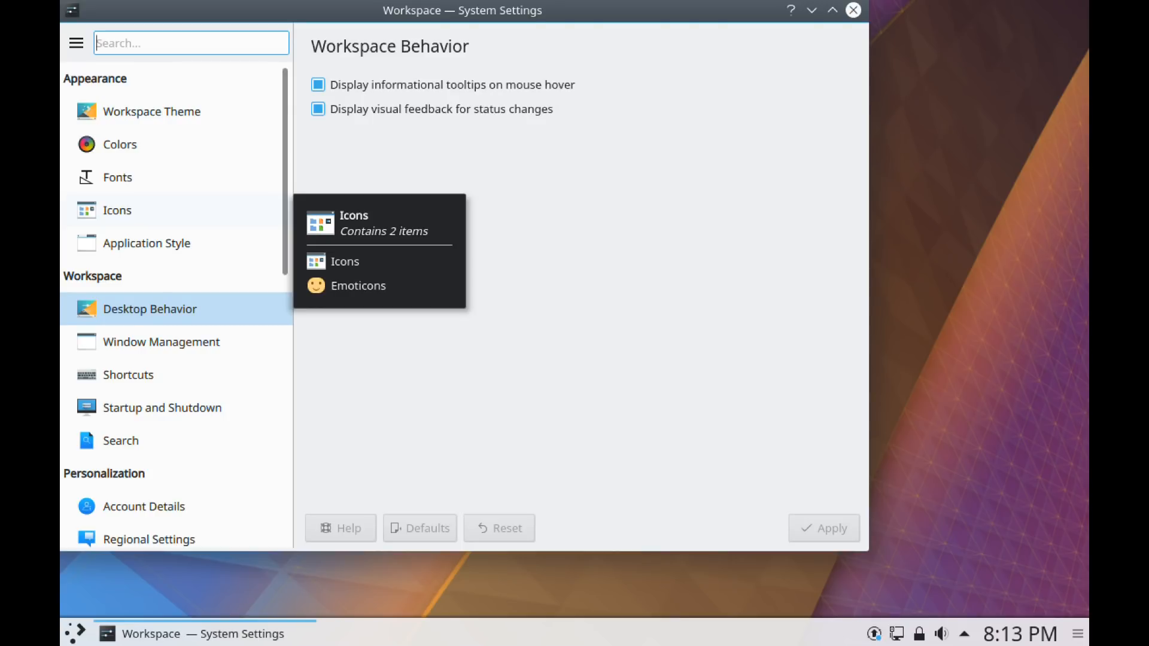
mouse_move(128, 375)
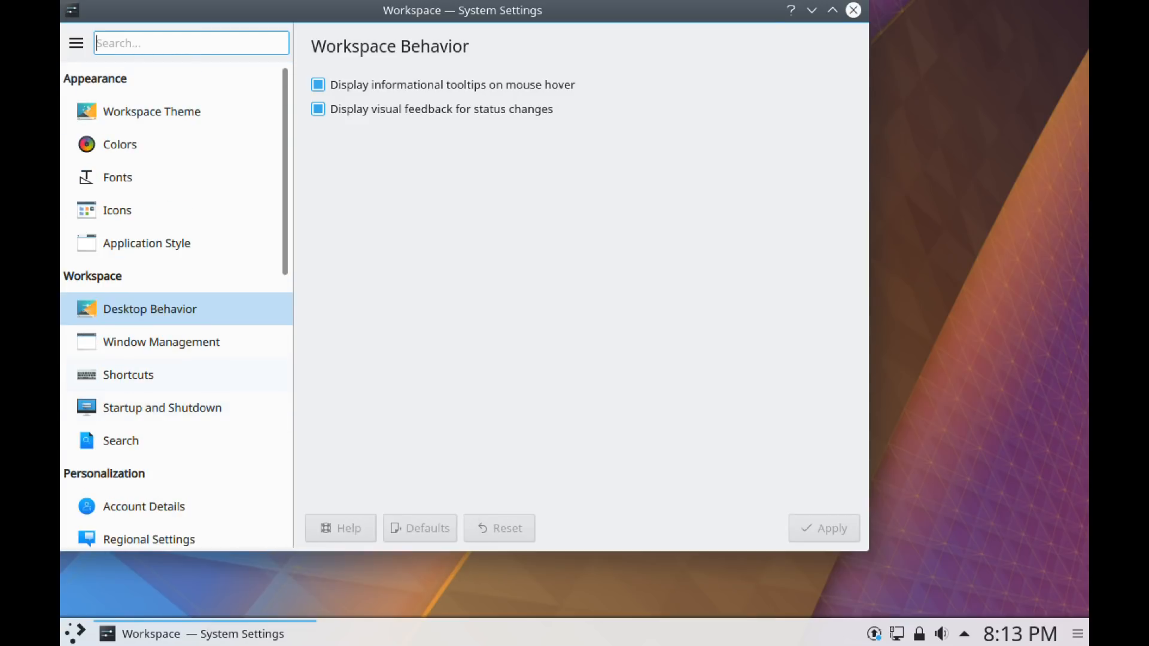
mouse_move(128, 375)
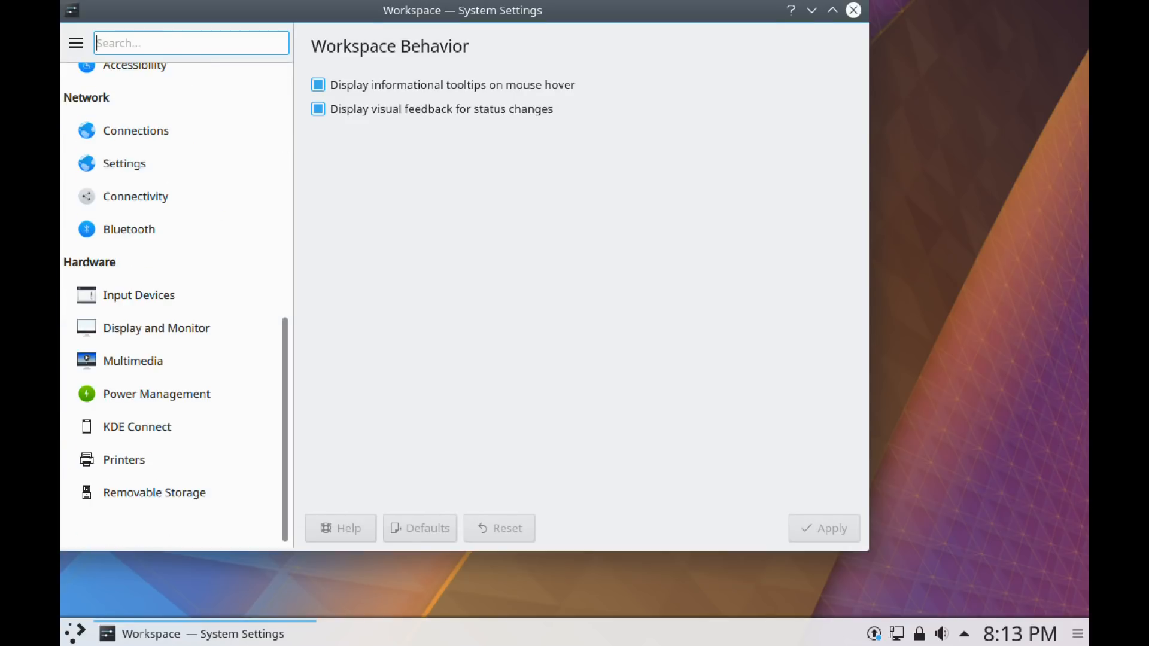
mouse_move(156, 394)
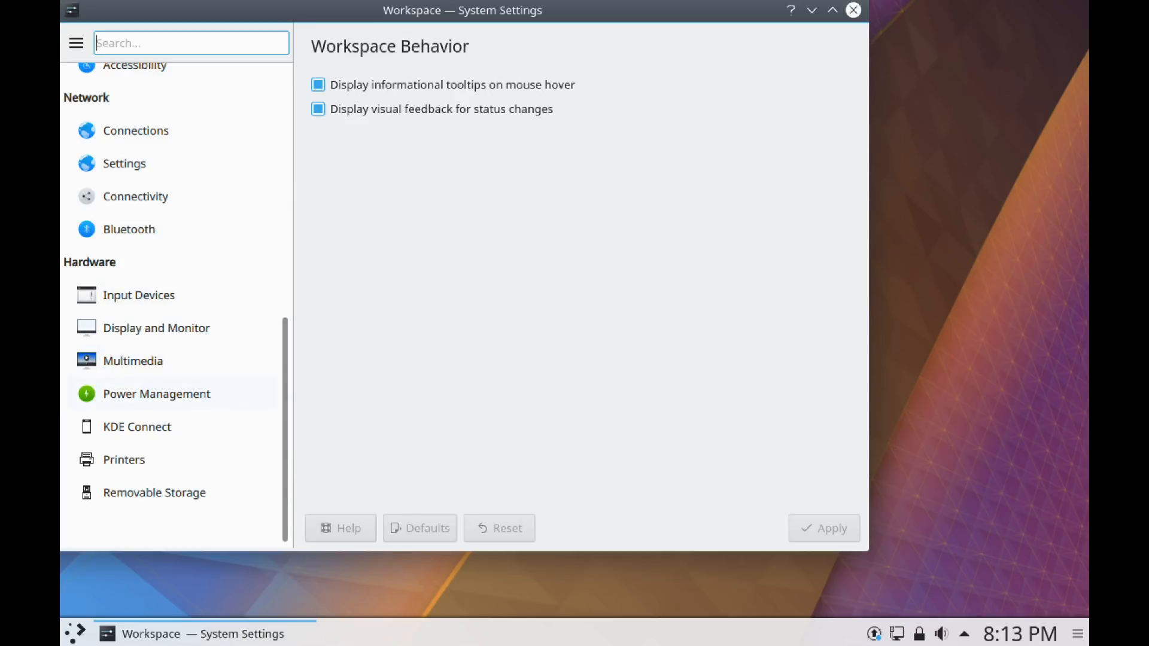
Step: Review Power Management's energy saving profiles on AC power, battery and low battery
click(136, 426)
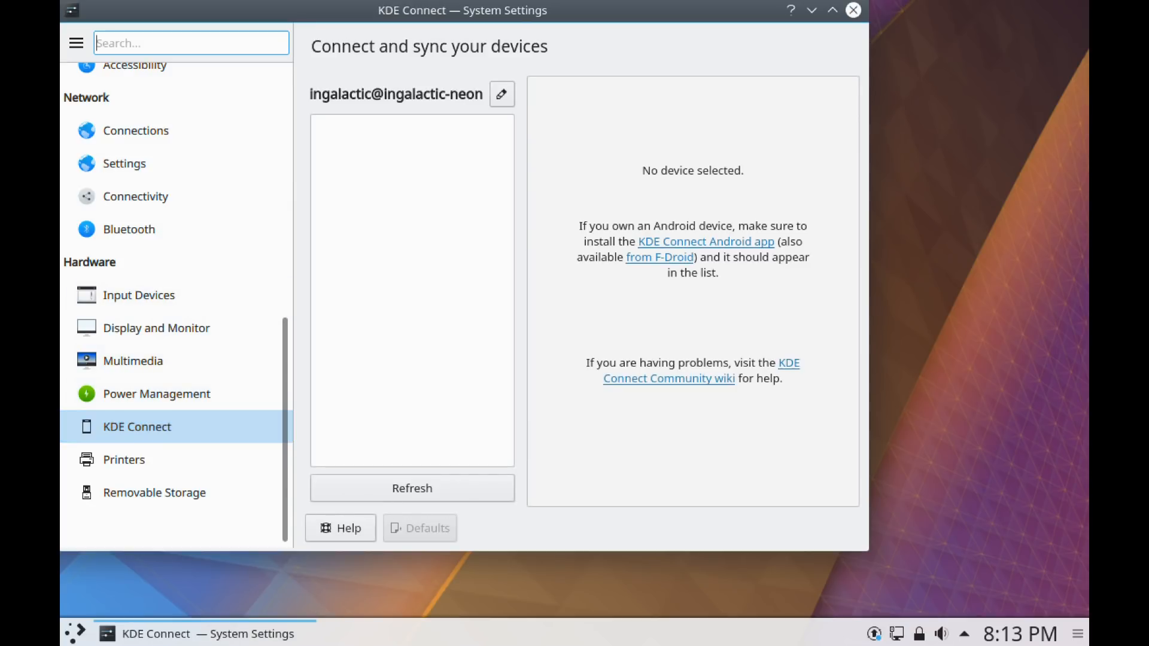
click(157, 393)
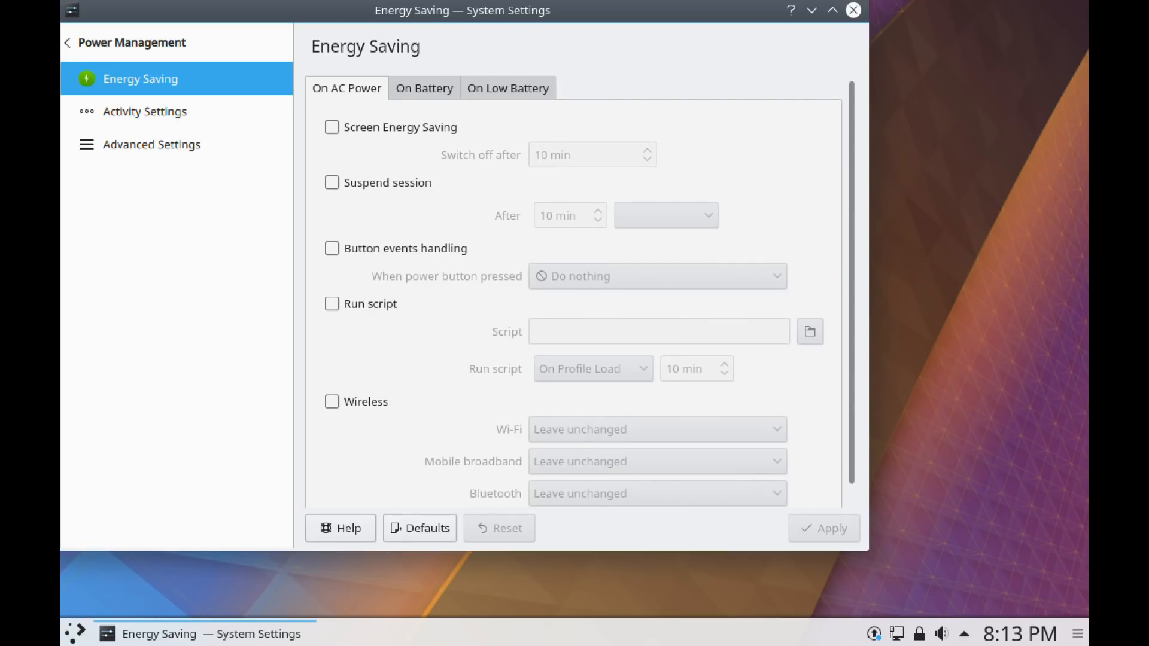
click(424, 88)
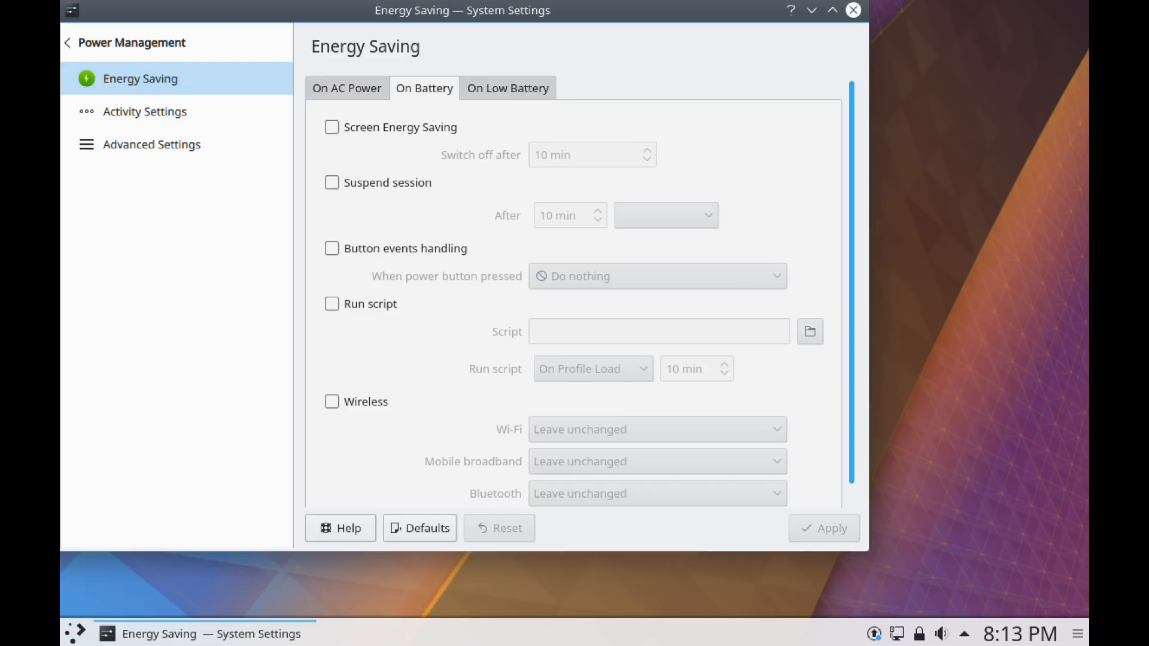
click(346, 89)
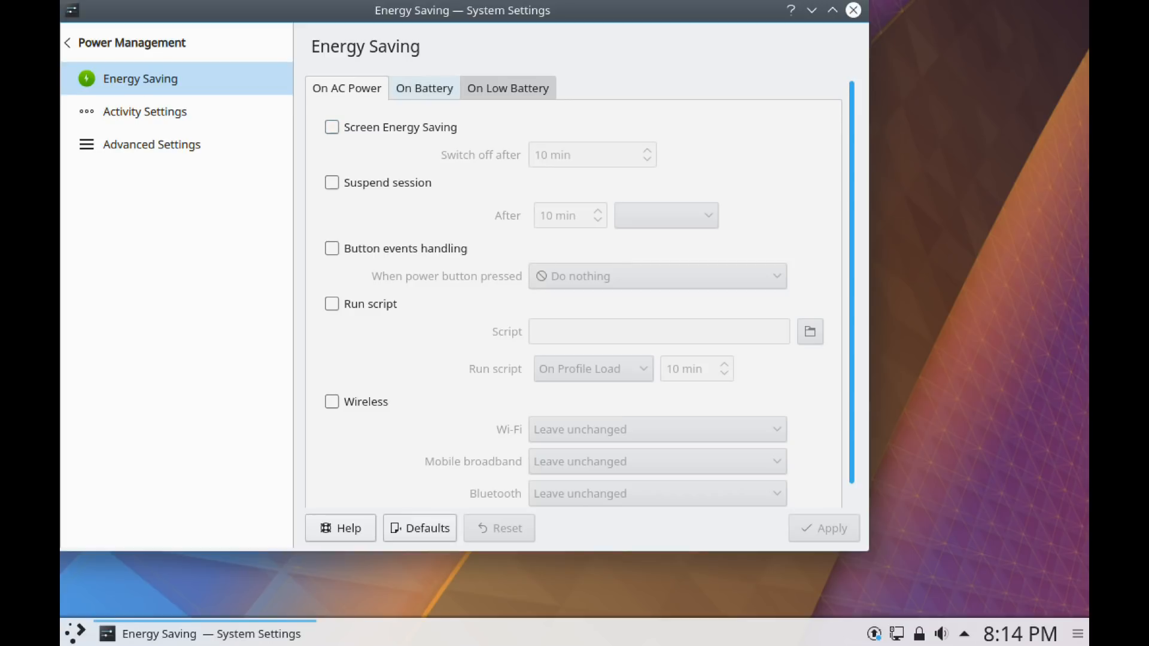
click(508, 88)
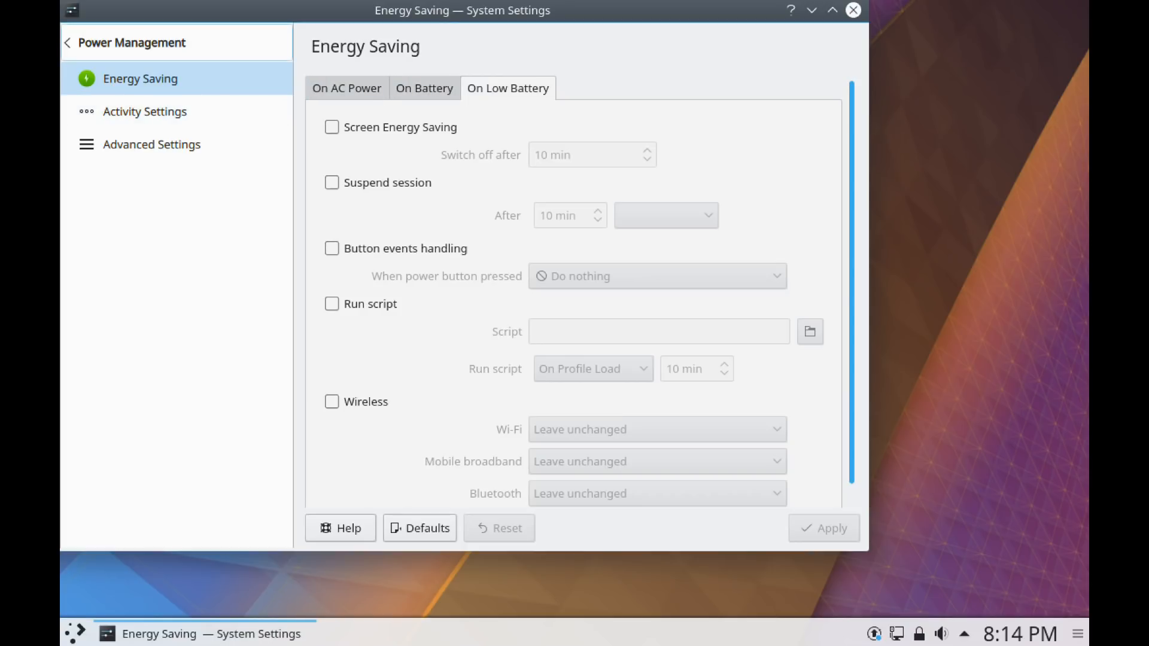
Step: Return to the overview and show the KDE Connect devices page
click(67, 42)
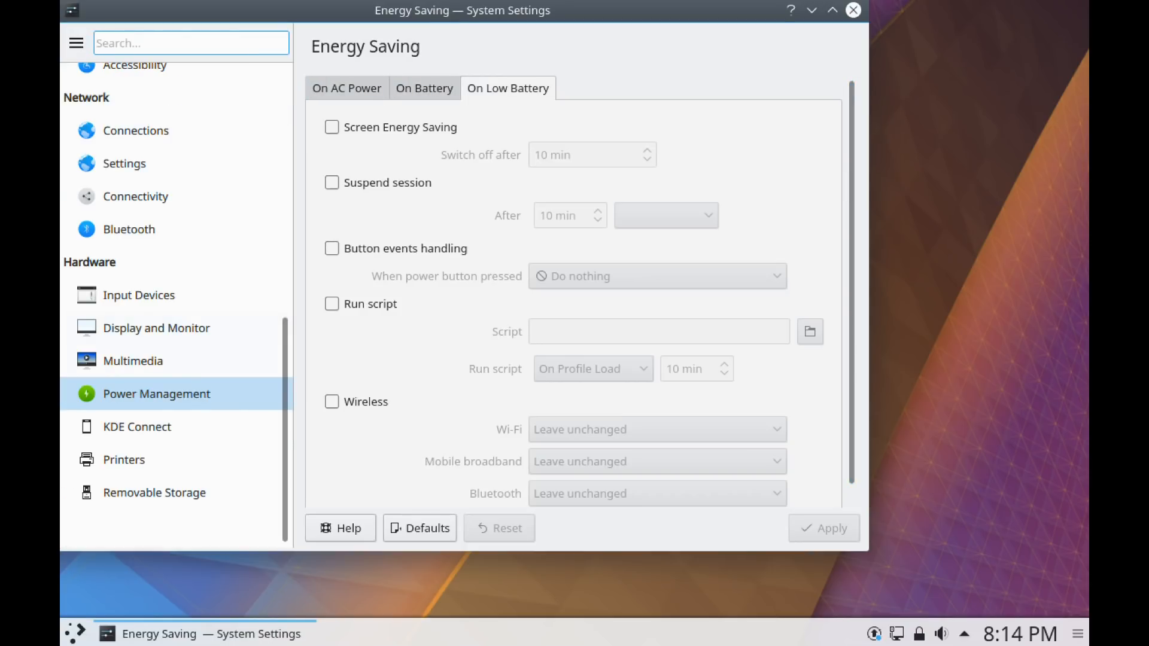
click(137, 426)
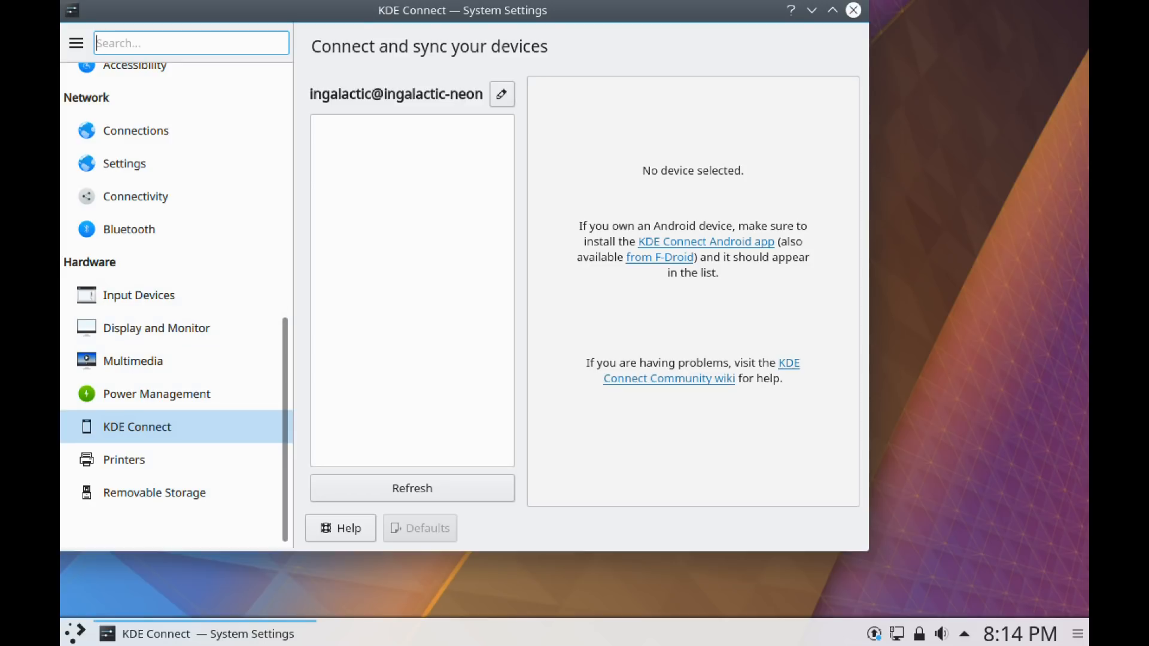
mouse_move(157, 328)
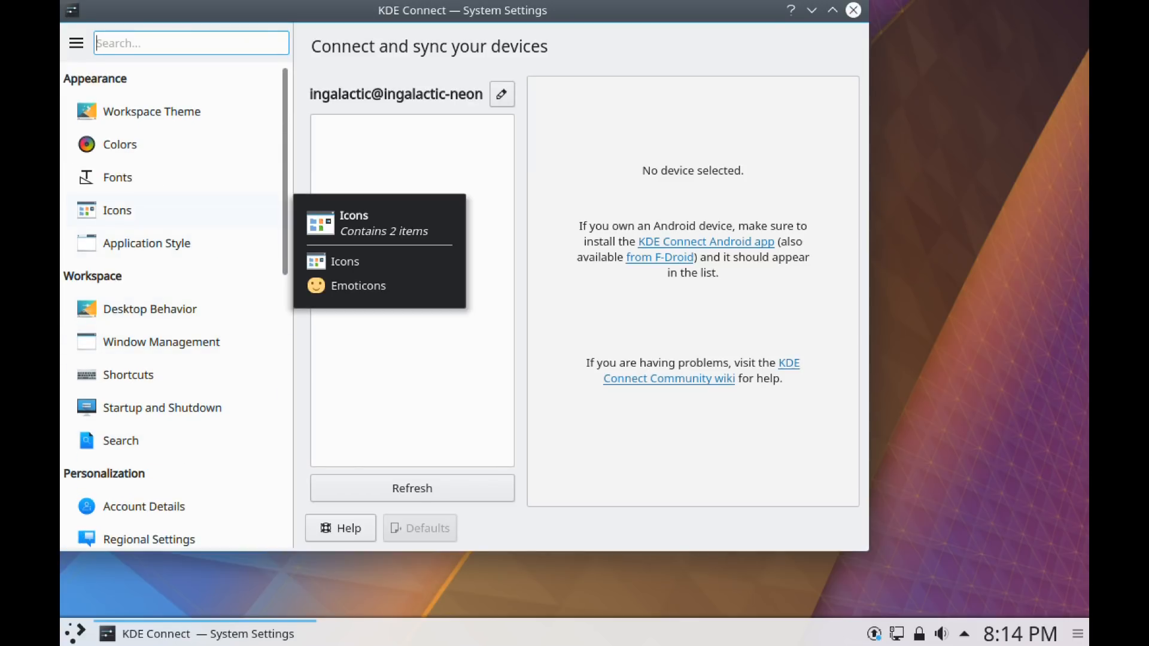
Step: Choose Breeze Dark as the overall theme and apply it to the workspace
click(345, 261)
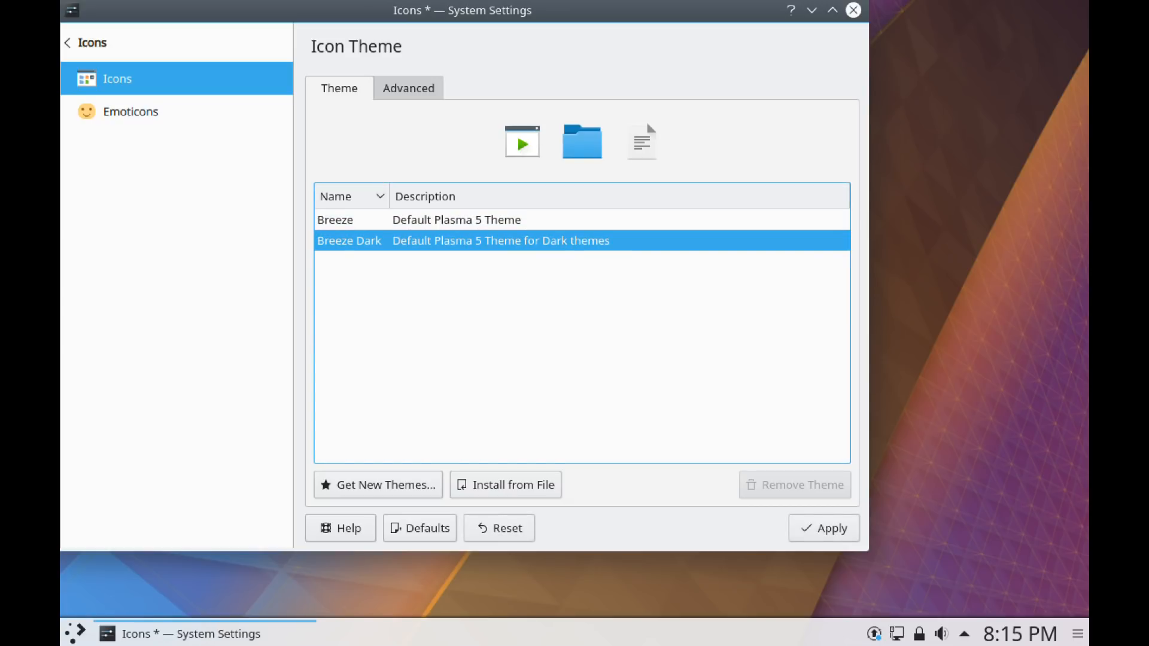
click(824, 529)
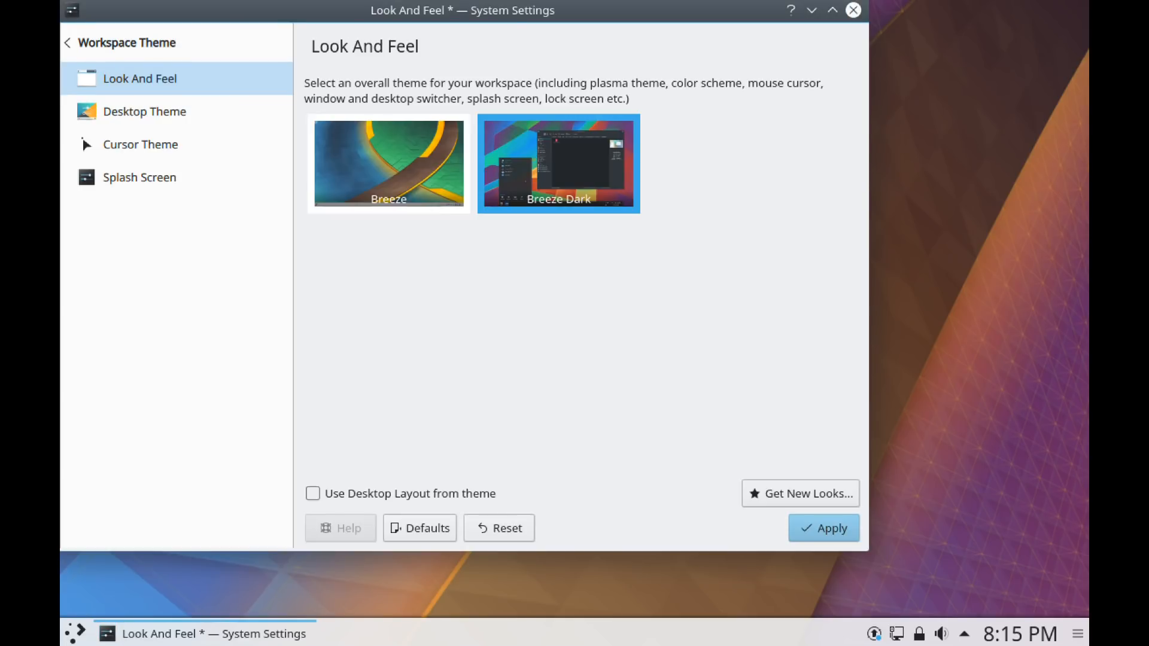
click(823, 528)
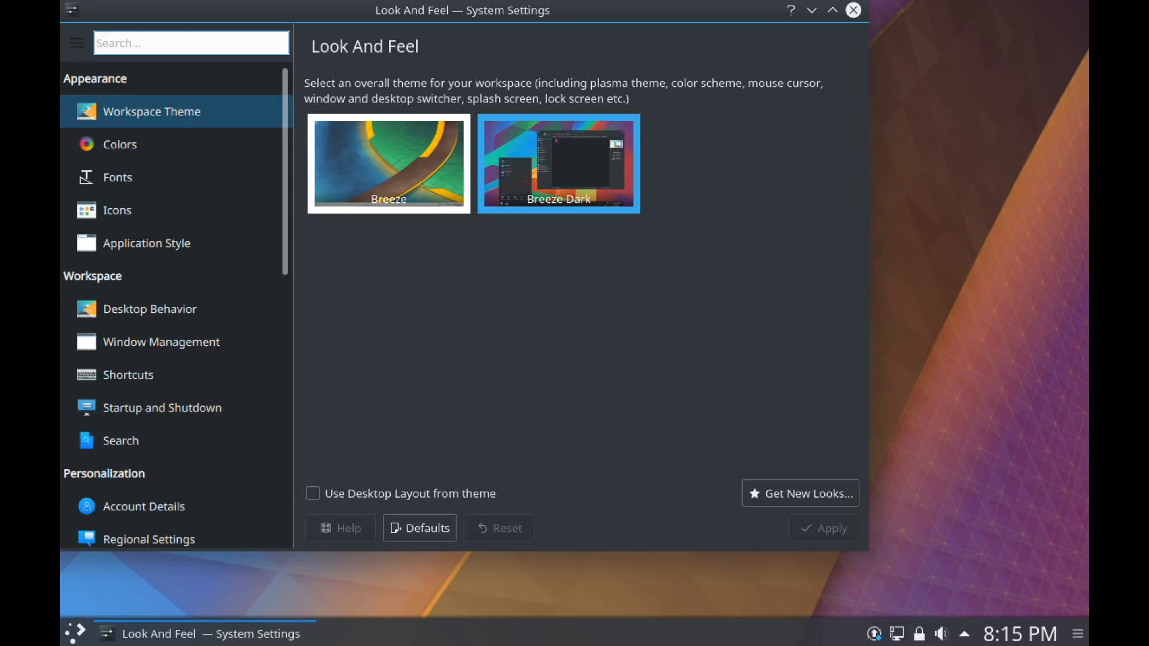
Step: Close System Settings and browse the launcher's Internet category, returning to all categories
click(853, 10)
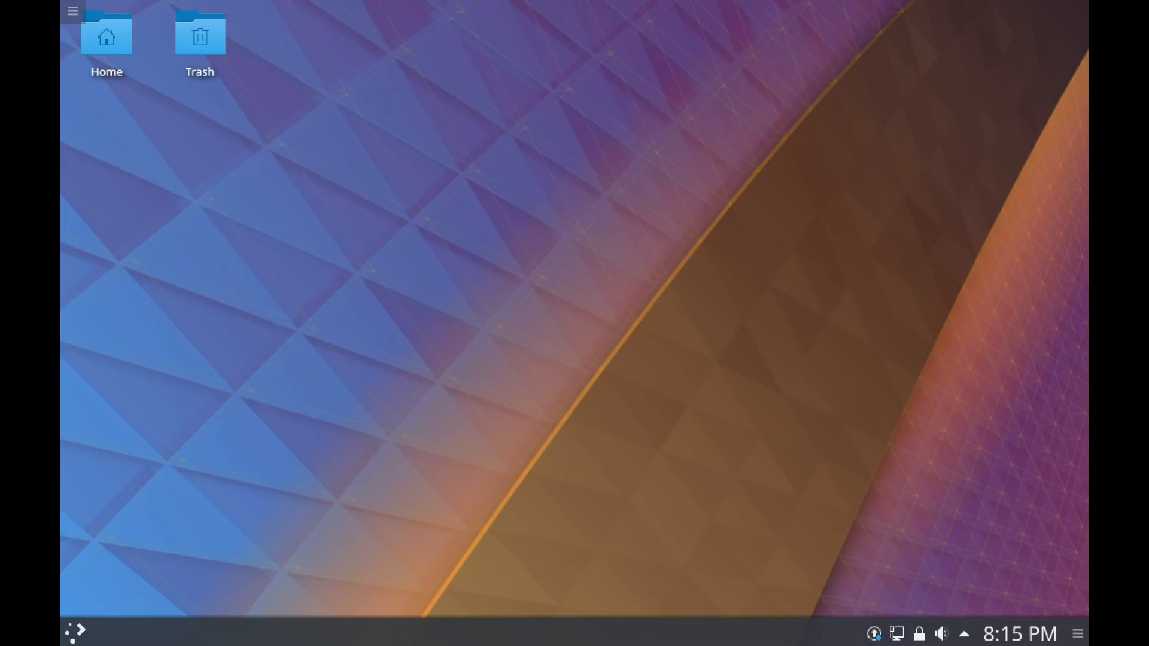
click(76, 629)
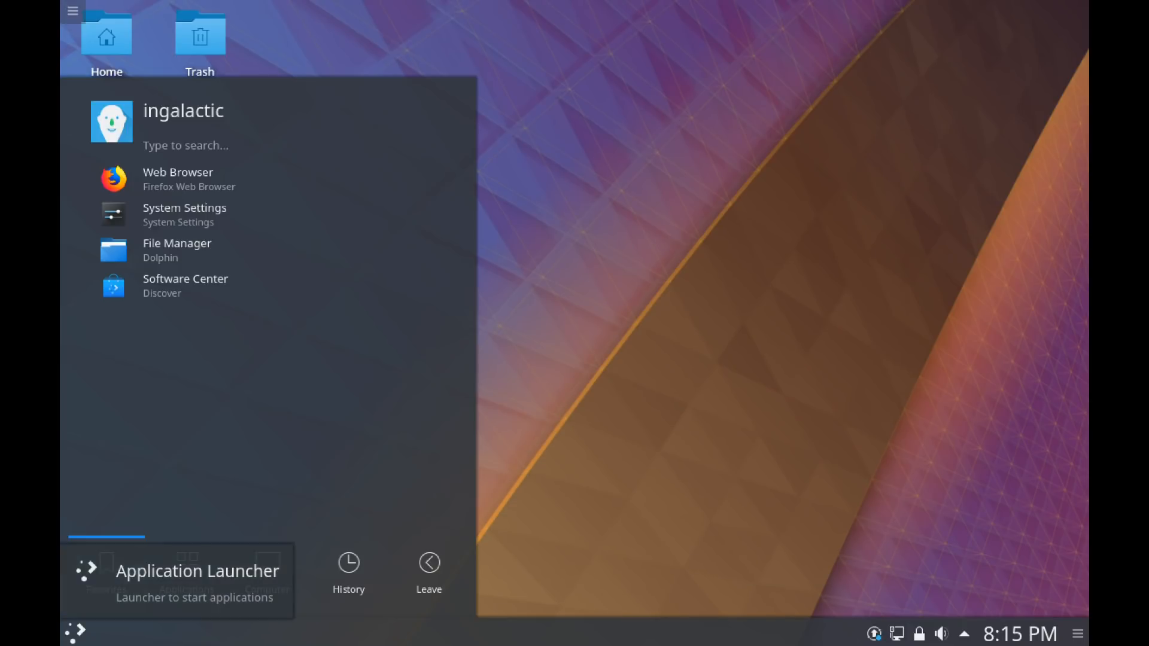
click(185, 571)
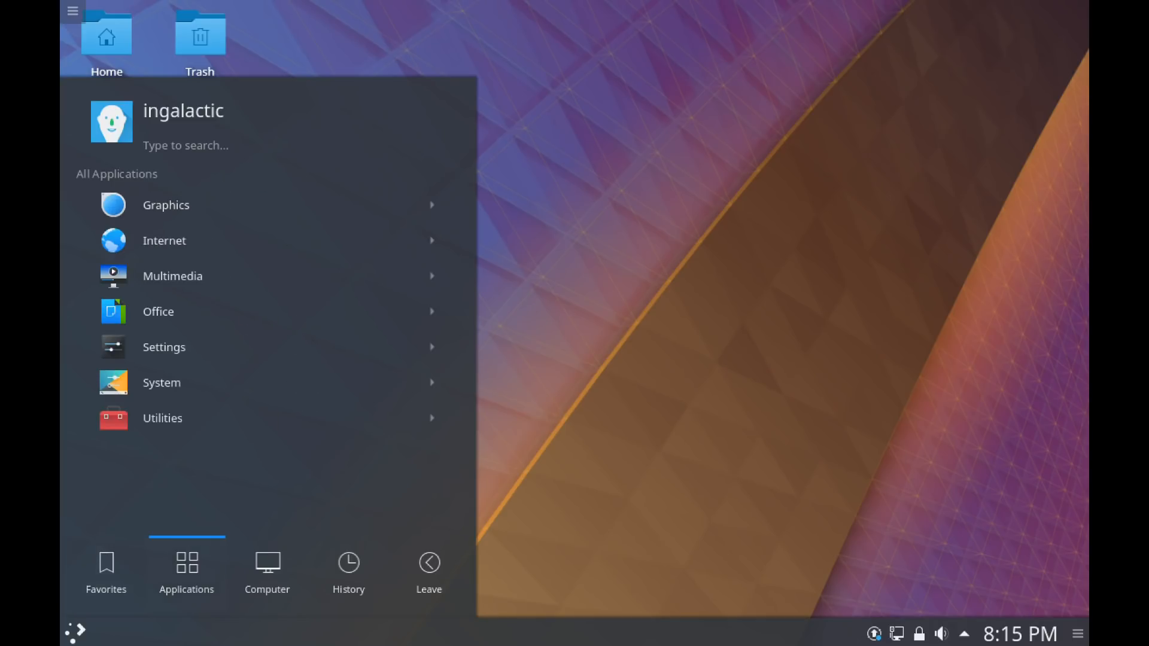
mouse_move(166, 205)
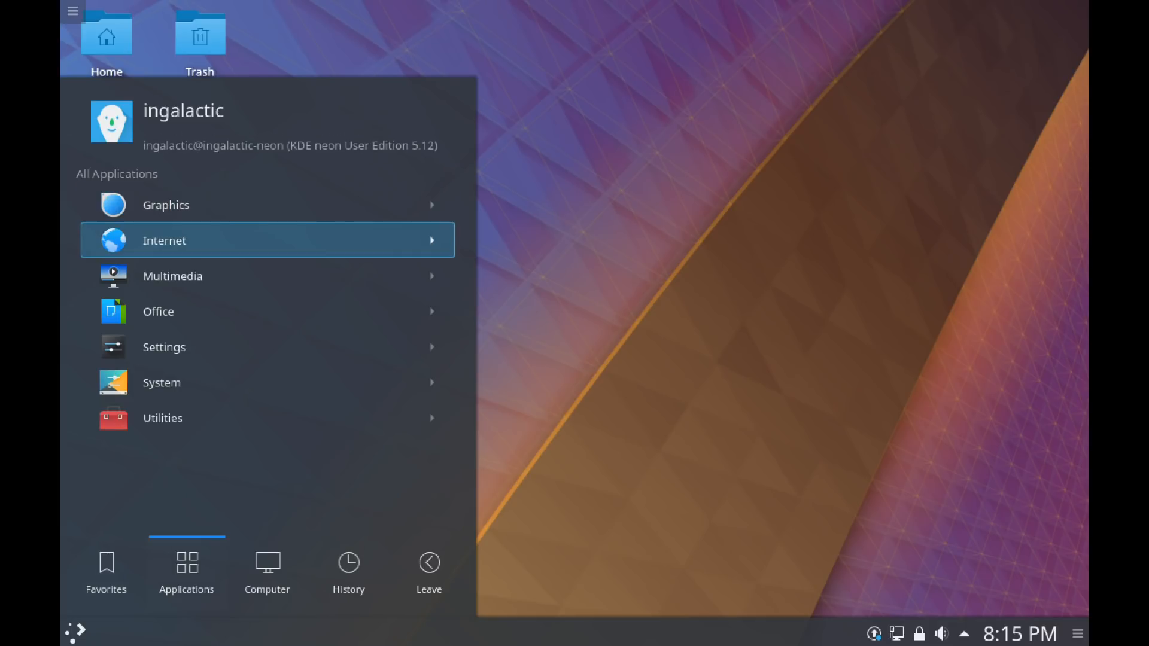
click(165, 240)
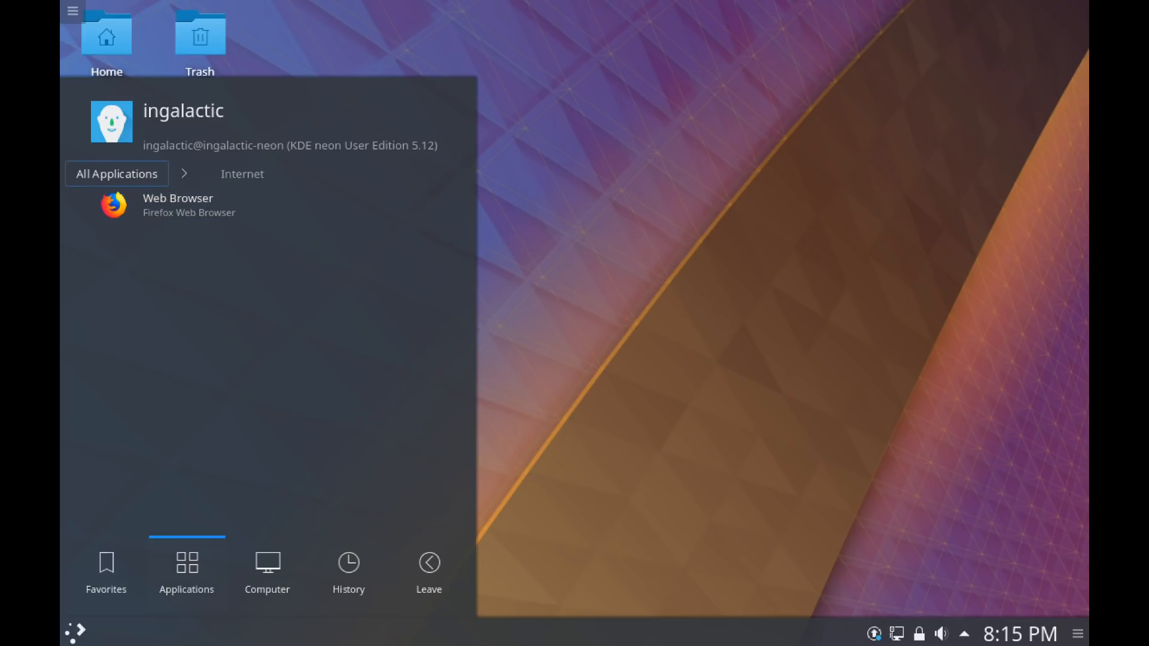
click(116, 173)
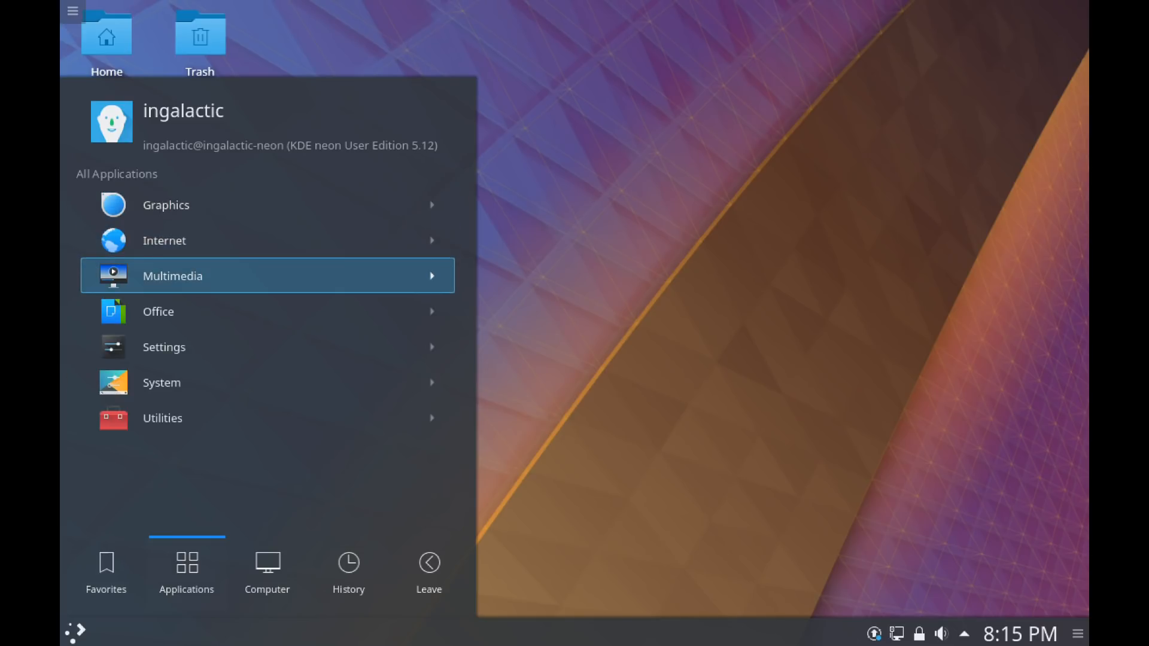
Step: Browse the Office and Utilities categories, then dismiss the launcher to the empty desktop
click(158, 311)
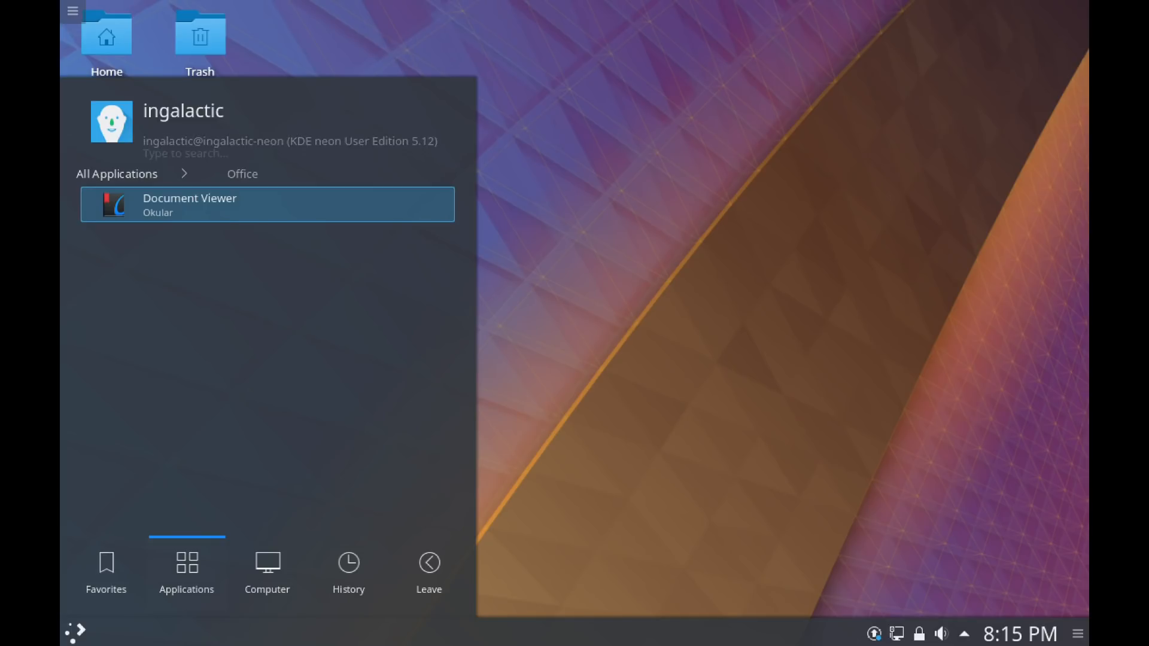
click(117, 175)
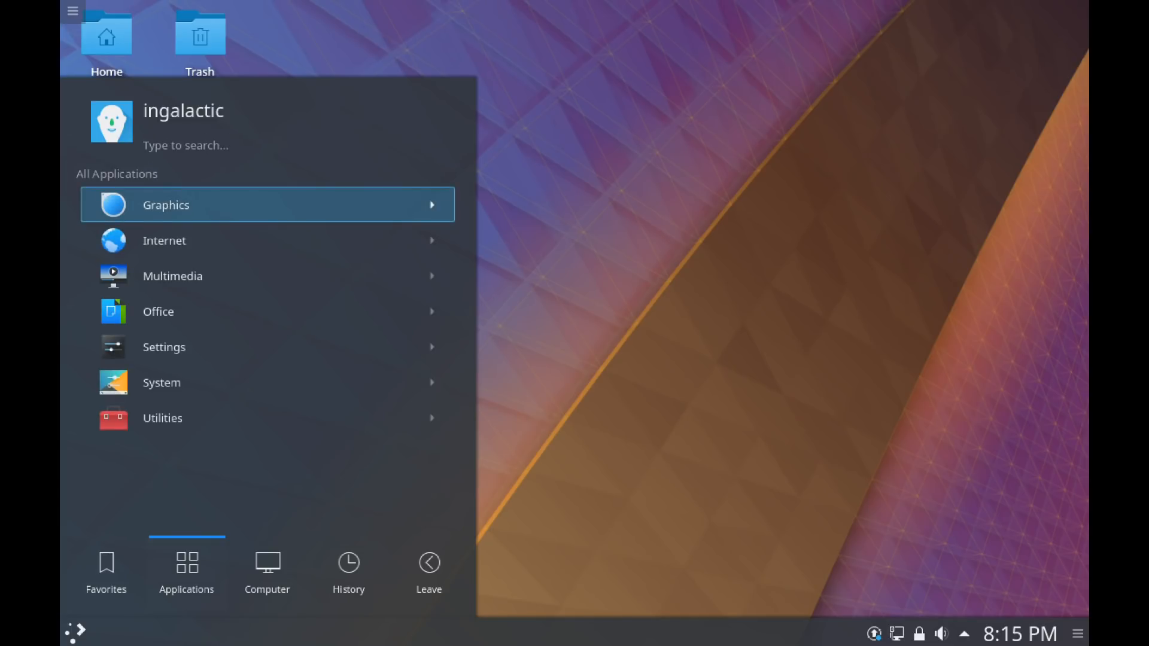
mouse_move(164, 347)
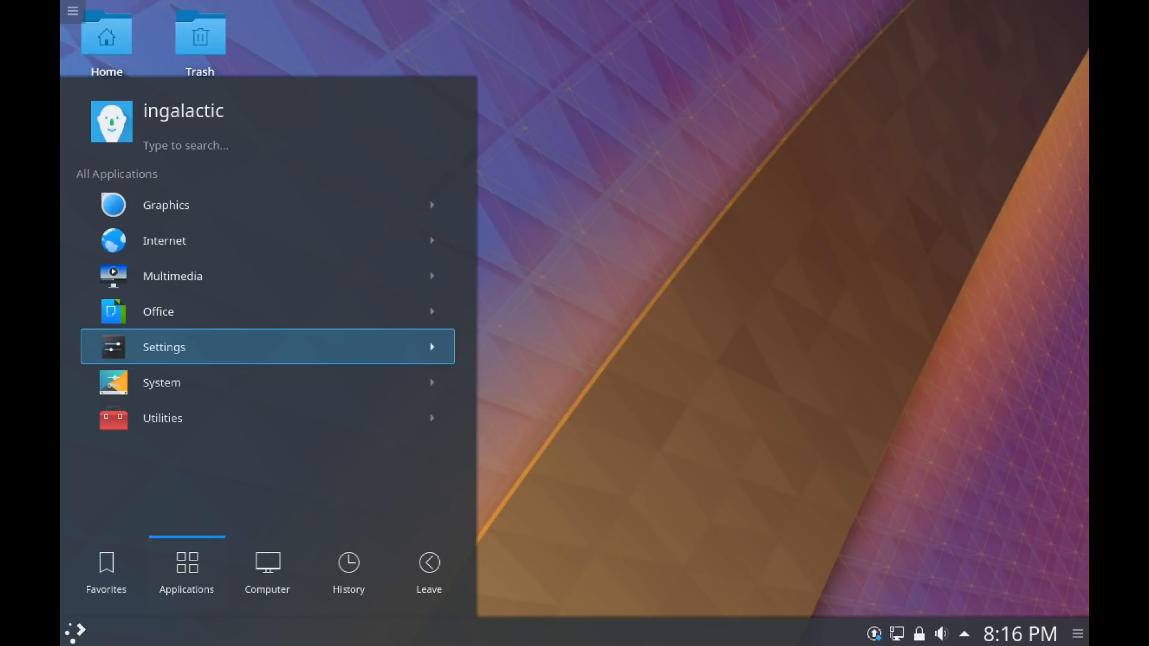
mouse_move(267, 383)
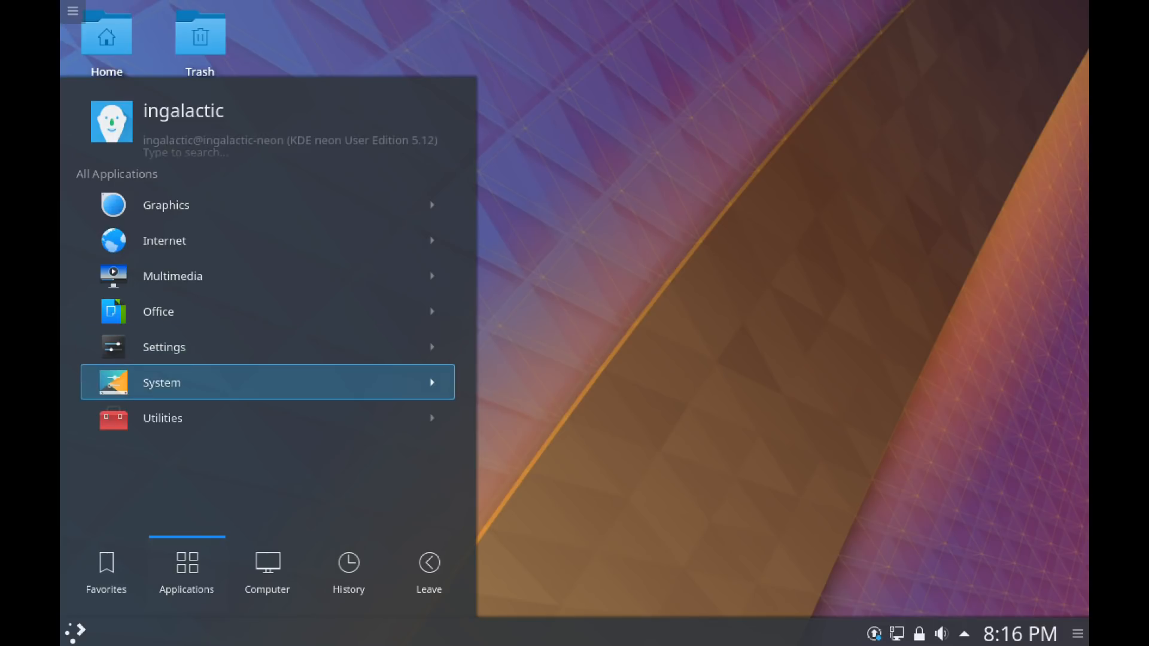
click(163, 419)
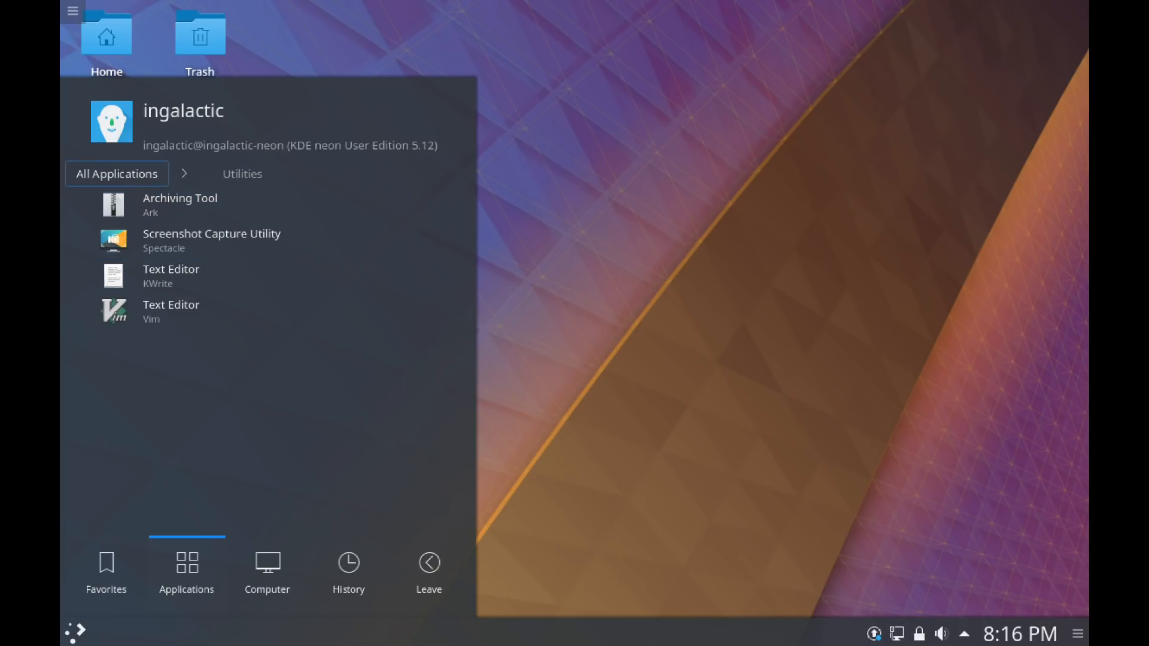
click(117, 174)
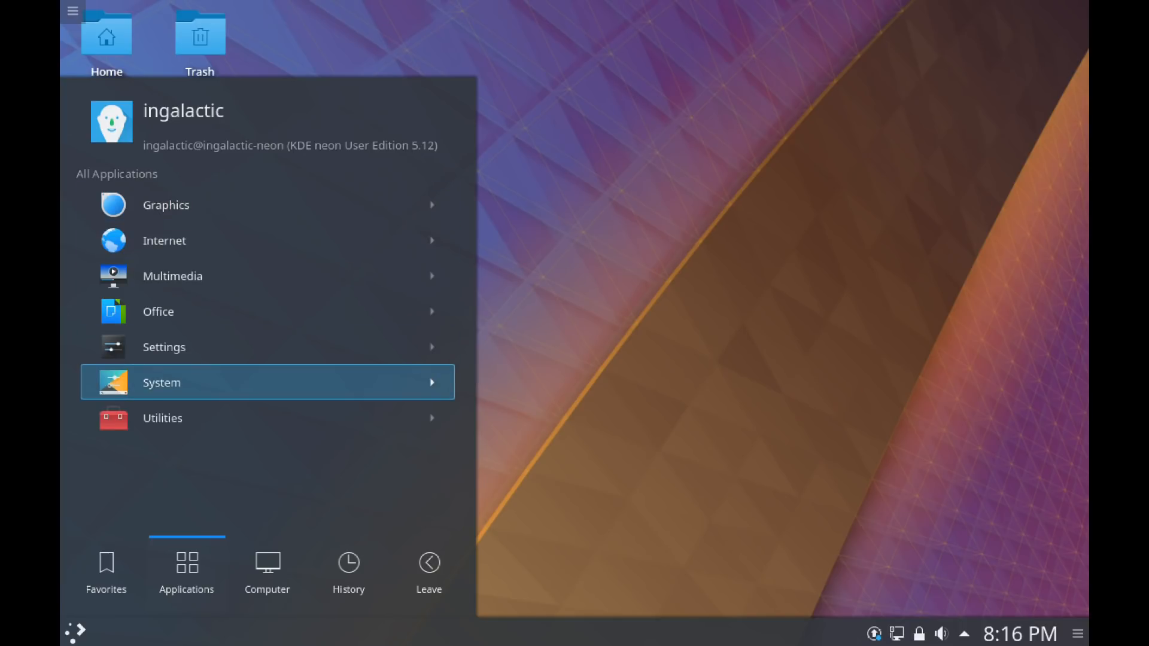
mouse_move(163, 418)
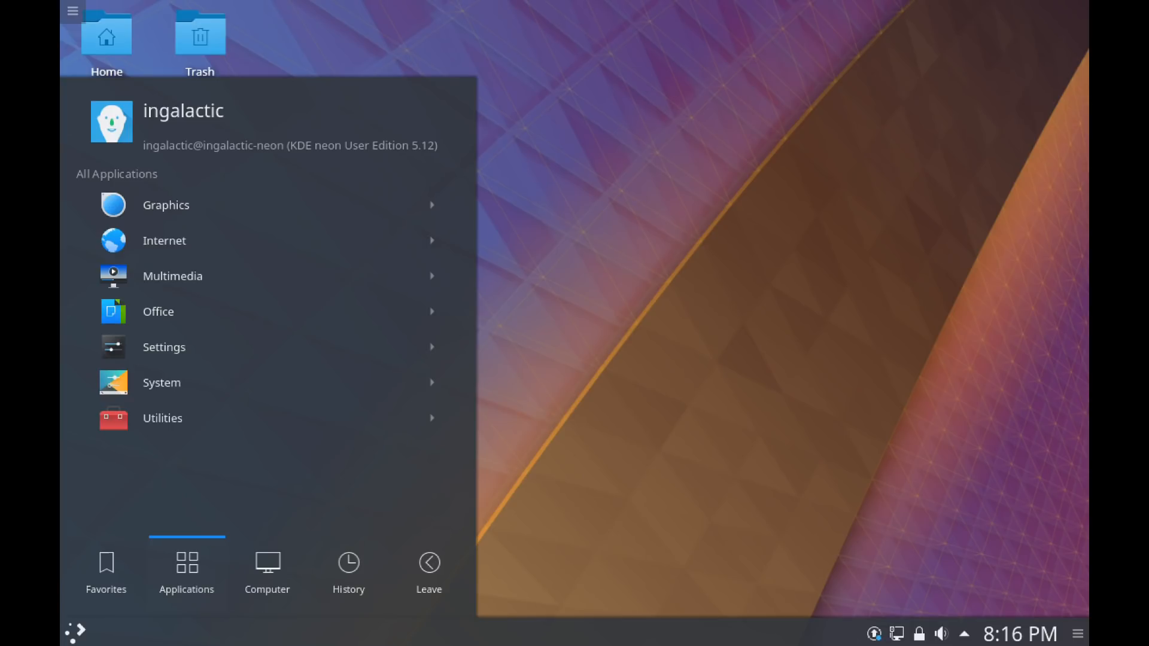
click(185, 145)
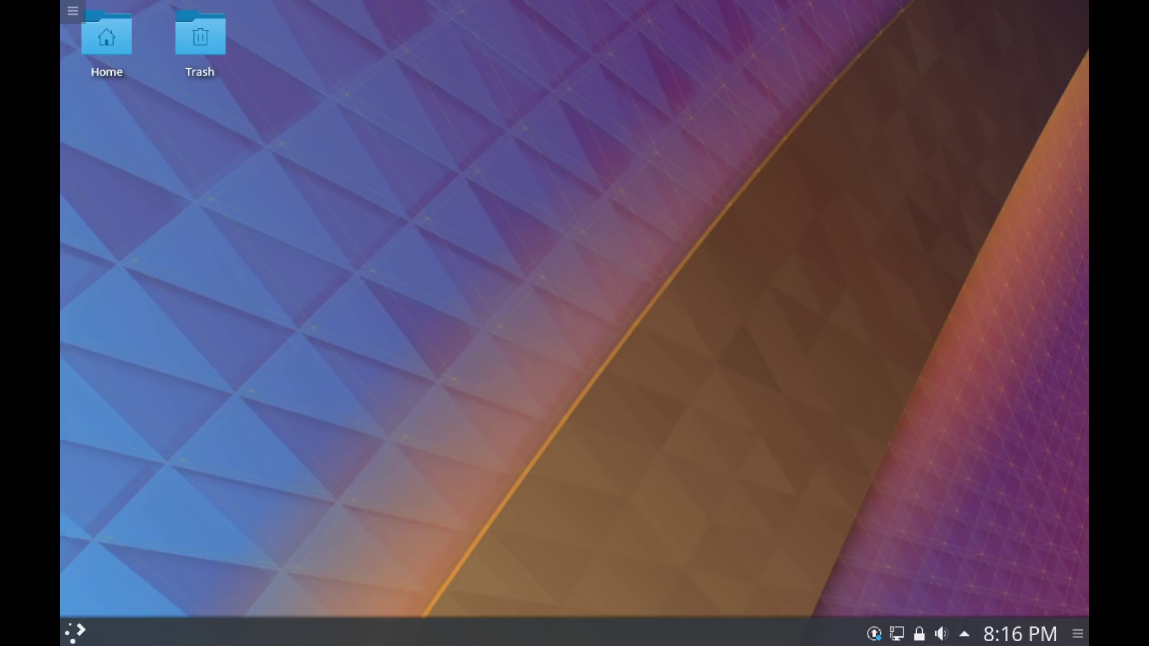
Step: Reopen the launcher on its Favorites list of Web Browser, System Settings, File Manager and Software Center
click(72, 9)
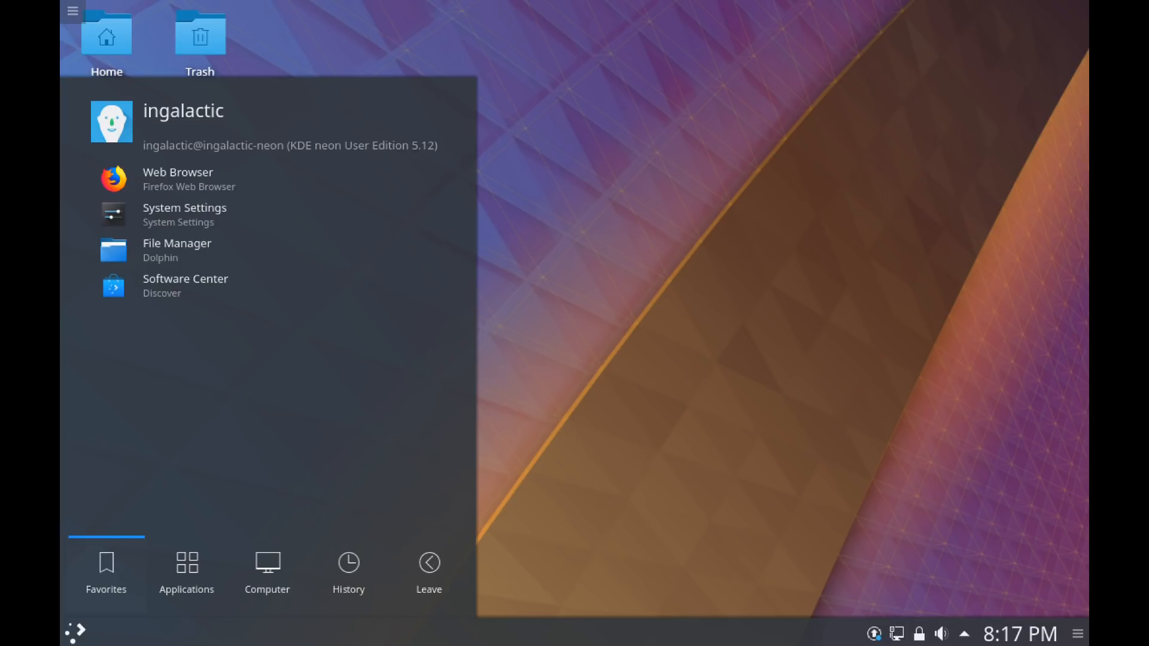
Step: Visit the launcher's Applications, Computer, History and Leave sections in turn
click(186, 571)
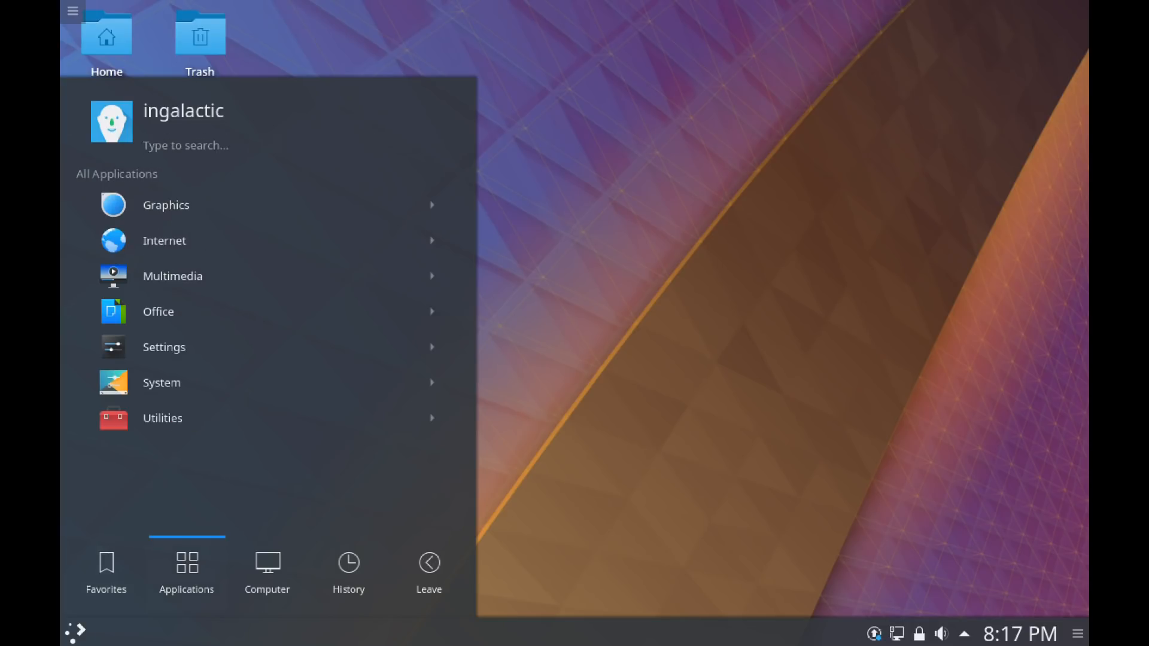
click(267, 572)
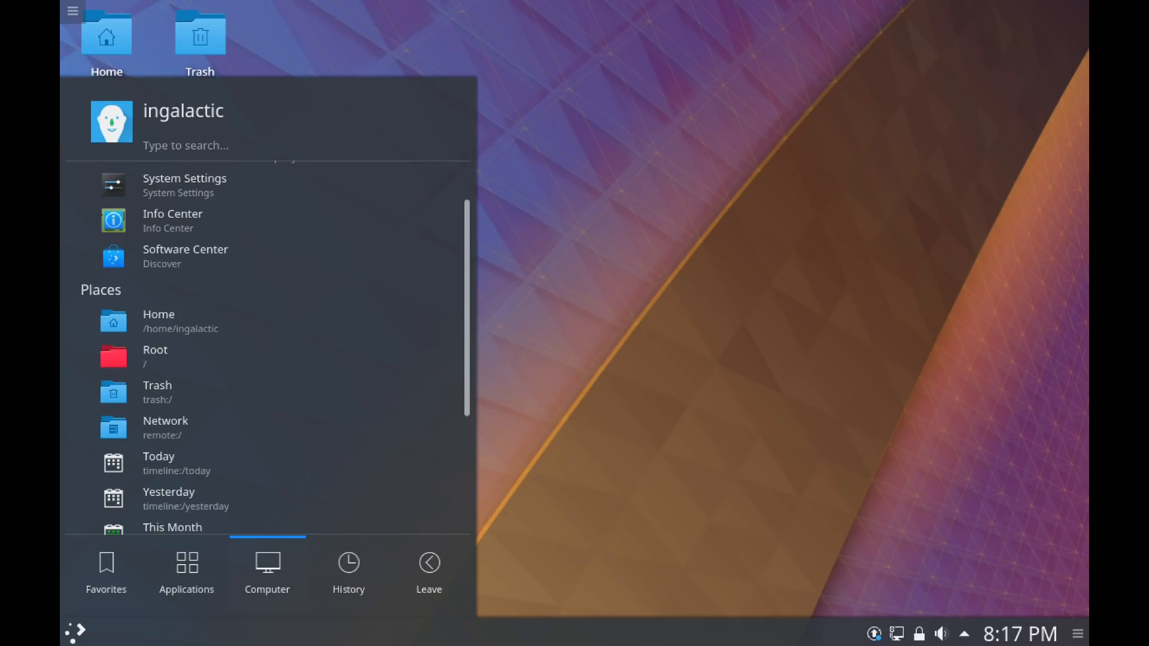
click(349, 571)
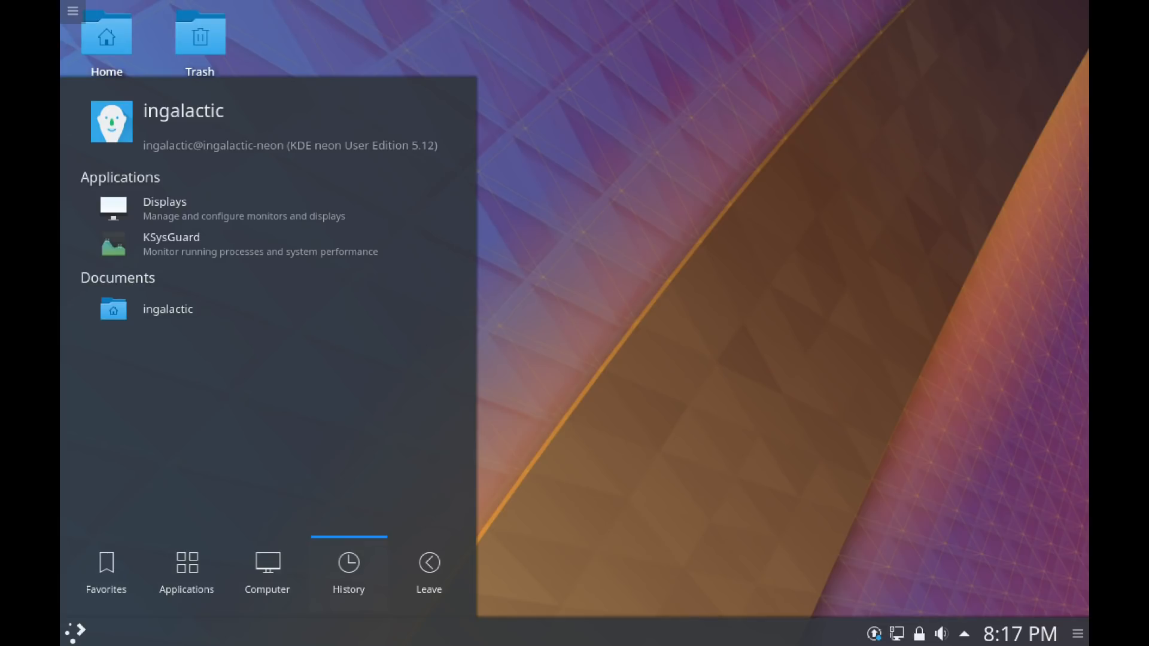
click(430, 571)
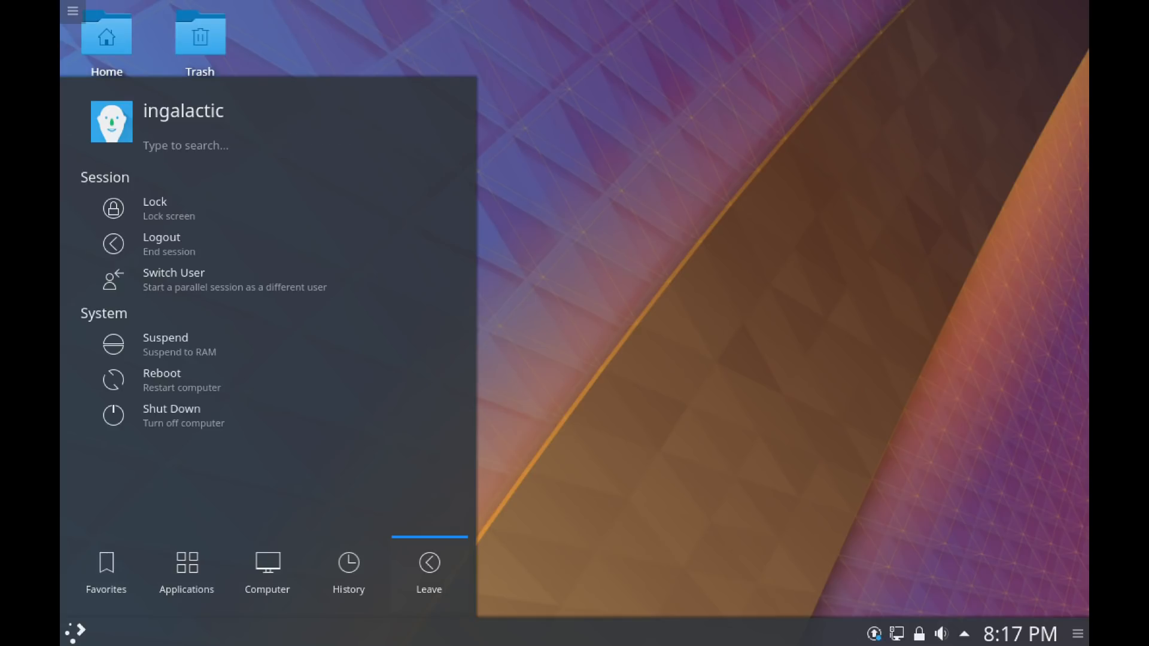
Step: Return through Computer and Applications, leave Multimedia, and land on the Computer overview
click(269, 571)
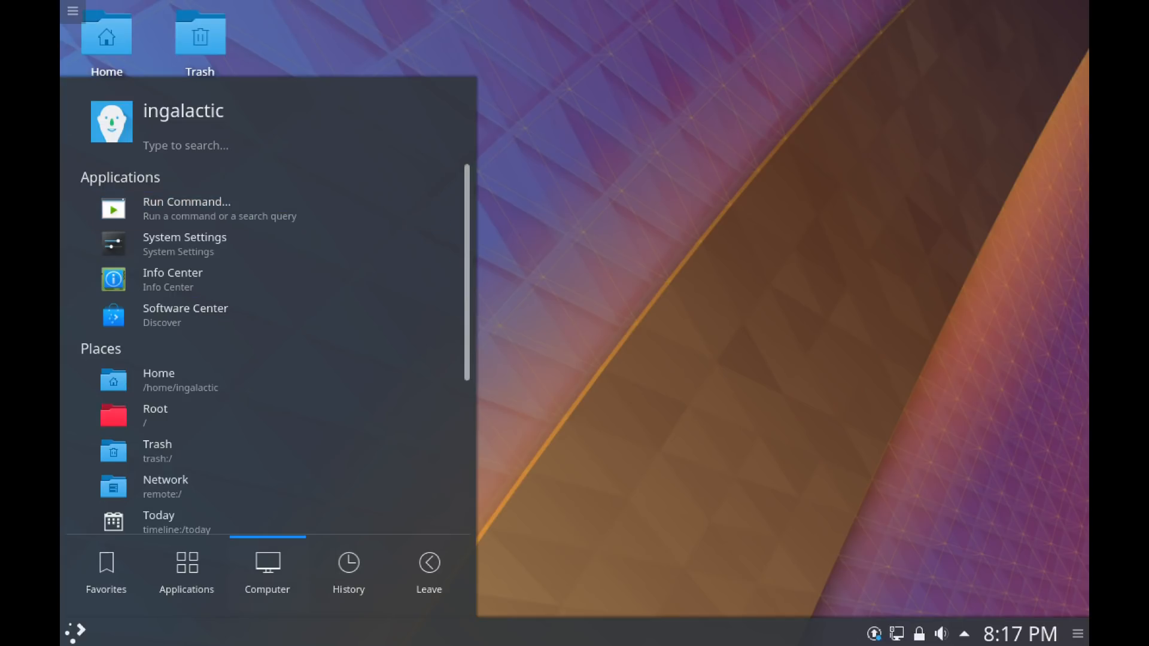
click(185, 574)
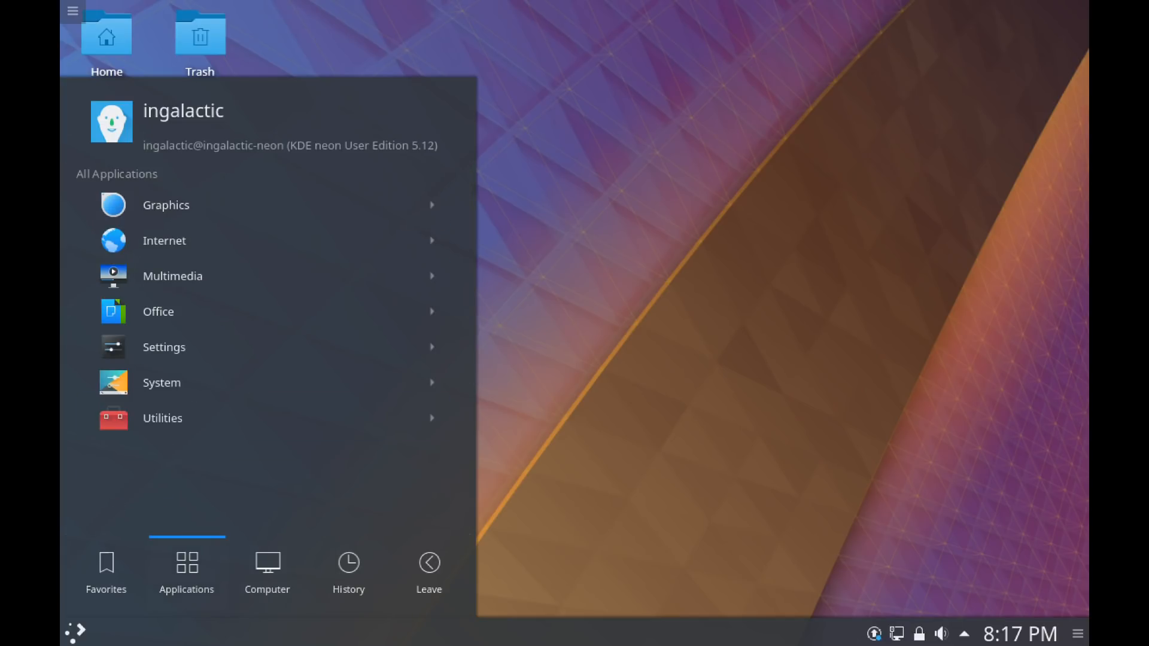
mouse_move(163, 418)
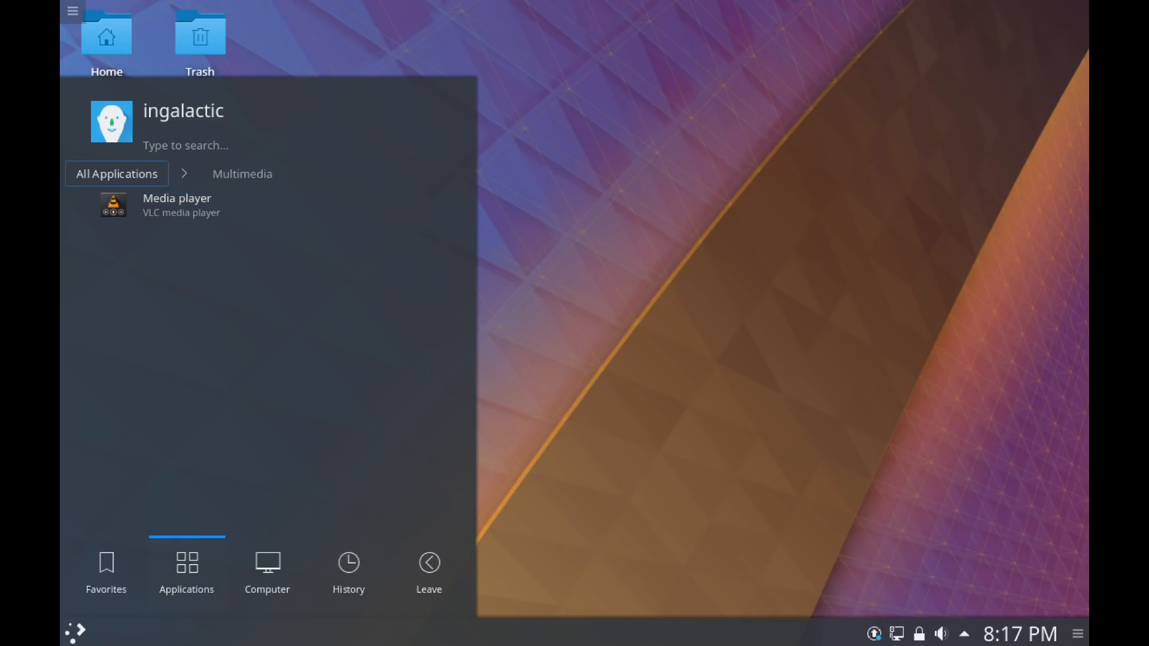
click(116, 174)
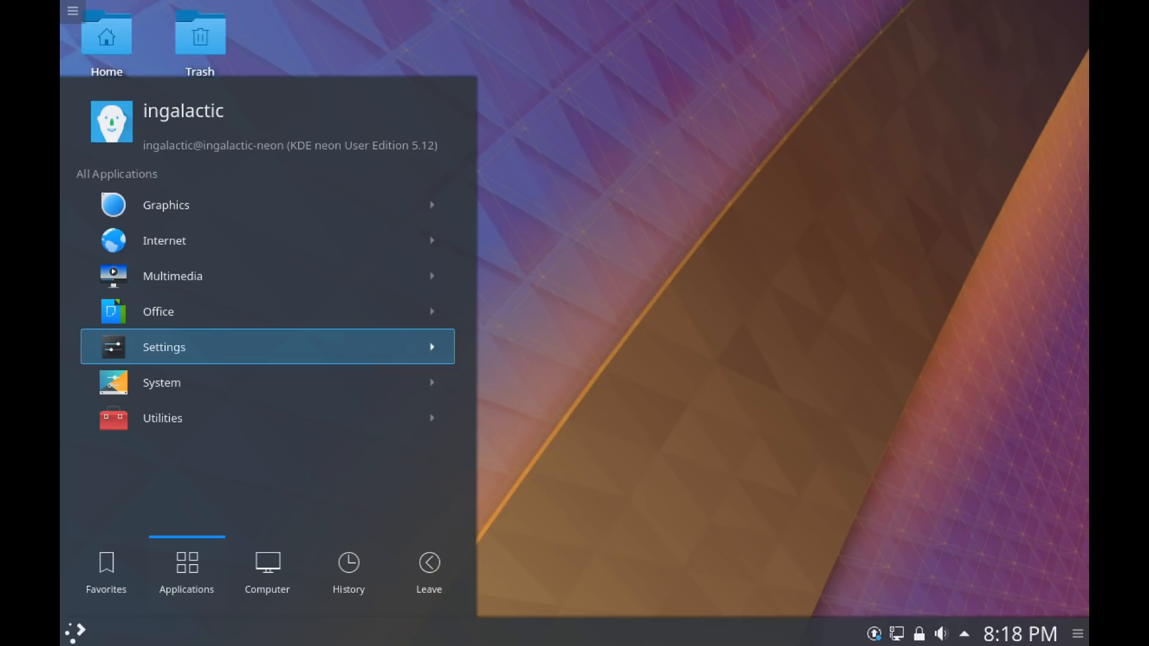
click(106, 573)
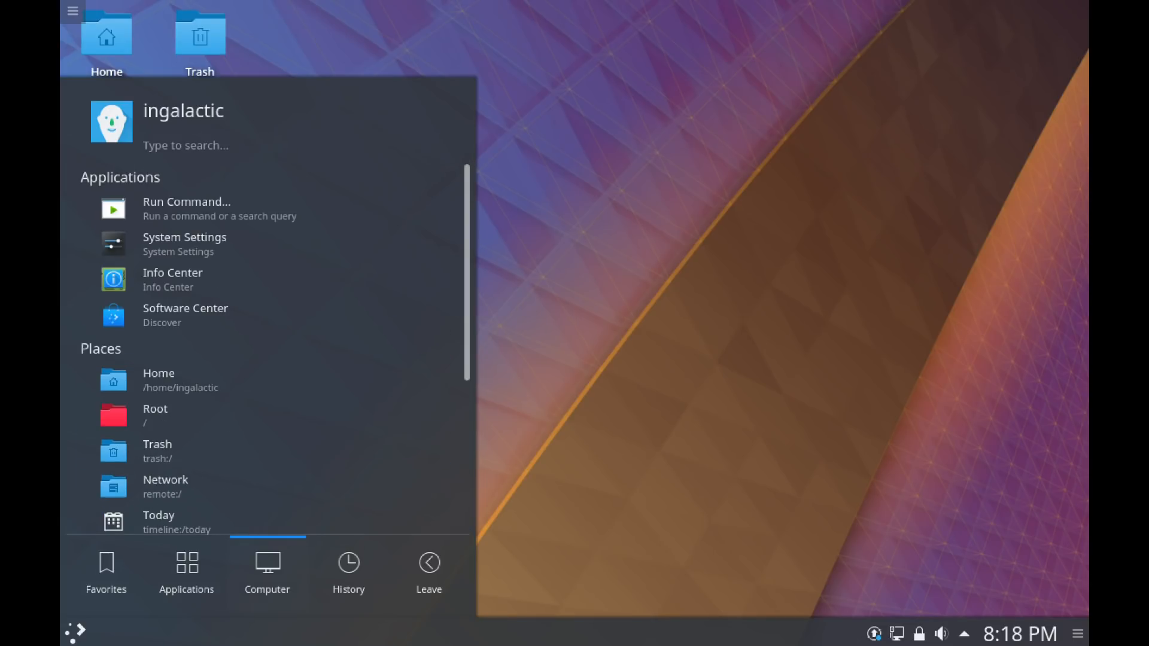
mouse_move(174, 279)
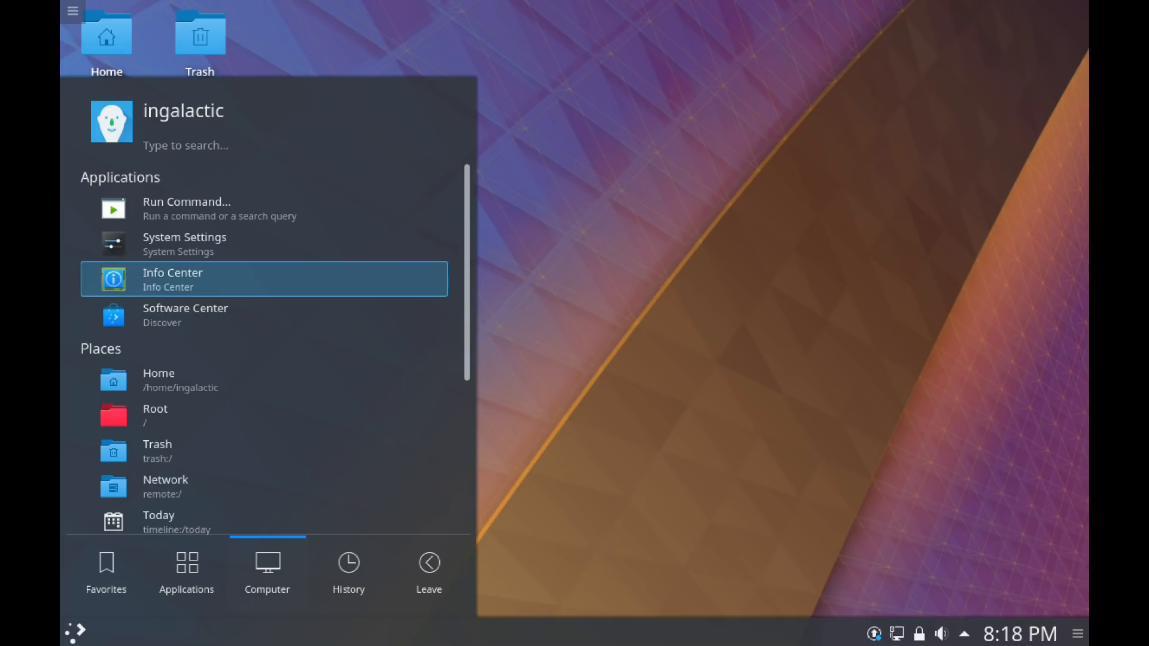
Step: Launch Info Center to view About System for KDE neon 5.12, then close it
click(173, 279)
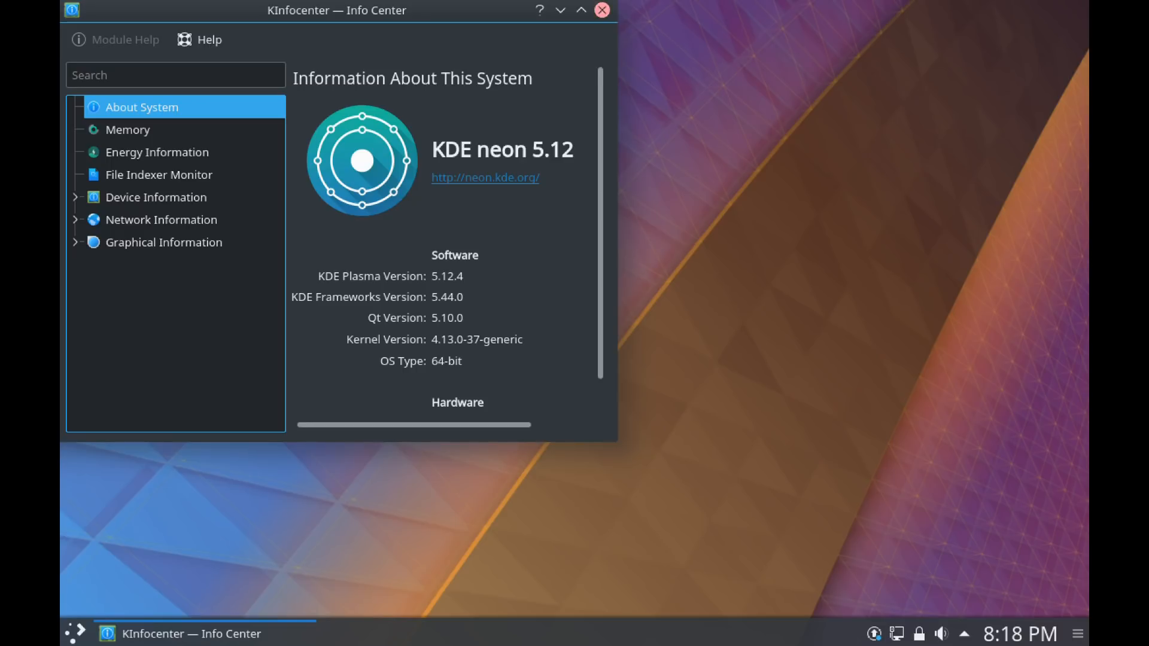
click(602, 9)
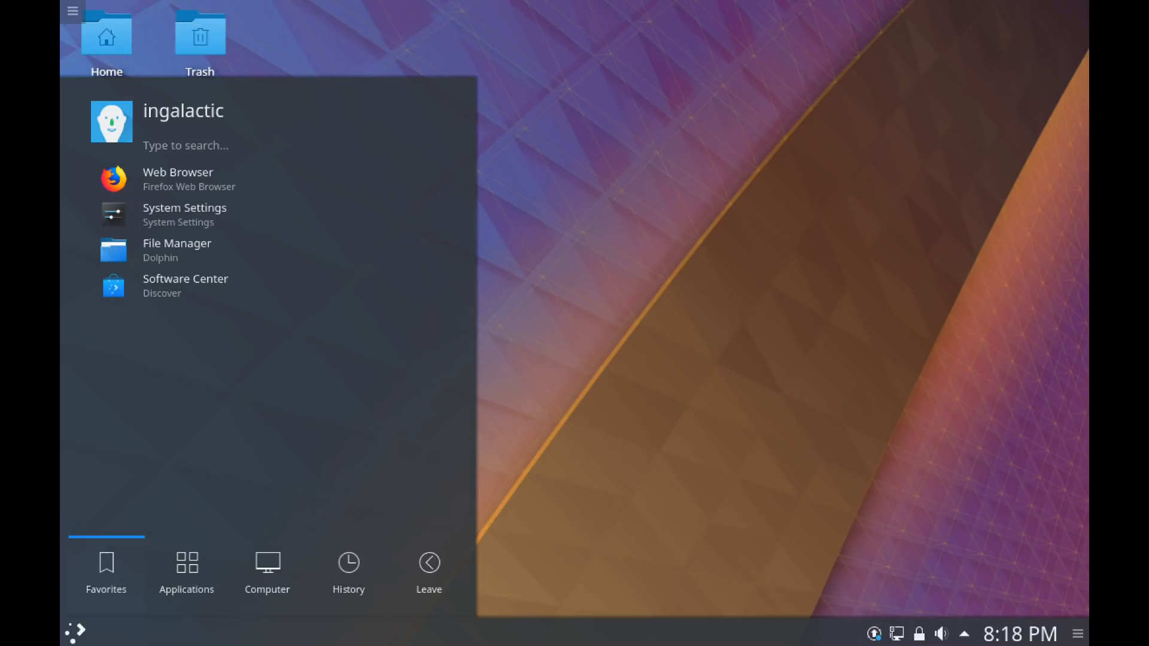
Step: Move the launcher from Favorites through Applications to the Computer overview of system apps and places
click(186, 569)
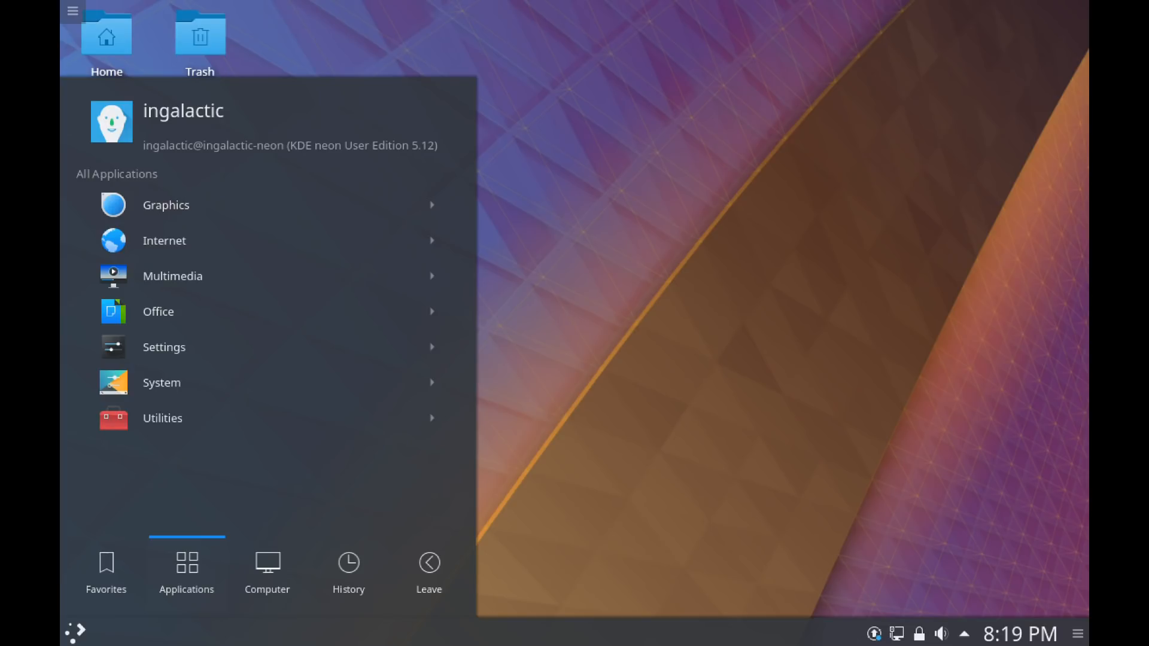
click(267, 571)
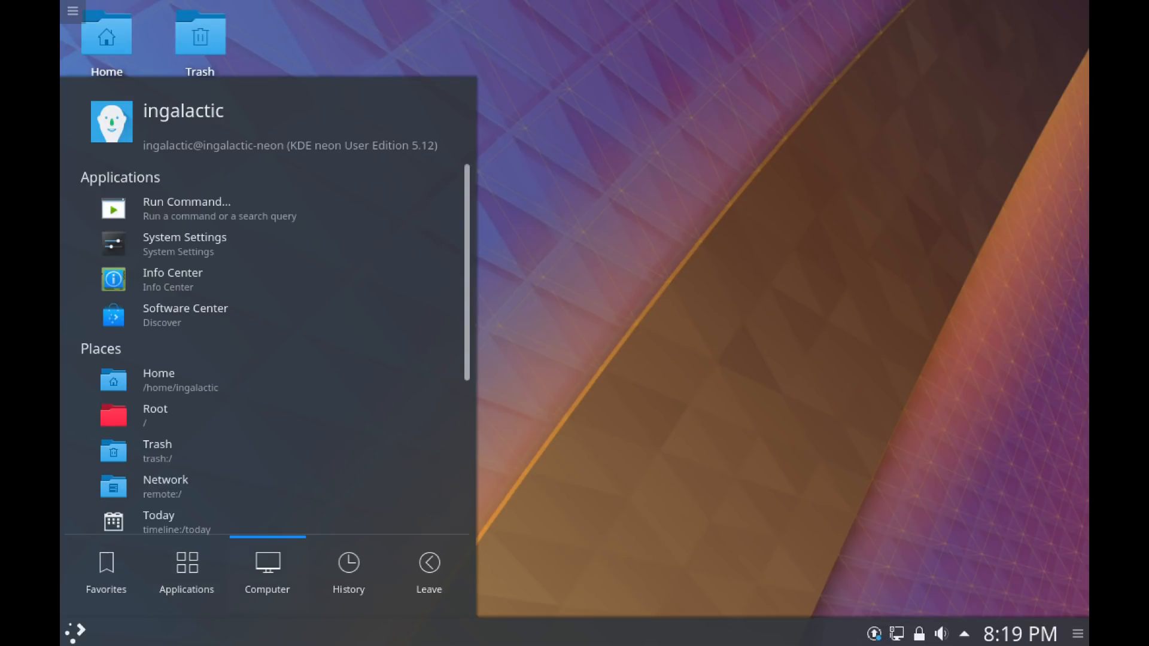
click(349, 569)
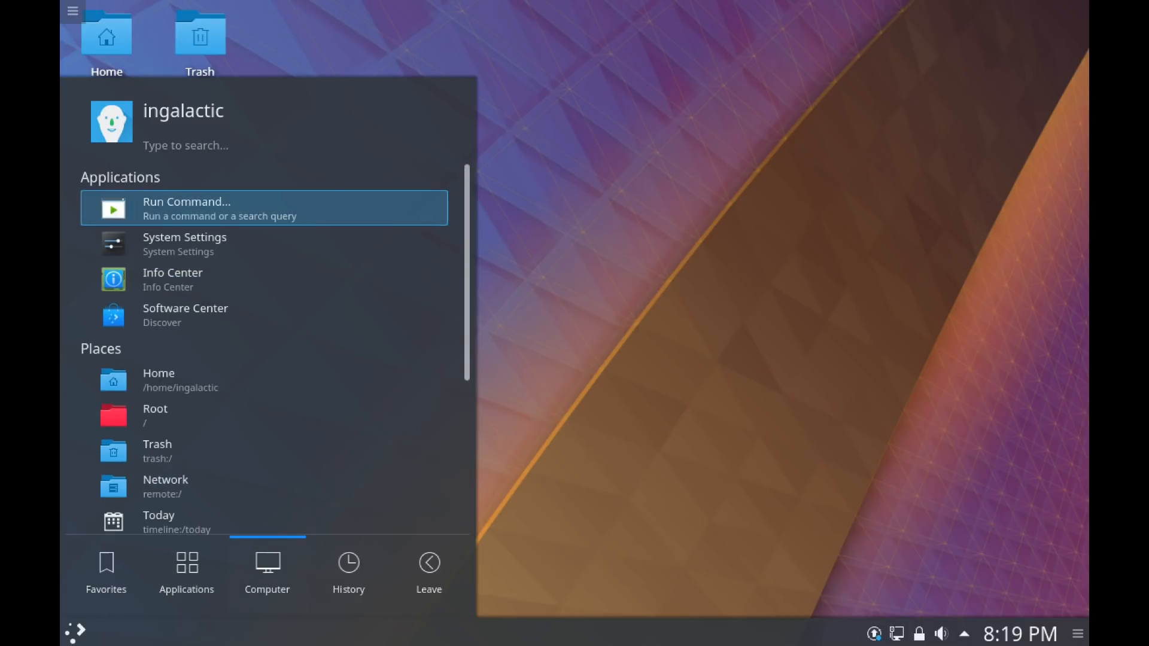
Step: Search 'fire' in KRunner to surface Firefox and Software Center, then clear it and close the bar
click(187, 208)
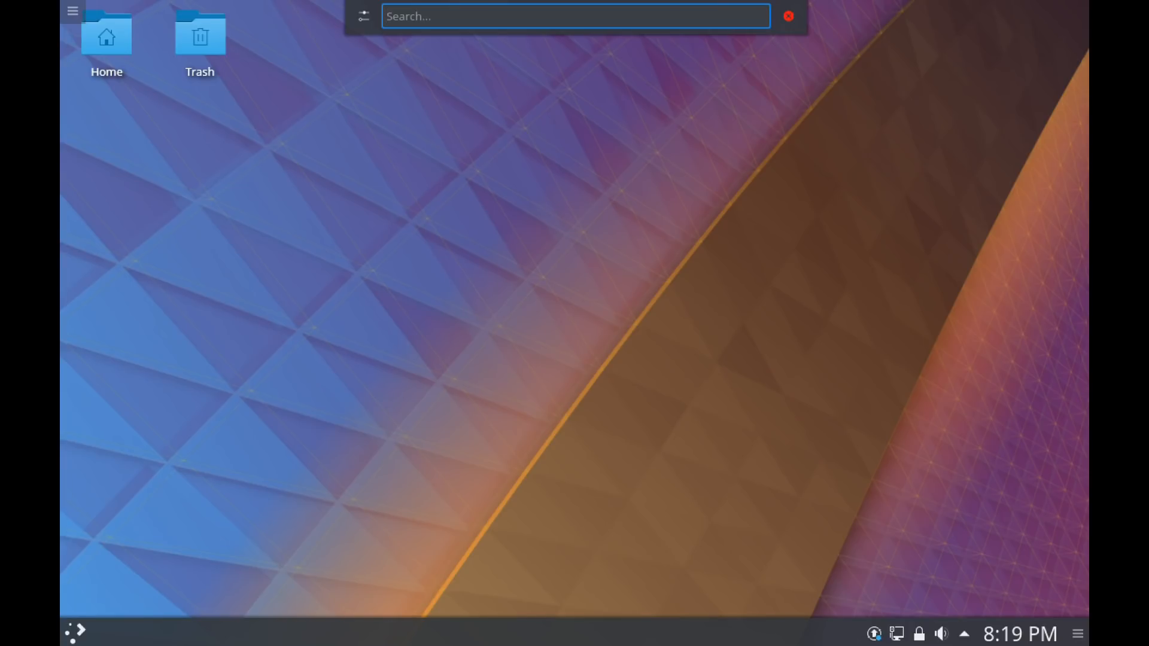
text(fire)
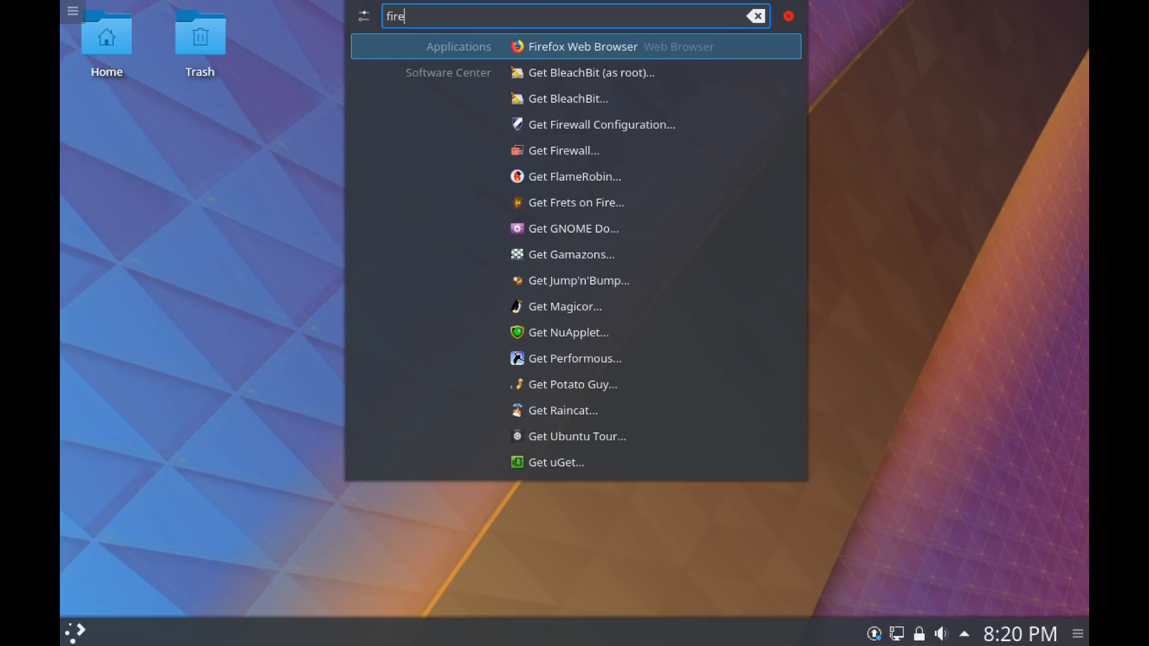
key(BackSpace)
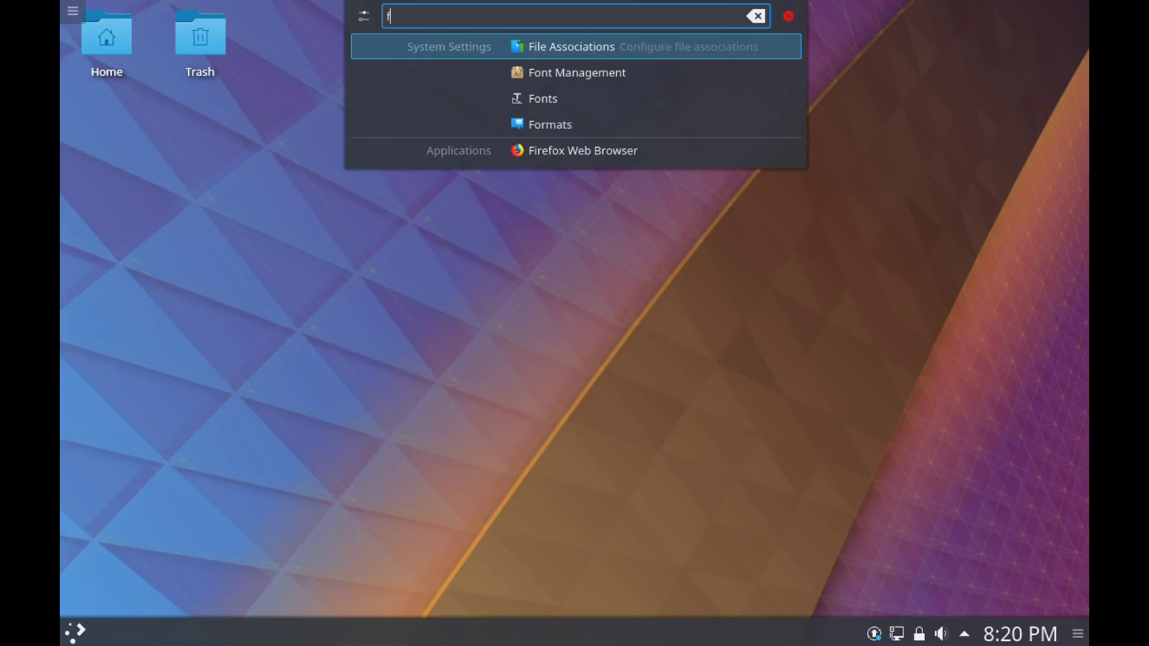
click(757, 16)
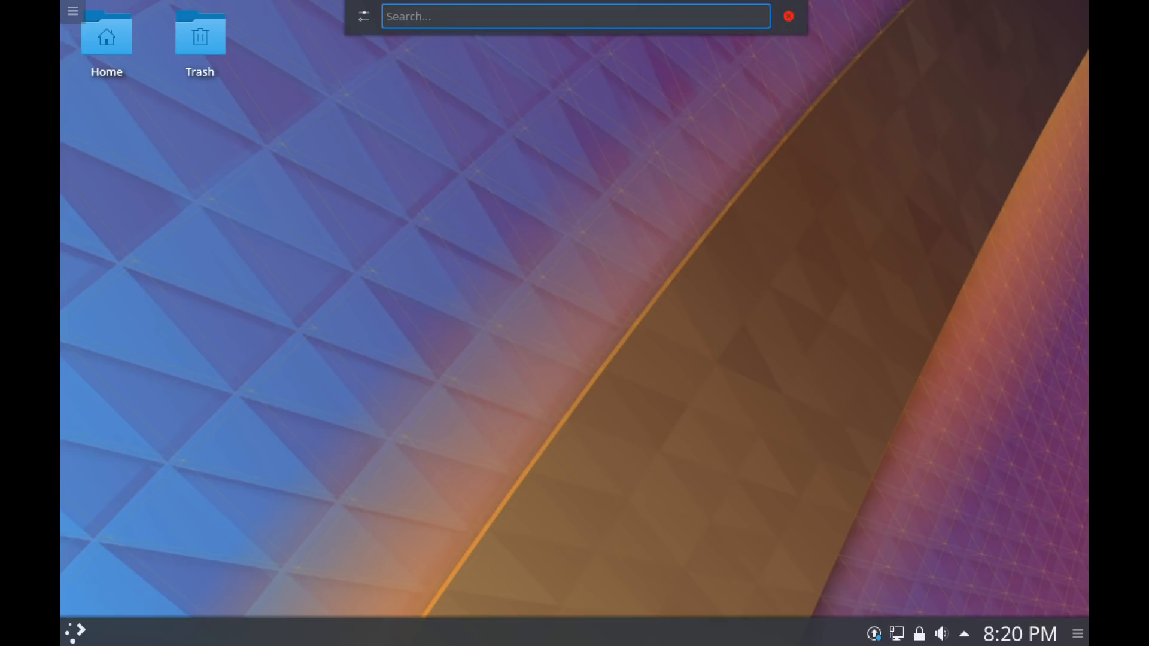
click(787, 14)
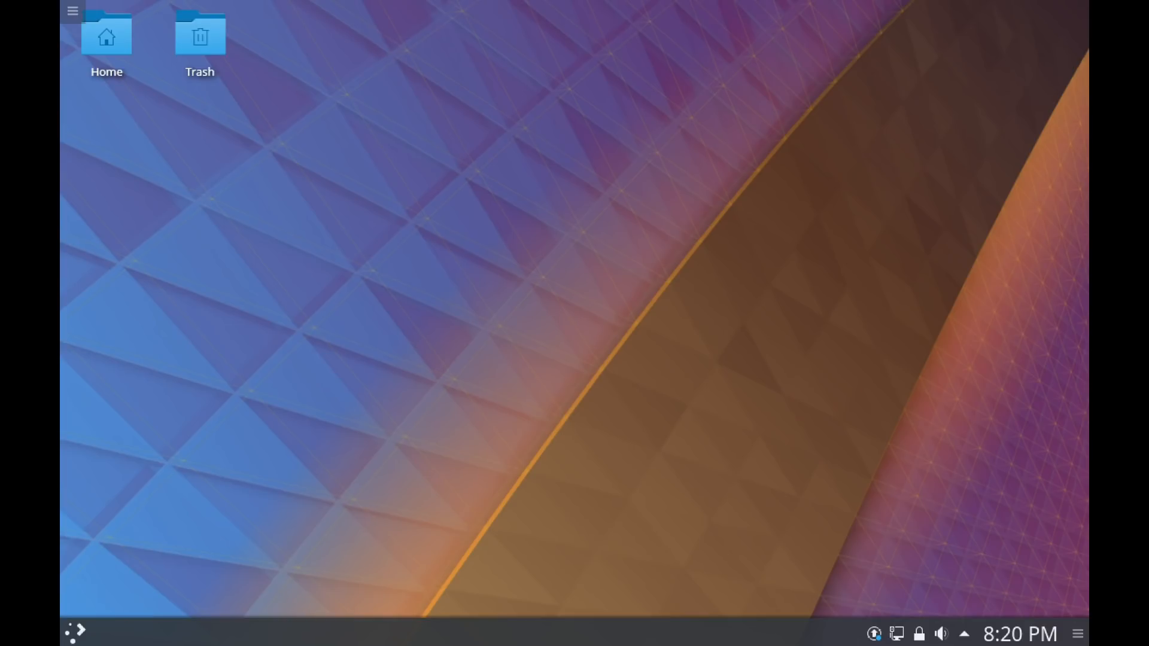